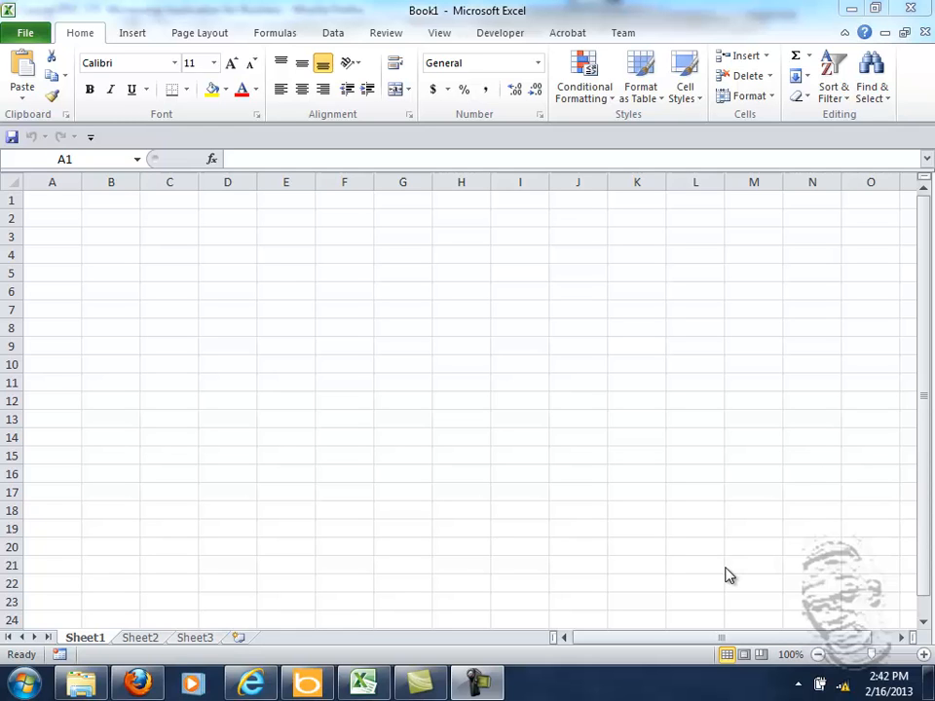
{"action": "mouse_move", "coordinate": [119, 183]}
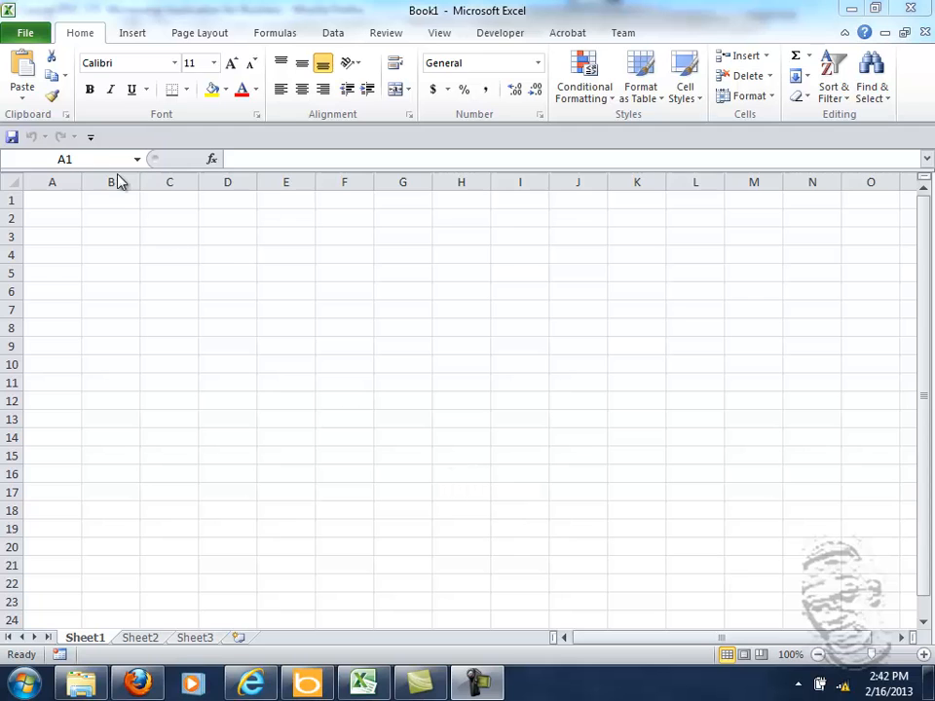
- Enter 'Please input Age' in D3 and give D4 an outside border
{"action": "left_click", "coordinate": [227, 236]}
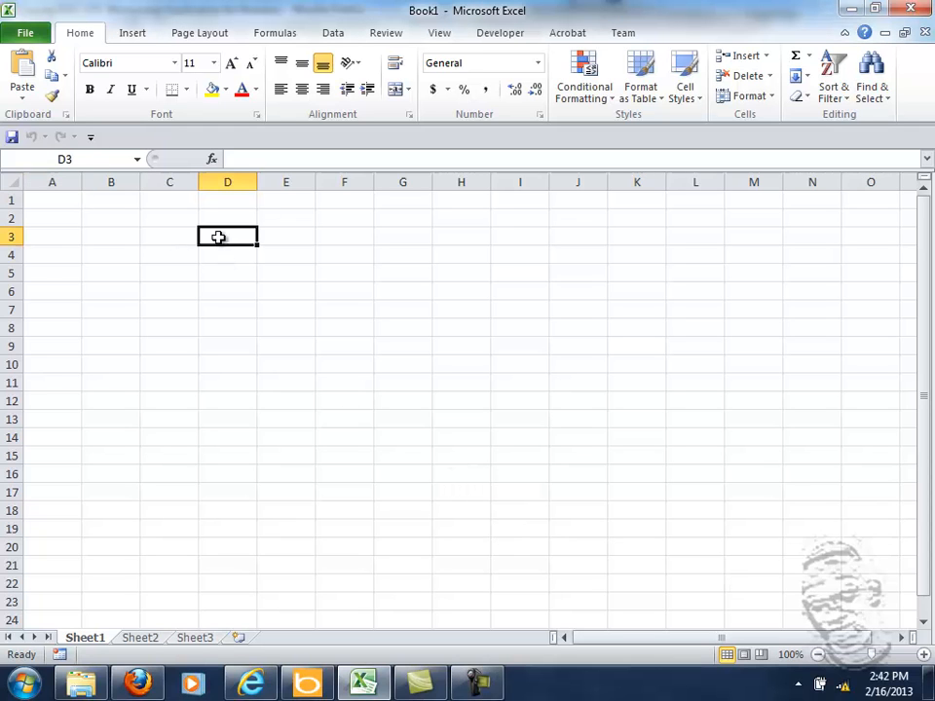
{"action": "type", "text": "P"}
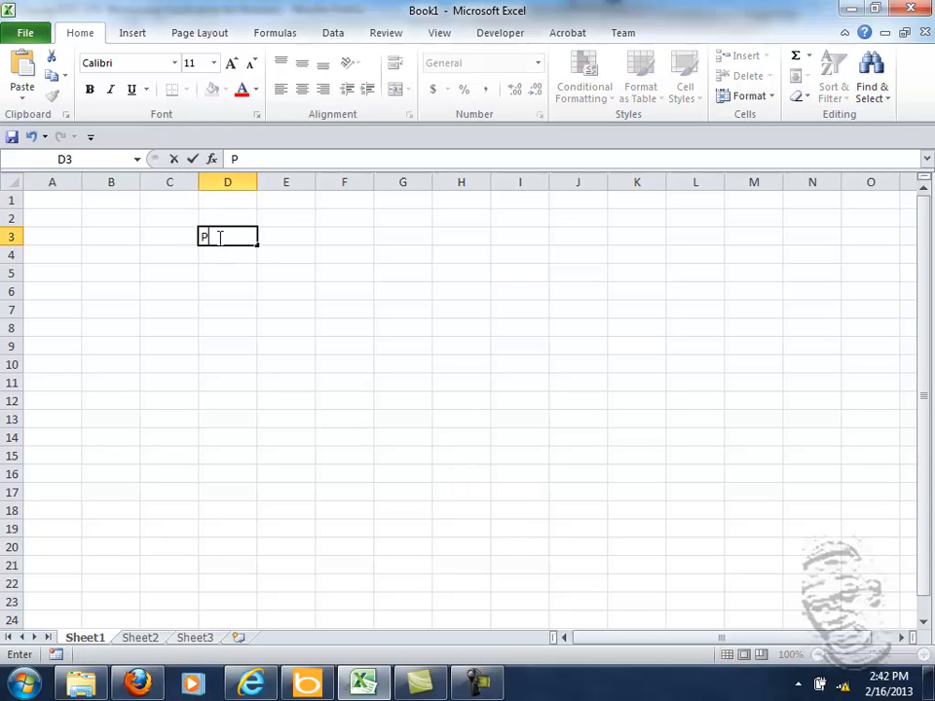
{"action": "type", "text": "lease"}
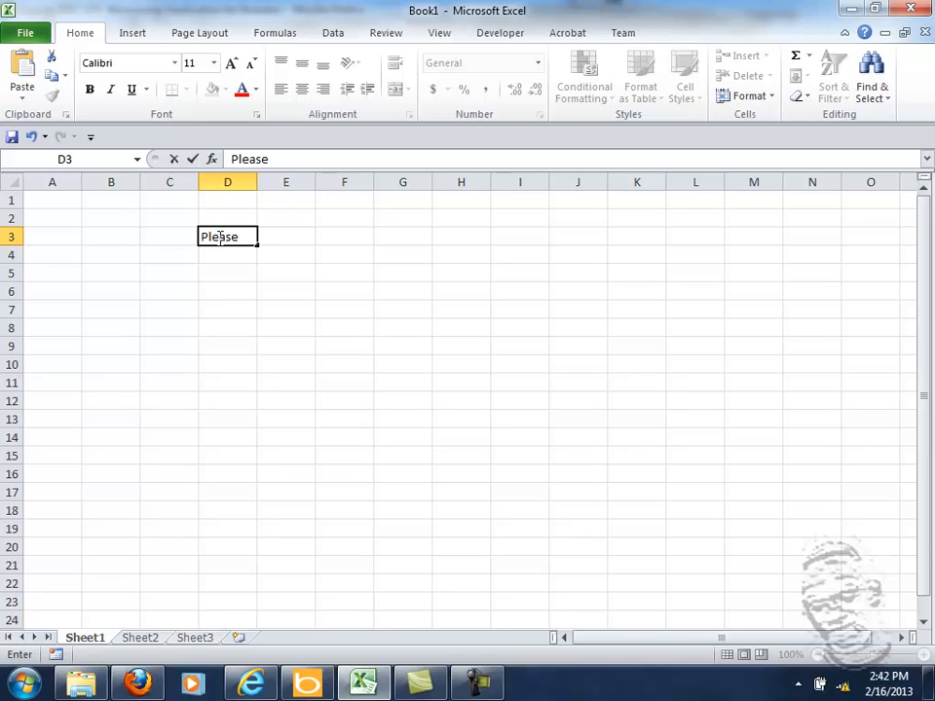
{"action": "type", "text": "in"}
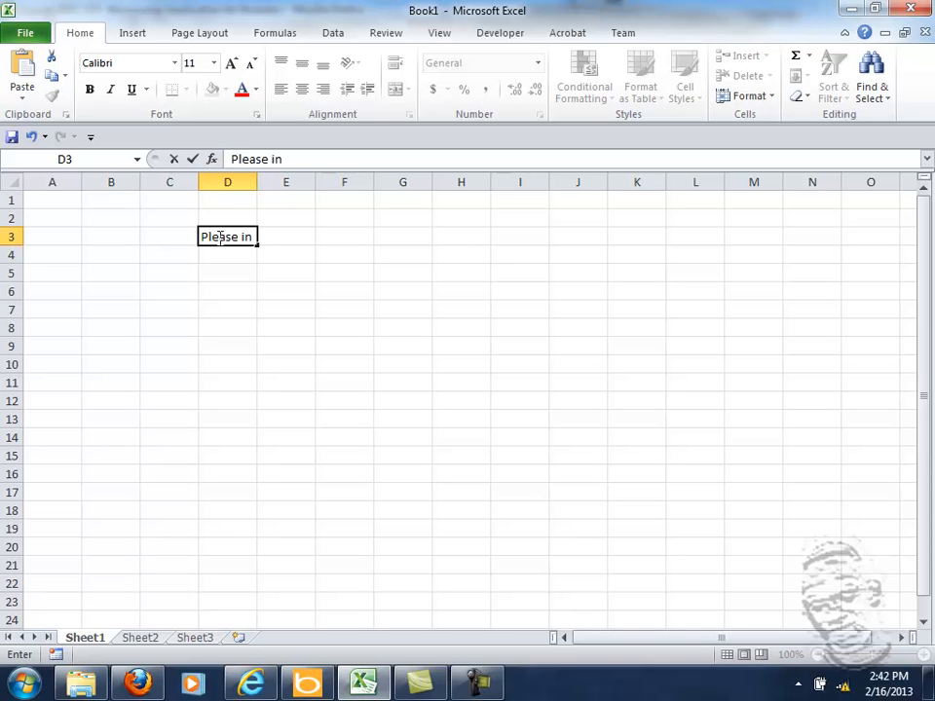
{"action": "type", "text": "put"}
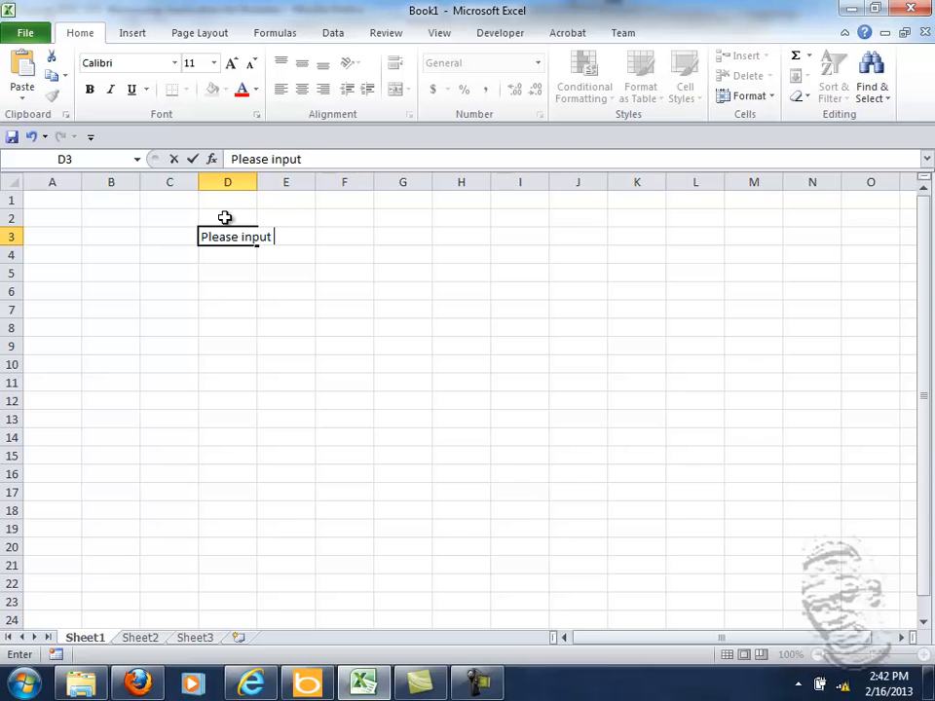
{"action": "type", "text": "Age"}
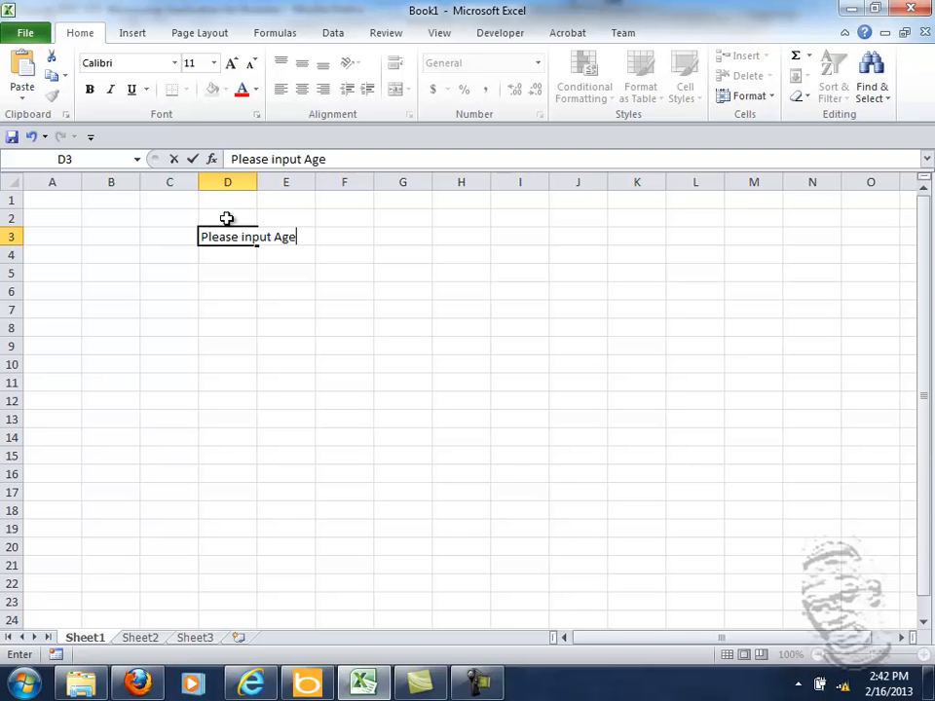
{"action": "key", "text": "Return"}
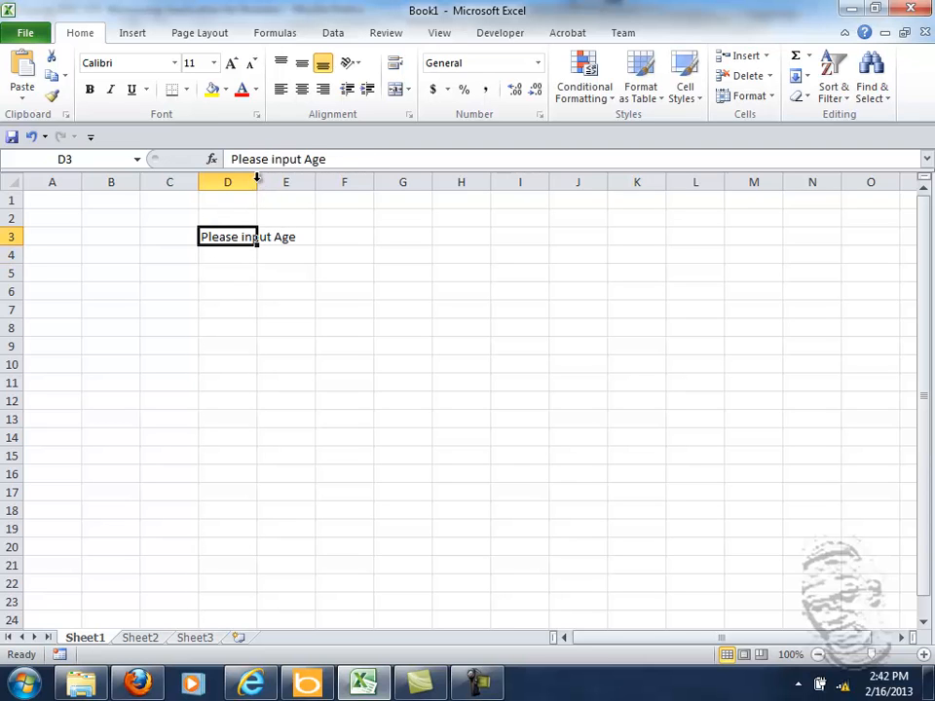
{"action": "left_click", "coordinate": [249, 254]}
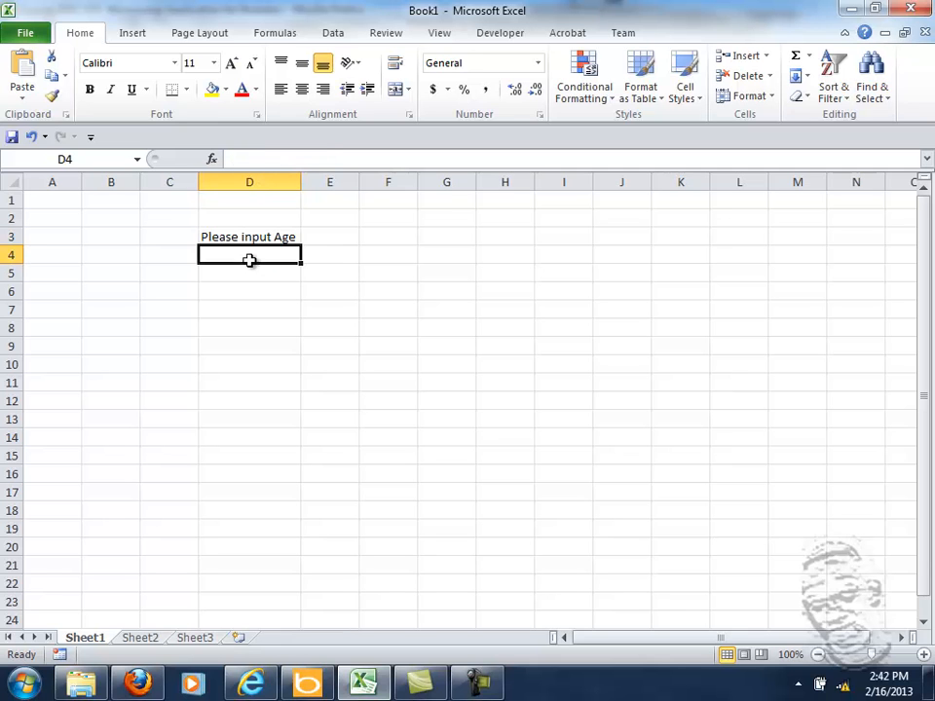
{"action": "left_click", "coordinate": [177, 89]}
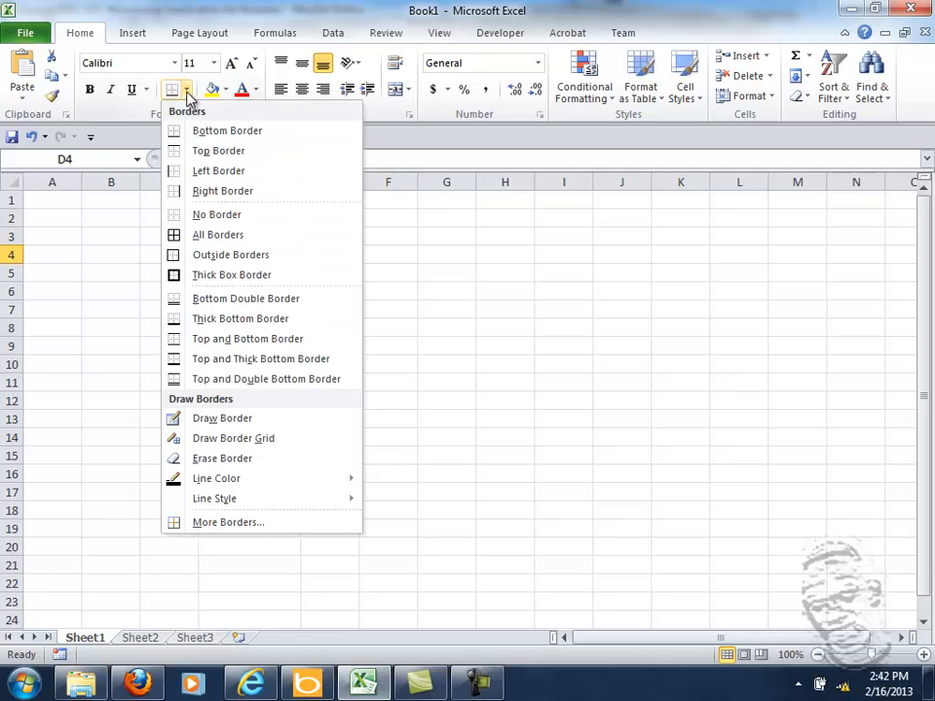
{"action": "mouse_move", "coordinate": [247, 337]}
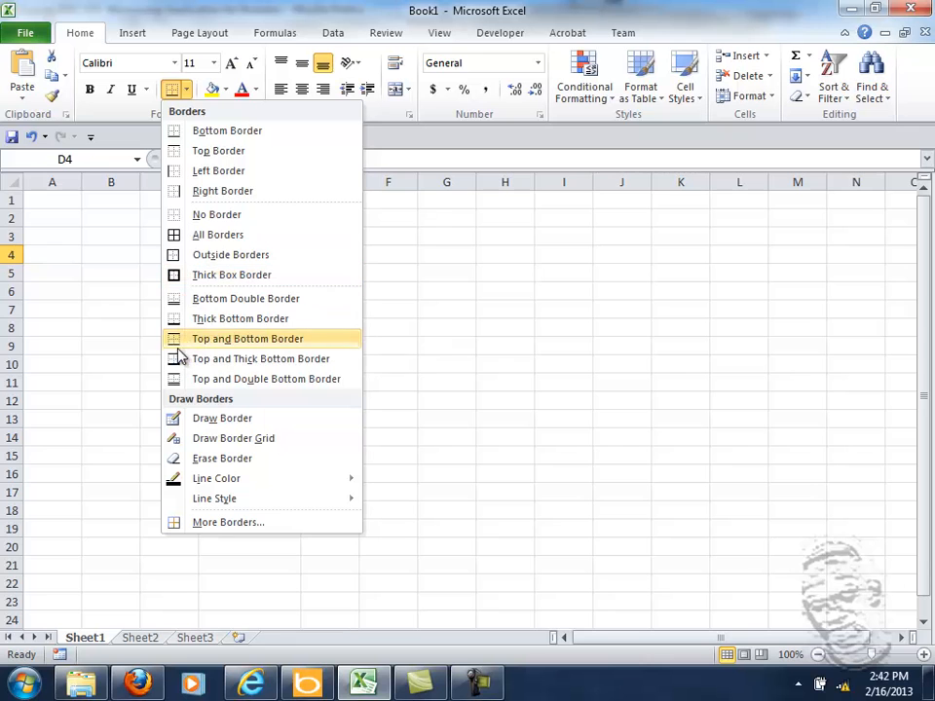
{"action": "mouse_move", "coordinate": [231, 255]}
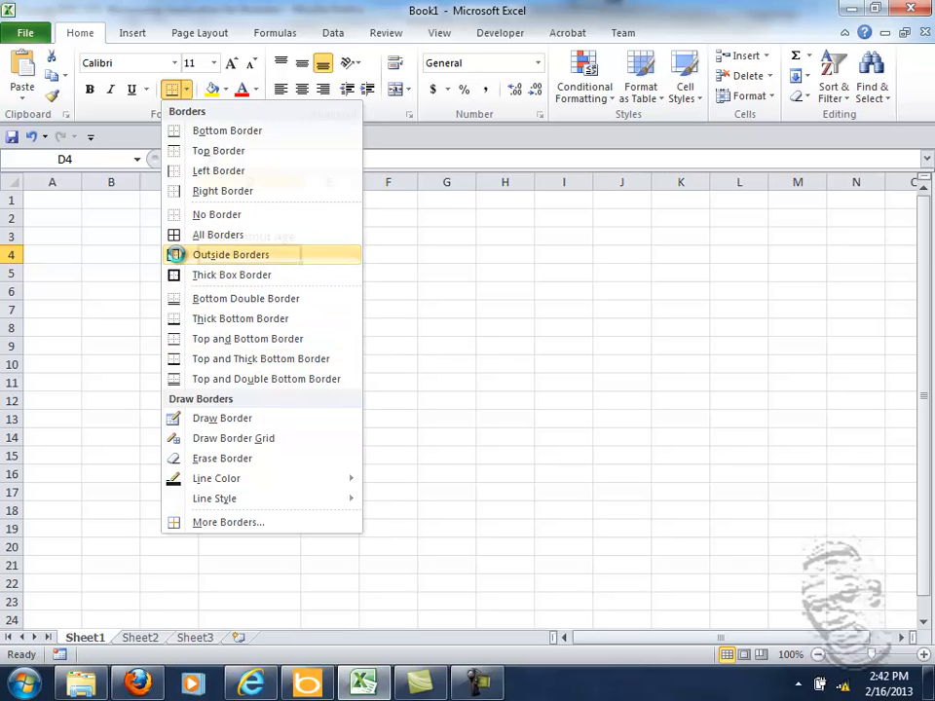
{"action": "left_click", "coordinate": [231, 254]}
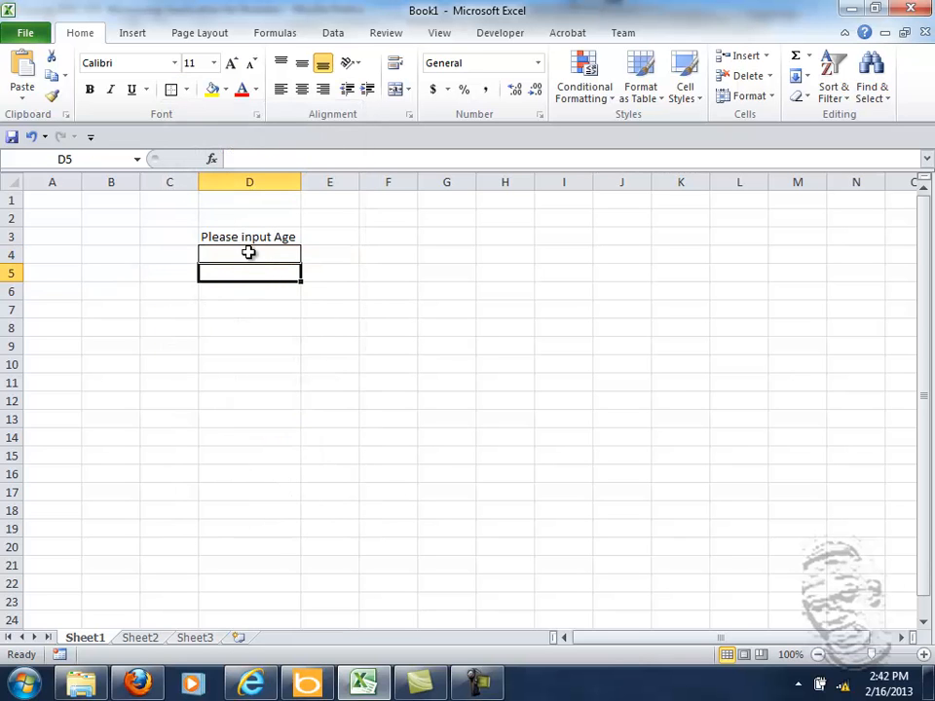
- Copy the D3:D4 prompt and box to B3, then clear the originals in column D
{"action": "left_click", "coordinate": [249, 236]}
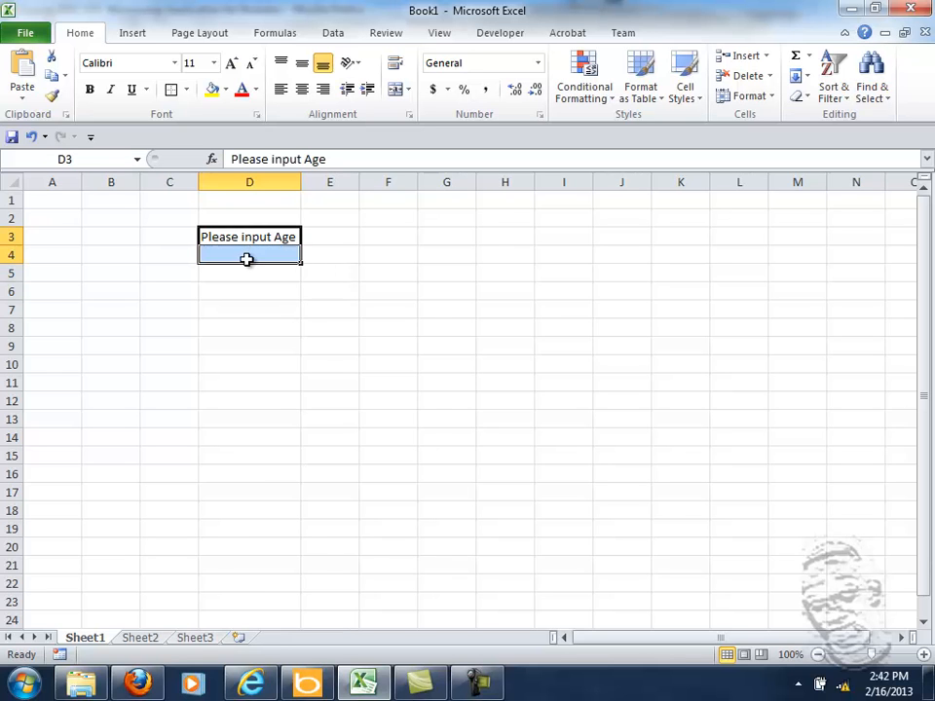
{"action": "key", "text": "ctrl+c"}
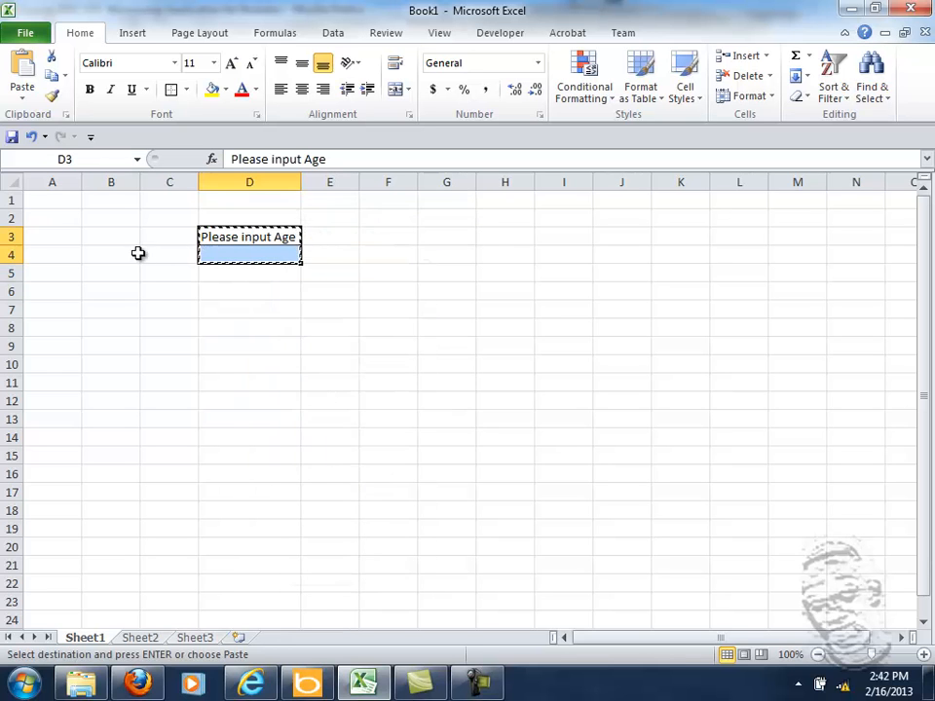
{"action": "right_click", "coordinate": [111, 247]}
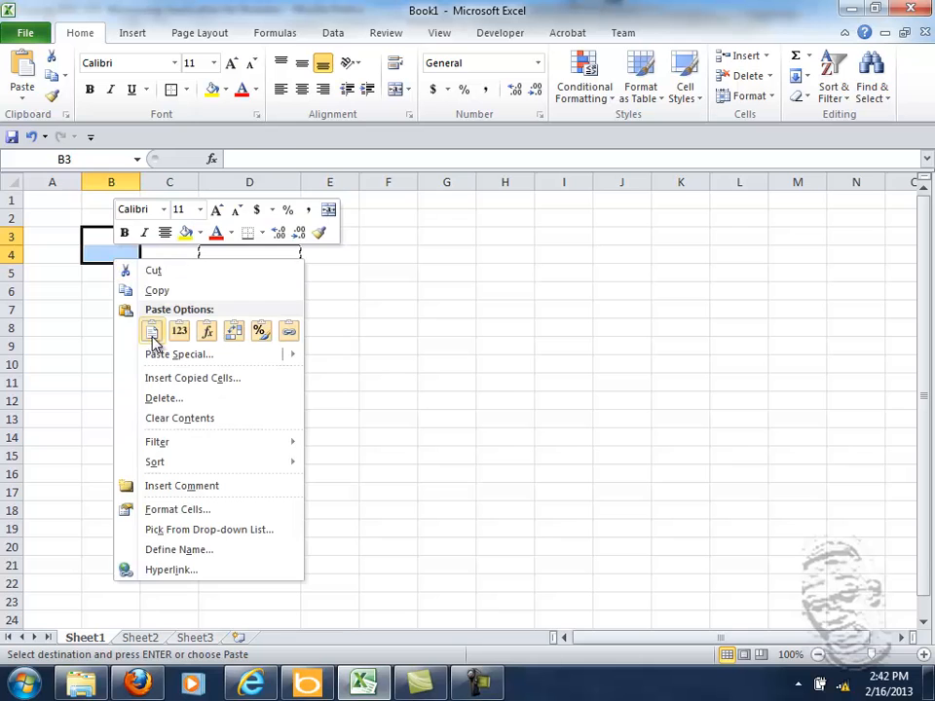
{"action": "left_click", "coordinate": [153, 331]}
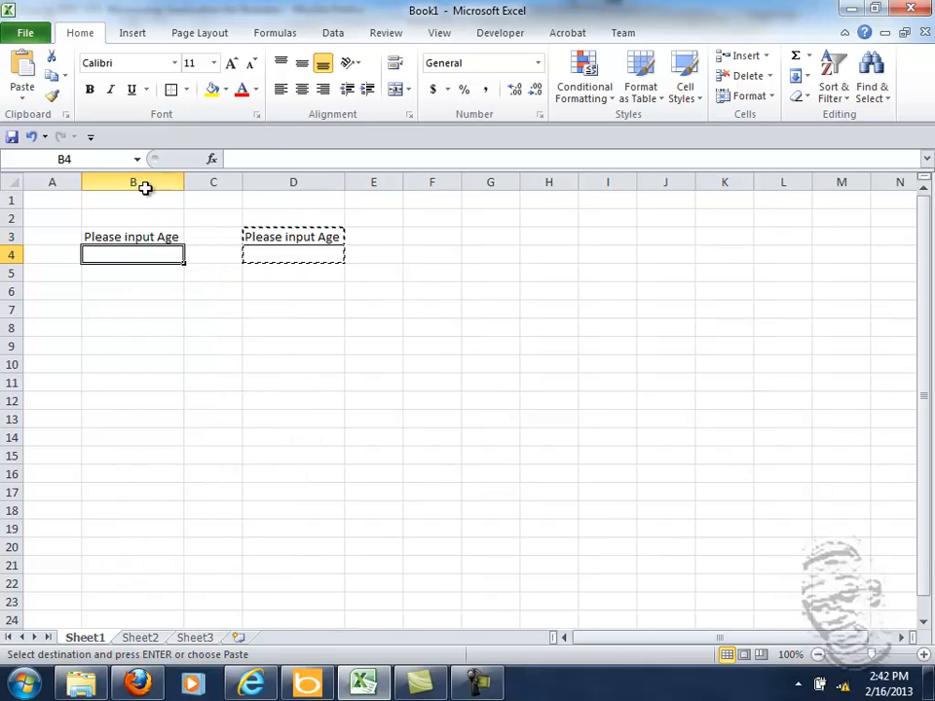
{"action": "left_click", "coordinate": [293, 237]}
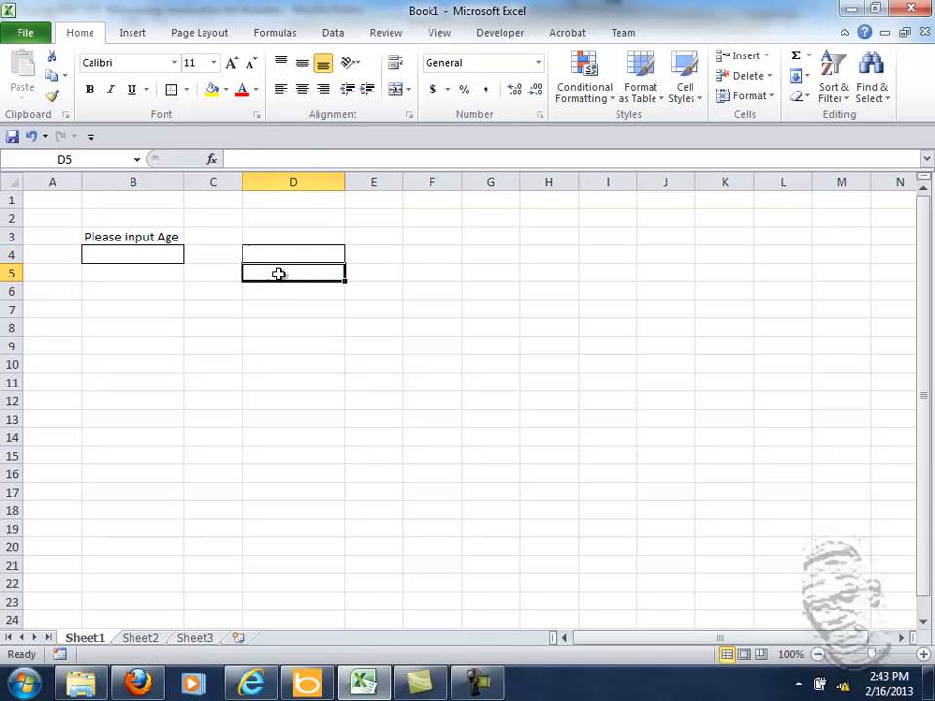
{"action": "right_click", "coordinate": [293, 182]}
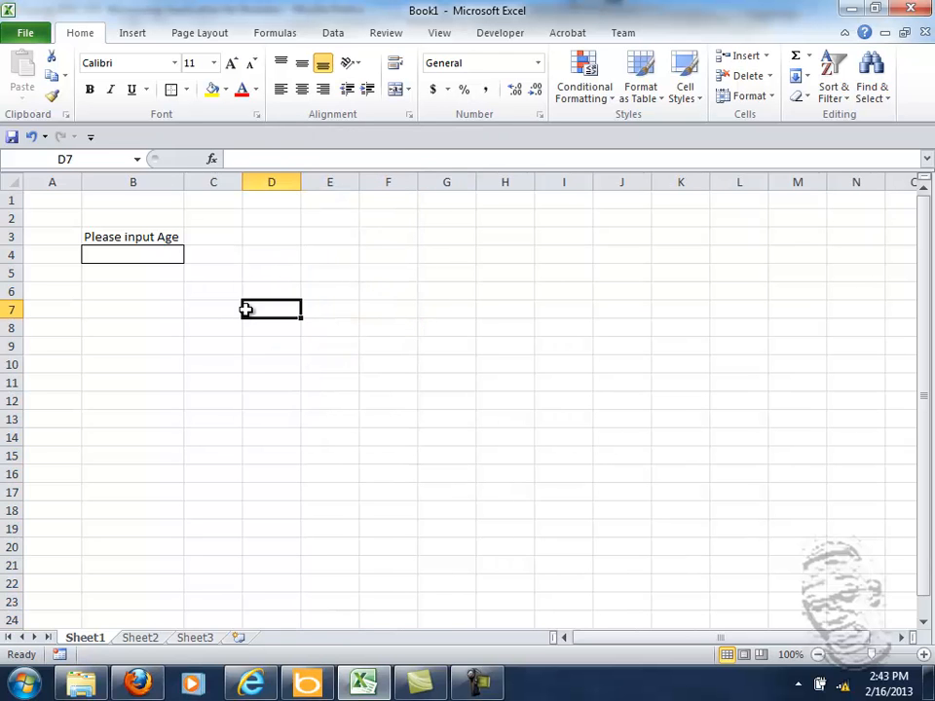
- Draw a rounded rectangle beside the age box and type 'Submit' into it
{"action": "left_click", "coordinate": [132, 32]}
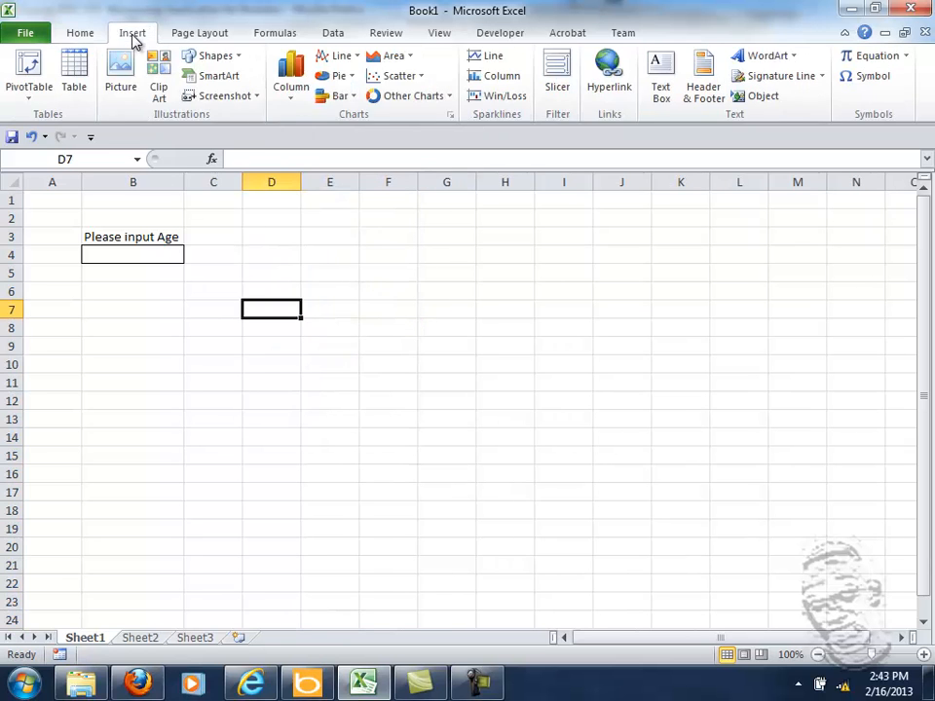
{"action": "mouse_move", "coordinate": [158, 75]}
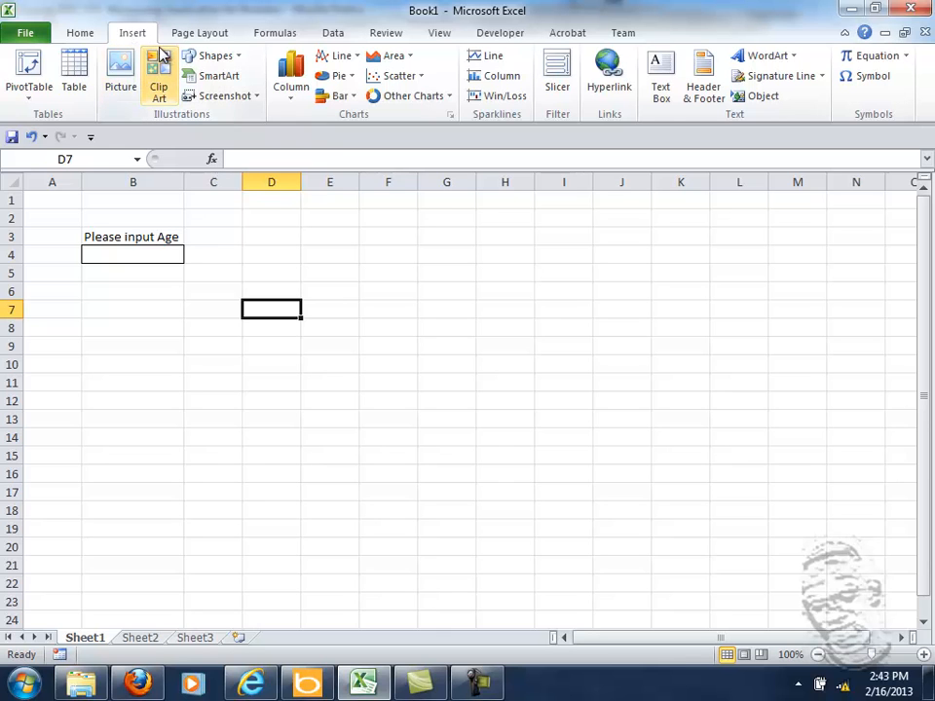
{"action": "mouse_move", "coordinate": [218, 76]}
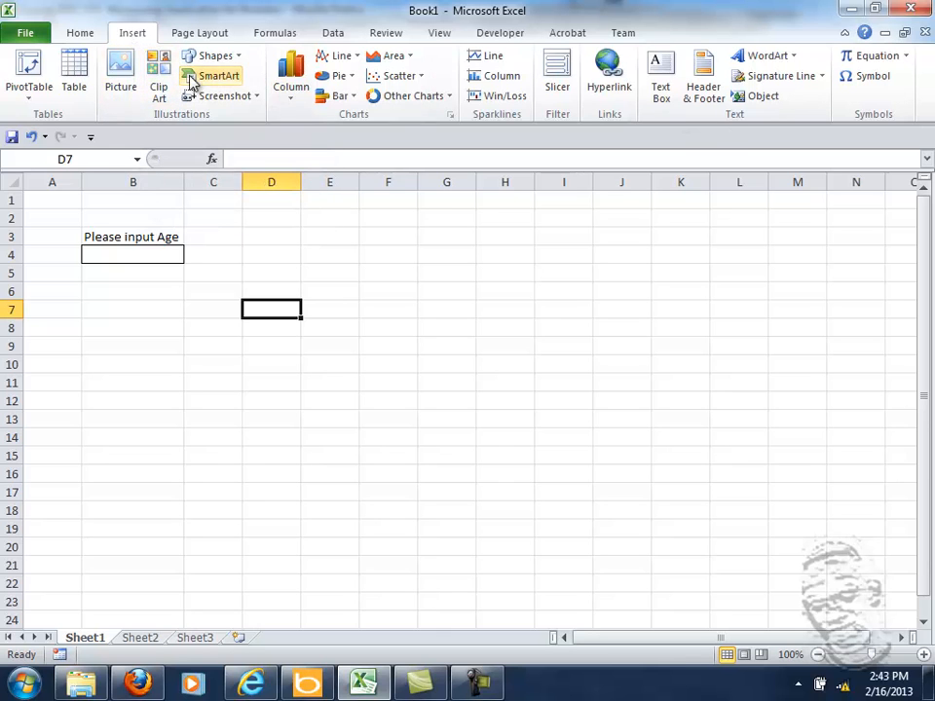
{"action": "mouse_move", "coordinate": [248, 86]}
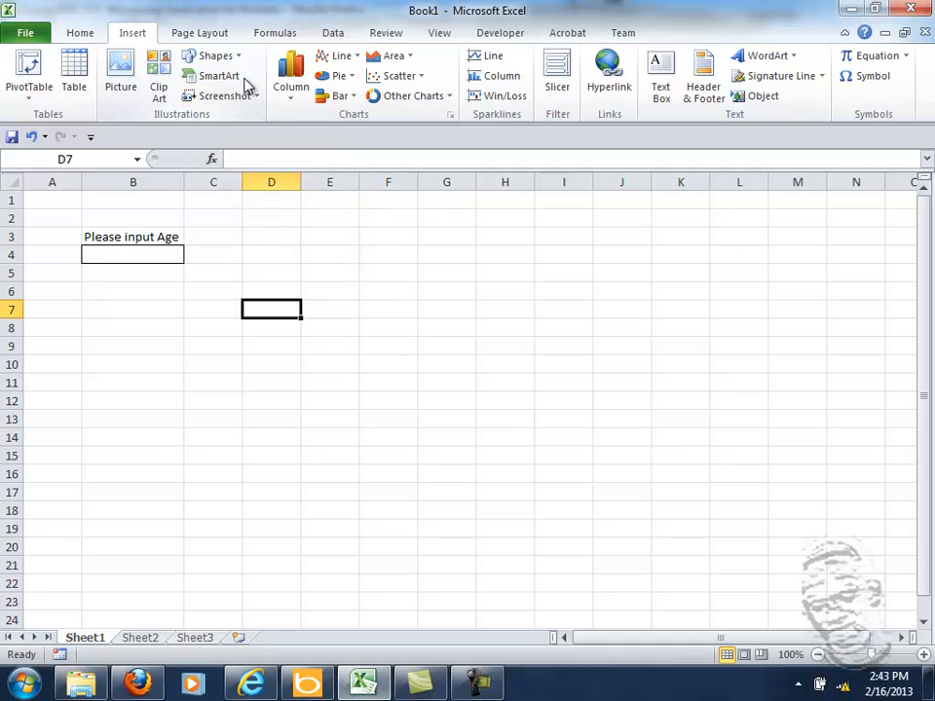
{"action": "left_click", "coordinate": [212, 55]}
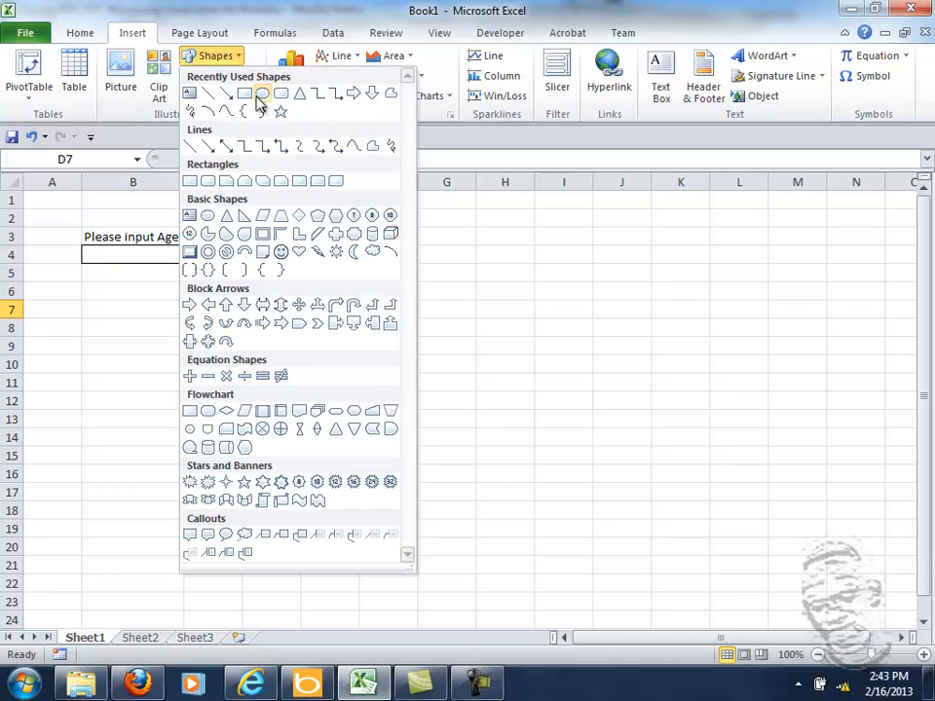
{"action": "left_click", "coordinate": [191, 180]}
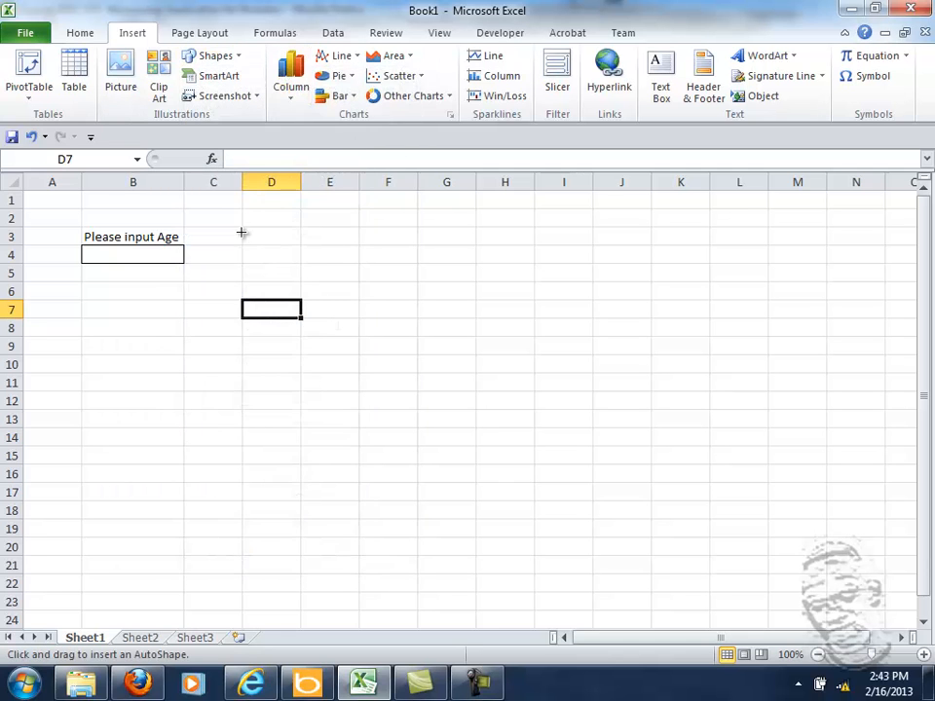
{"action": "left_click_drag", "start_coordinate": [241, 233], "coordinate": [349, 271]}
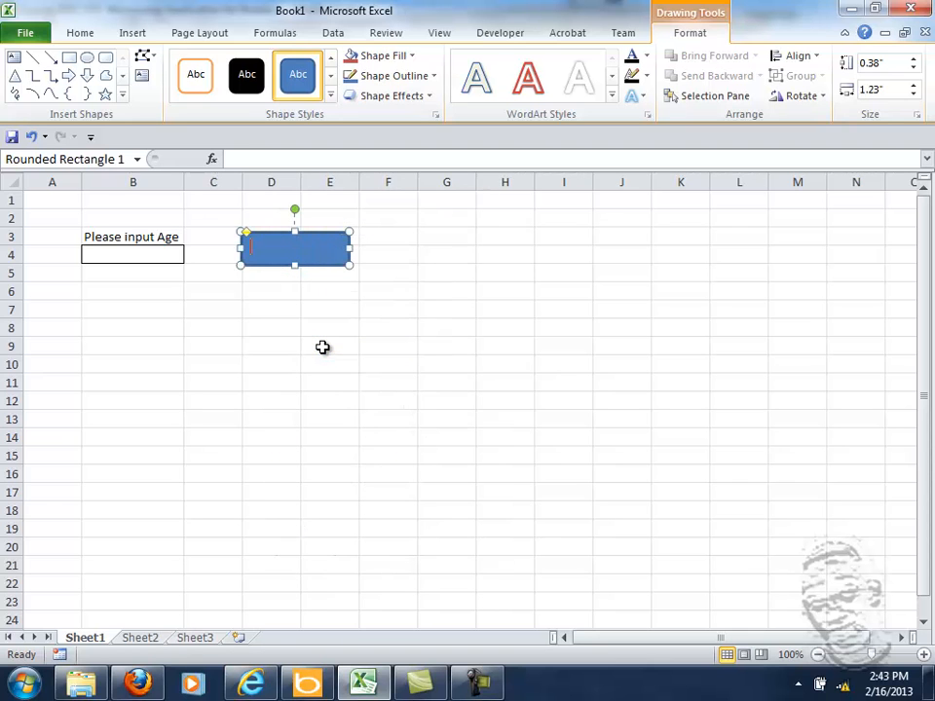
{"action": "type", "text": "Submit"}
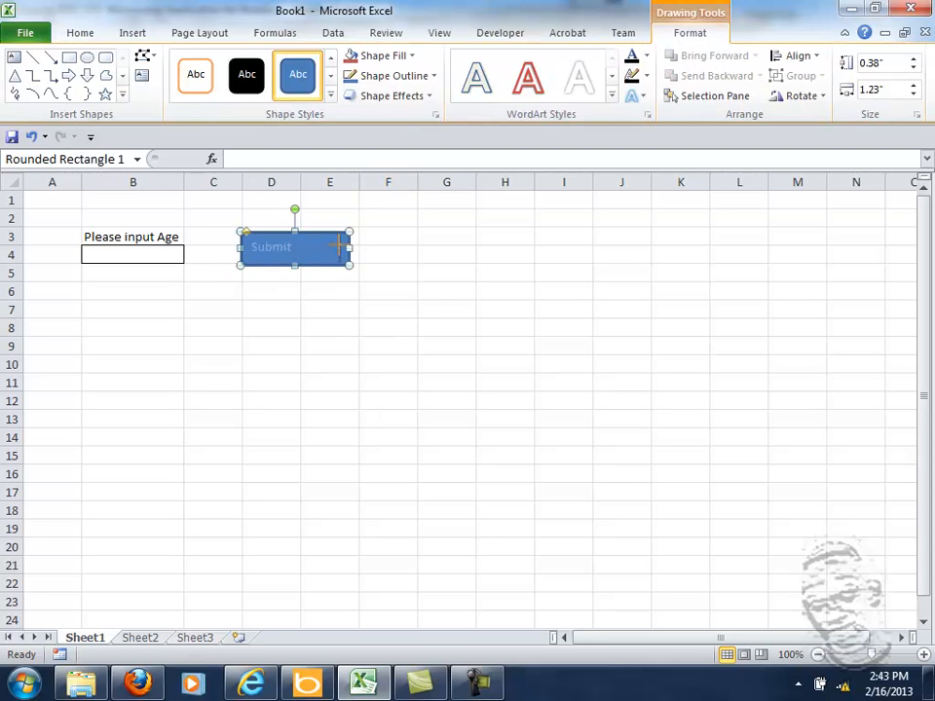
- Apply a blue shape style preset, centre the label, and deselect the button
{"action": "left_click", "coordinate": [331, 95]}
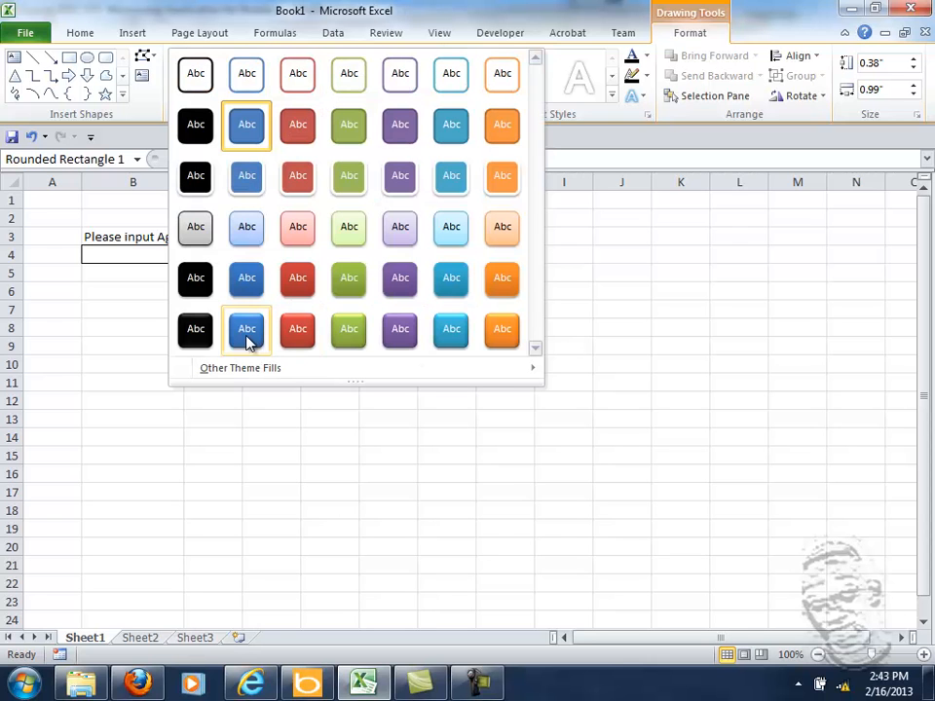
{"action": "left_click", "coordinate": [245, 329]}
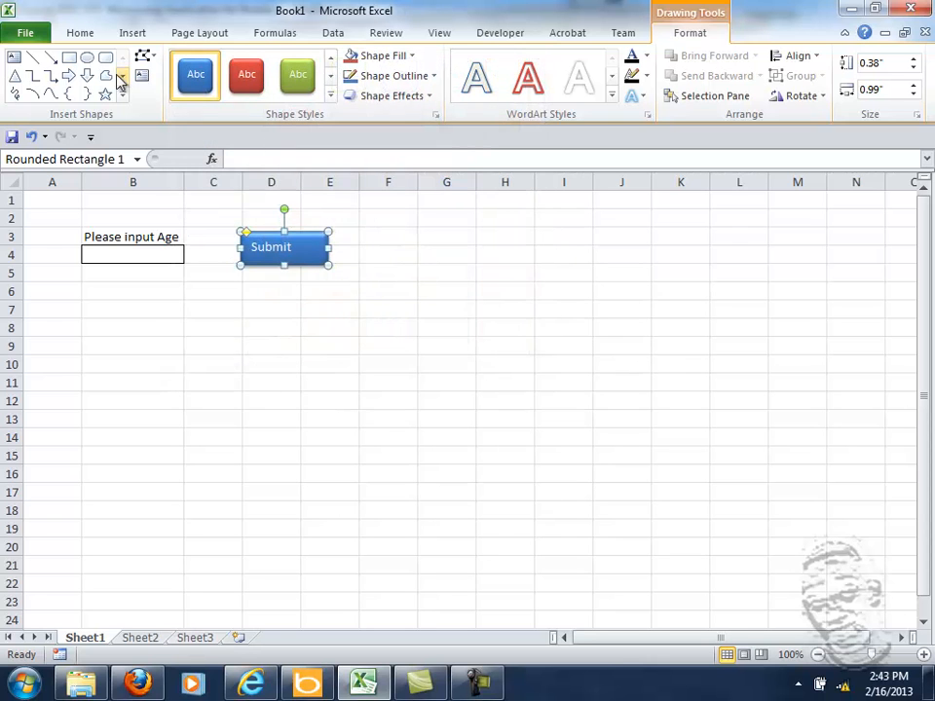
{"action": "mouse_move", "coordinate": [79, 33]}
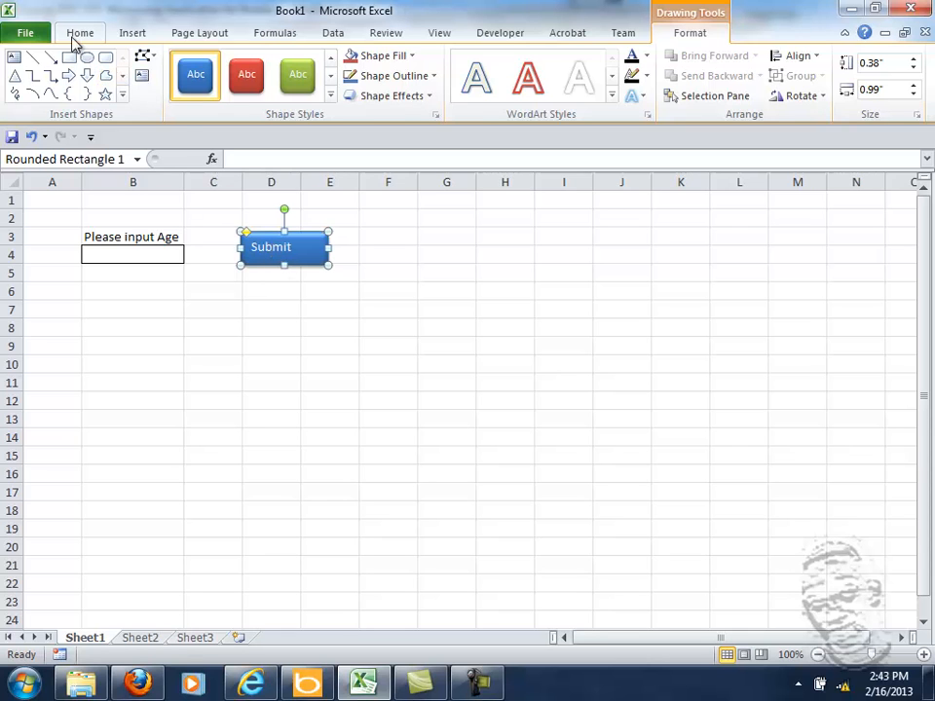
{"action": "left_click", "coordinate": [80, 32]}
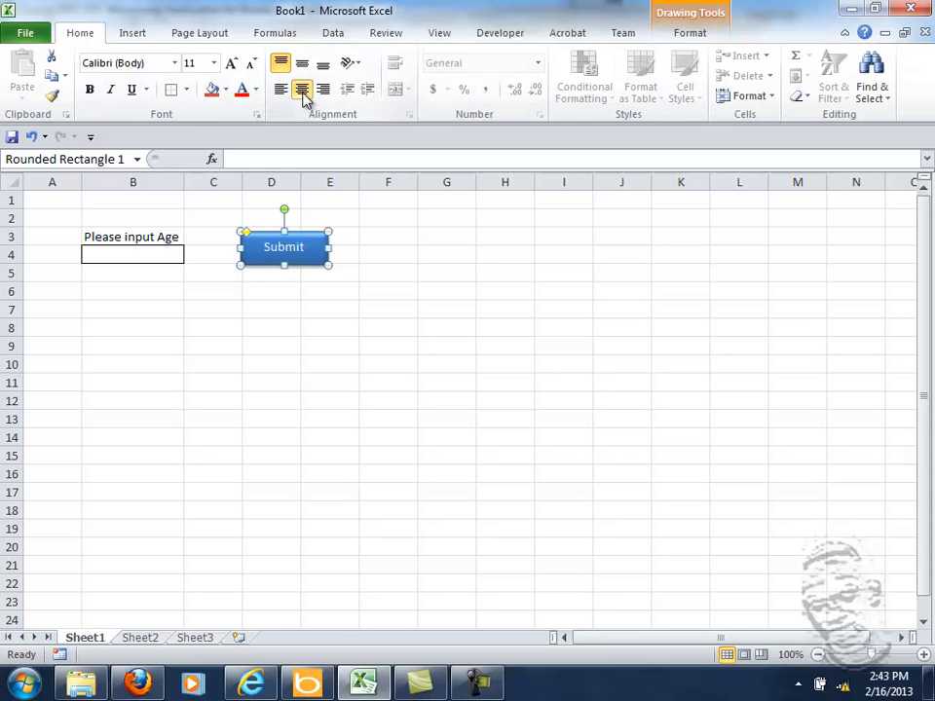
{"action": "left_click", "coordinate": [329, 345]}
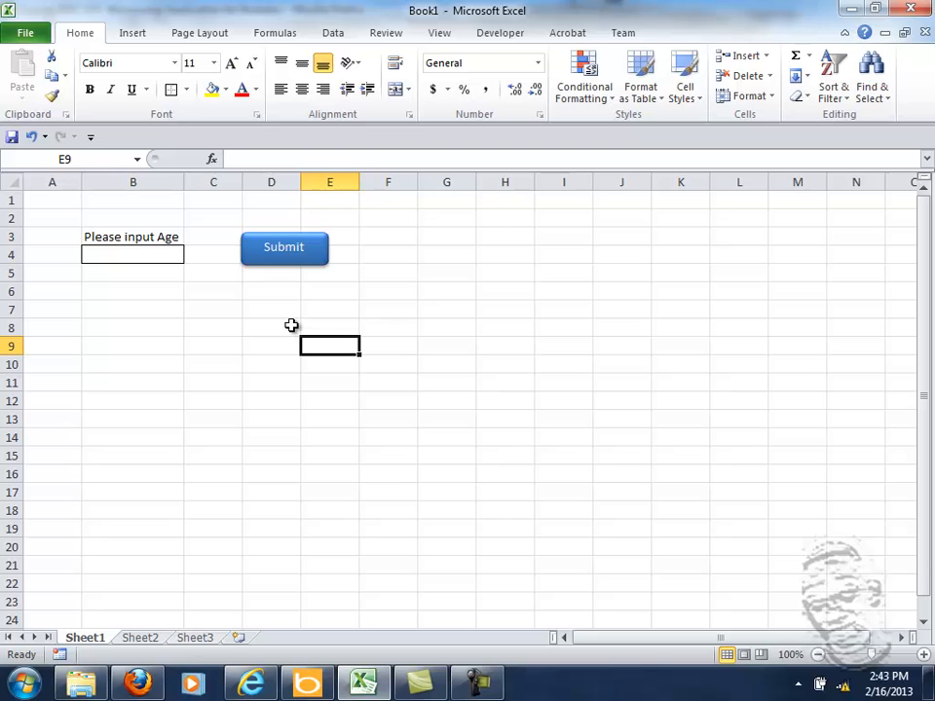
{"action": "left_click", "coordinate": [283, 246]}
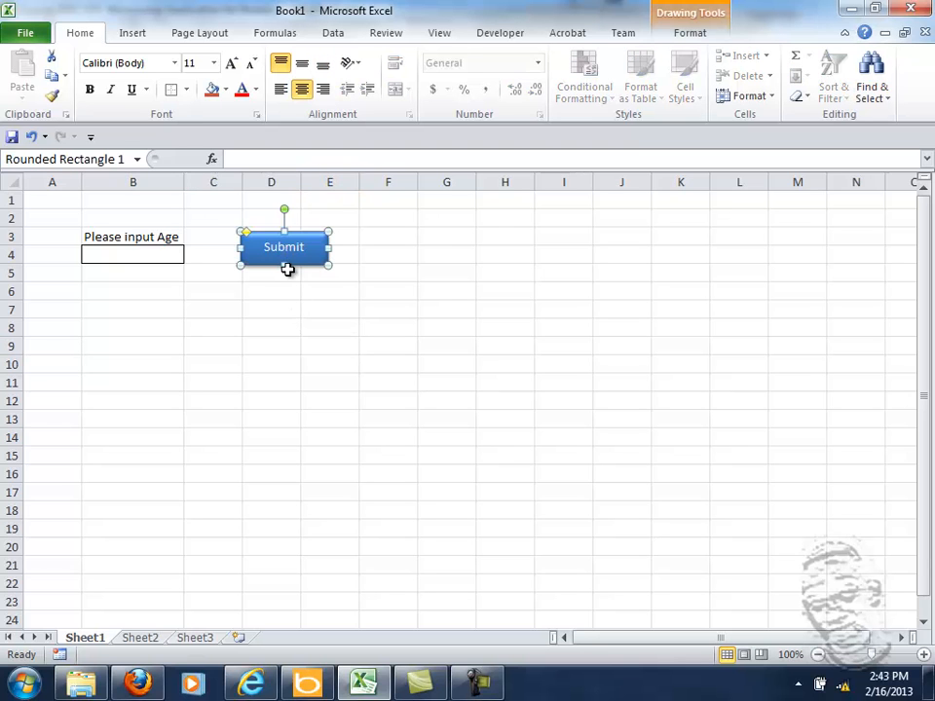
{"action": "left_click", "coordinate": [272, 327]}
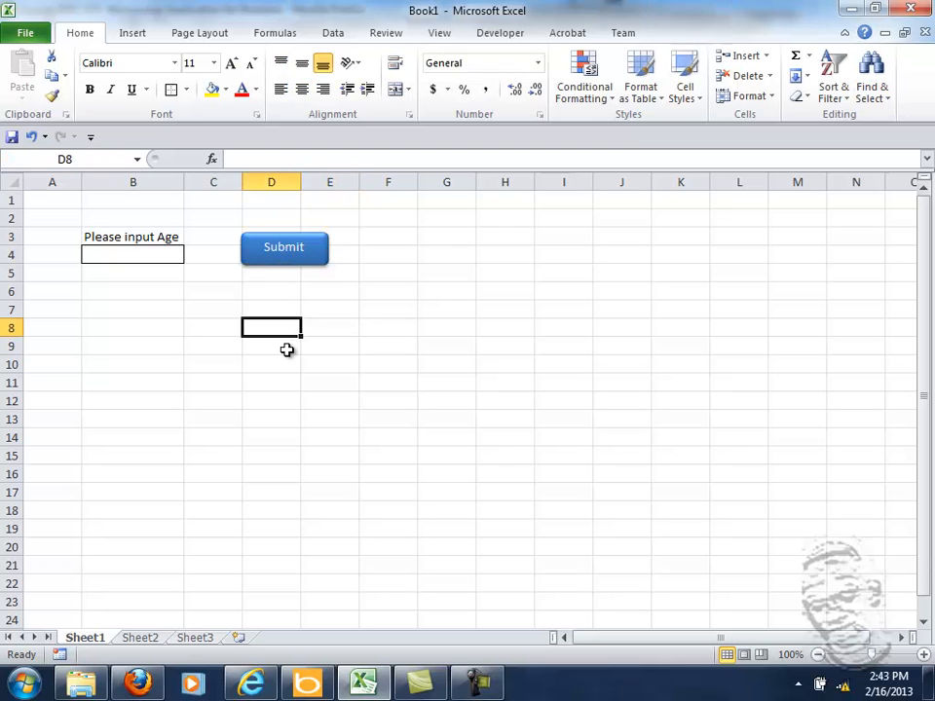
- Open the VBA editor maximized and insert a new module into the Book1 project
{"action": "left_click", "coordinate": [329, 345]}
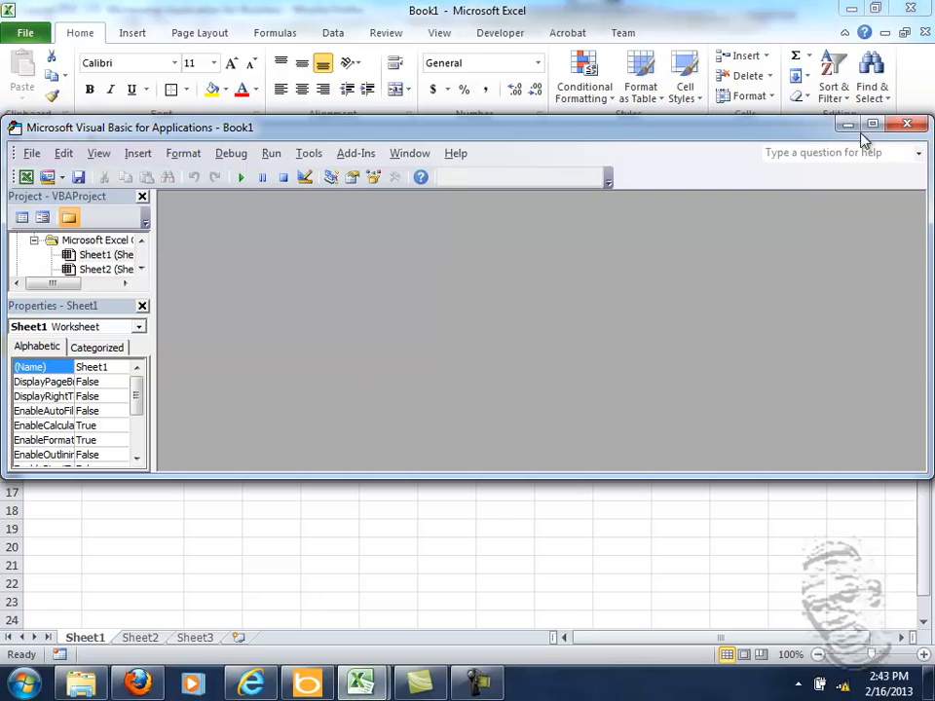
{"action": "left_click", "coordinate": [870, 123]}
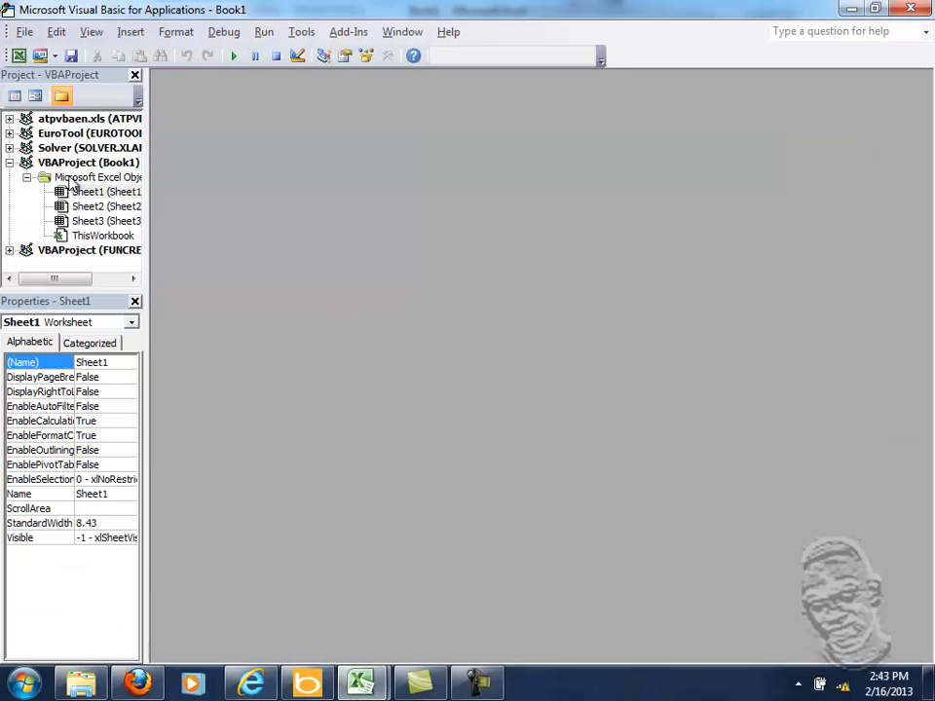
{"action": "mouse_move", "coordinate": [80, 97]}
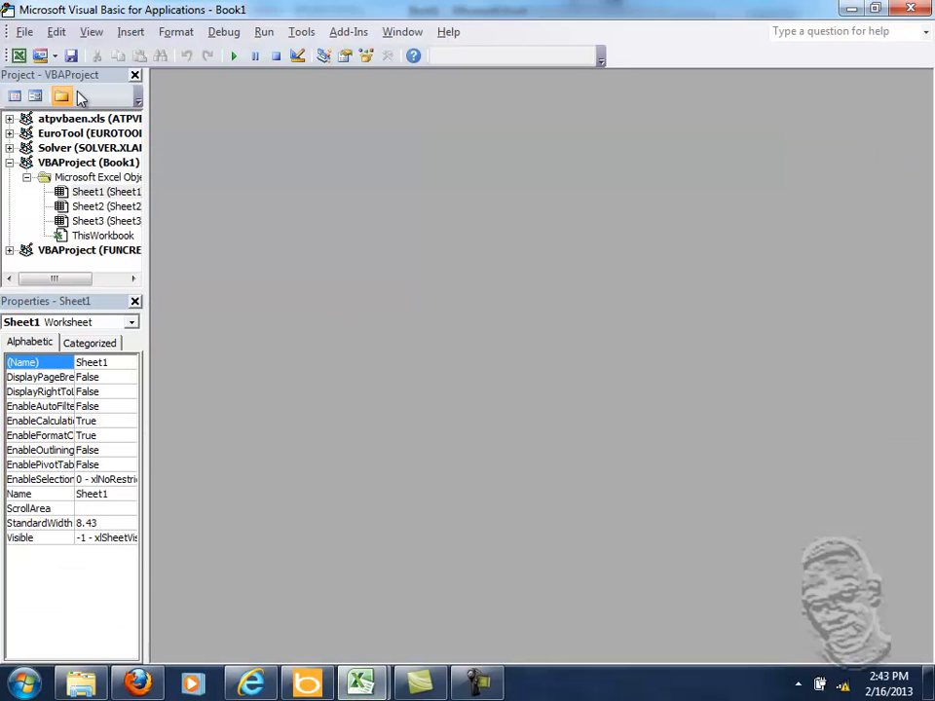
{"action": "left_click", "coordinate": [129, 31]}
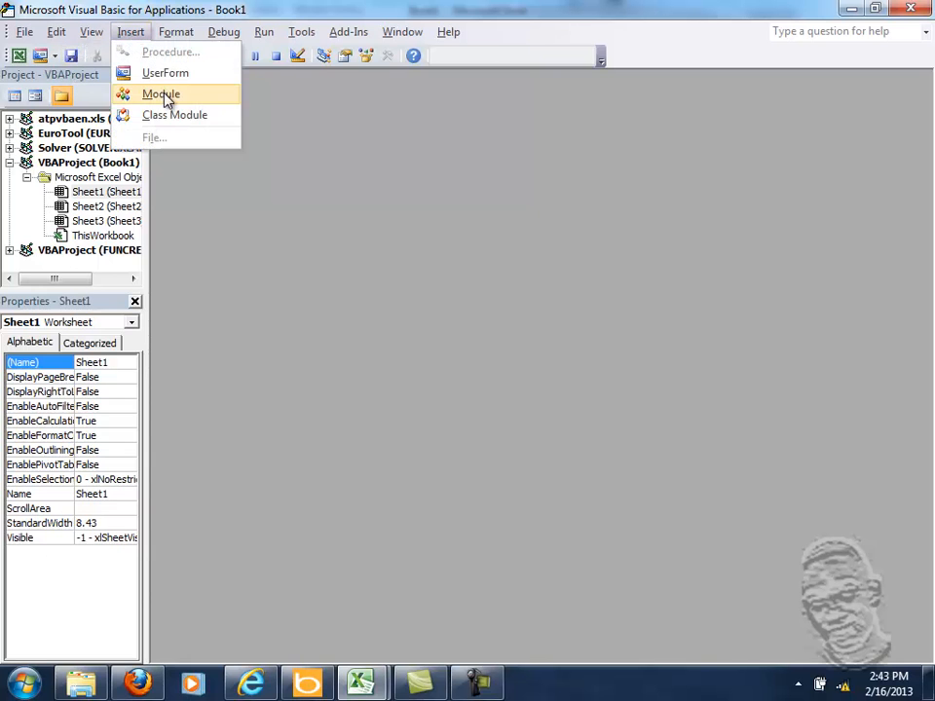
{"action": "left_click", "coordinate": [160, 93]}
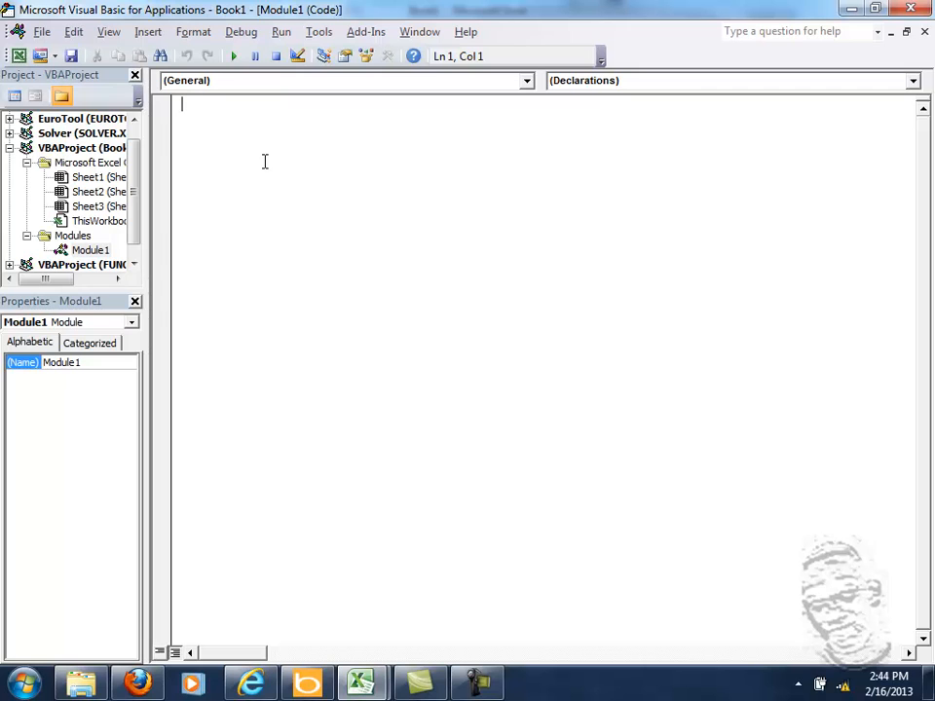
- Write Sub SubmitAge with End Sub and an indented Dim Age As Integer line
{"action": "type", "text": "Sub"}
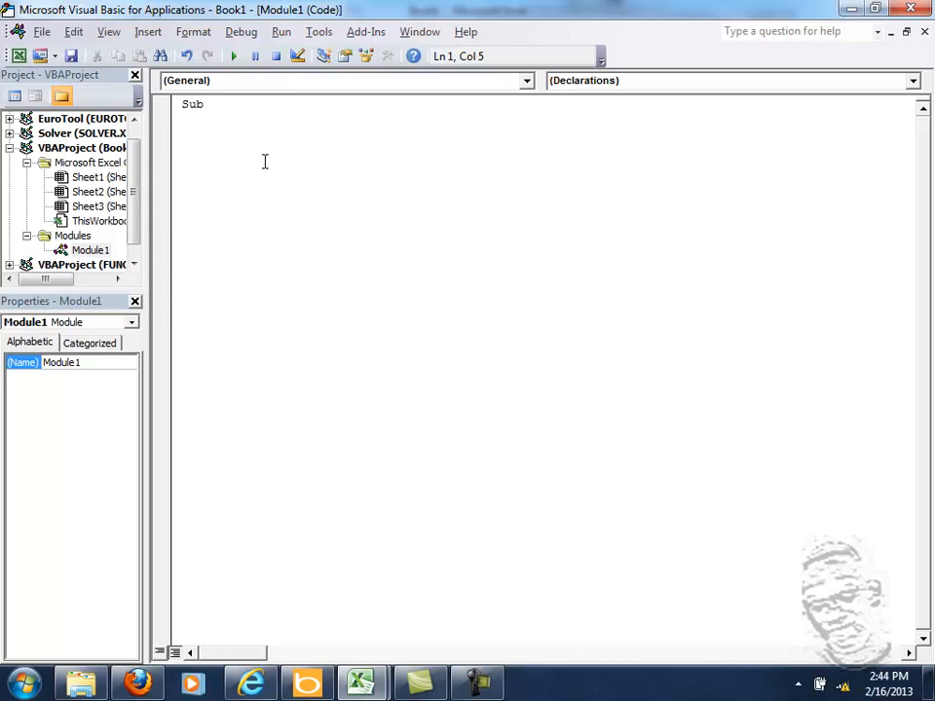
{"action": "type", "text": "age"}
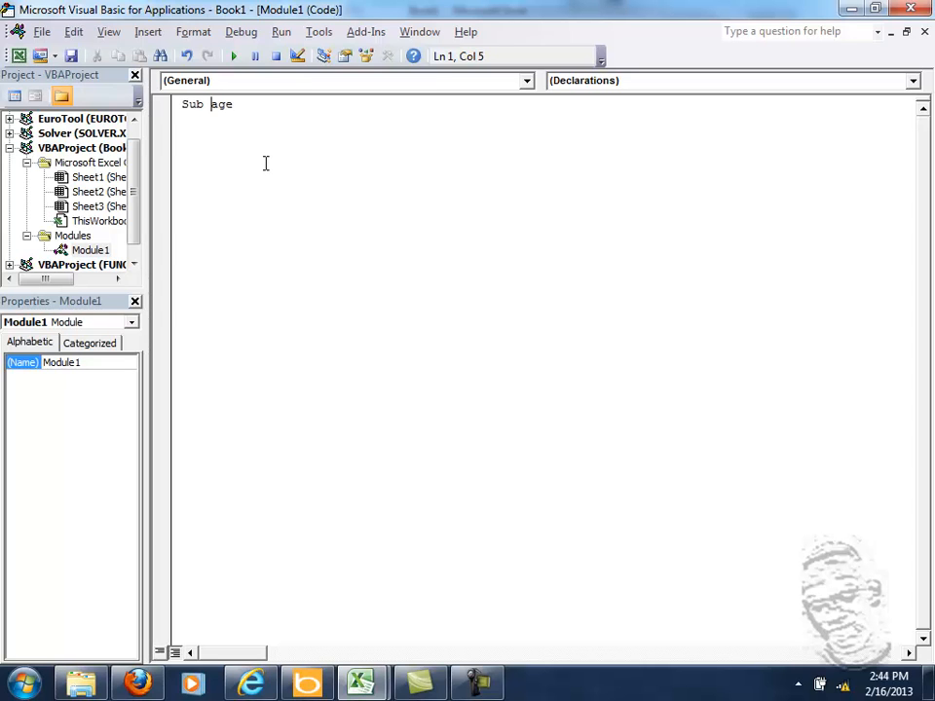
{"action": "type", "text": "SubmitA"}
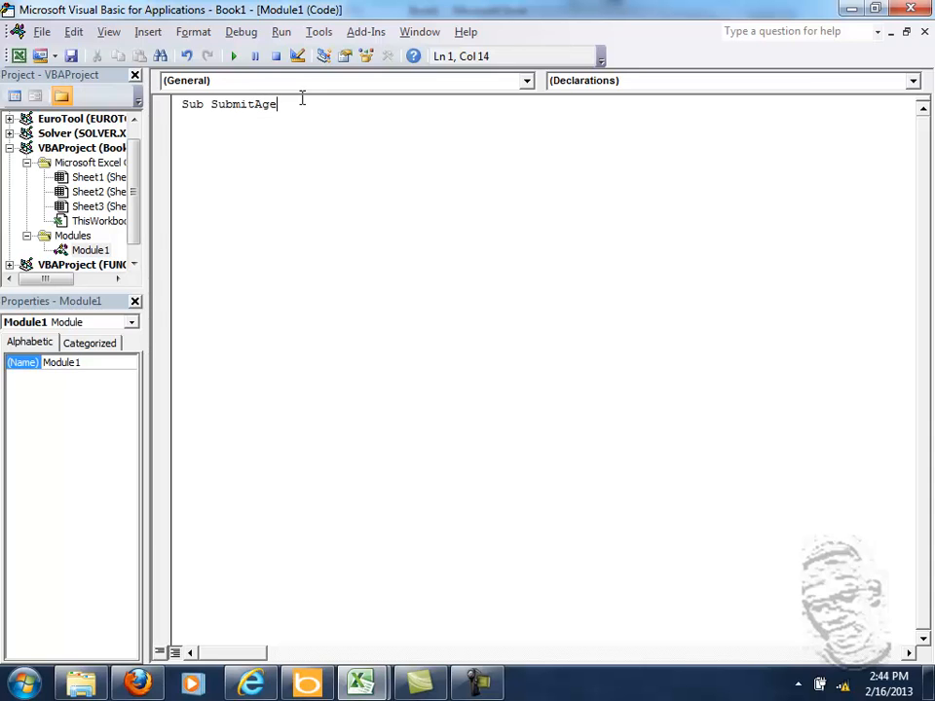
{"action": "key", "text": "Return"}
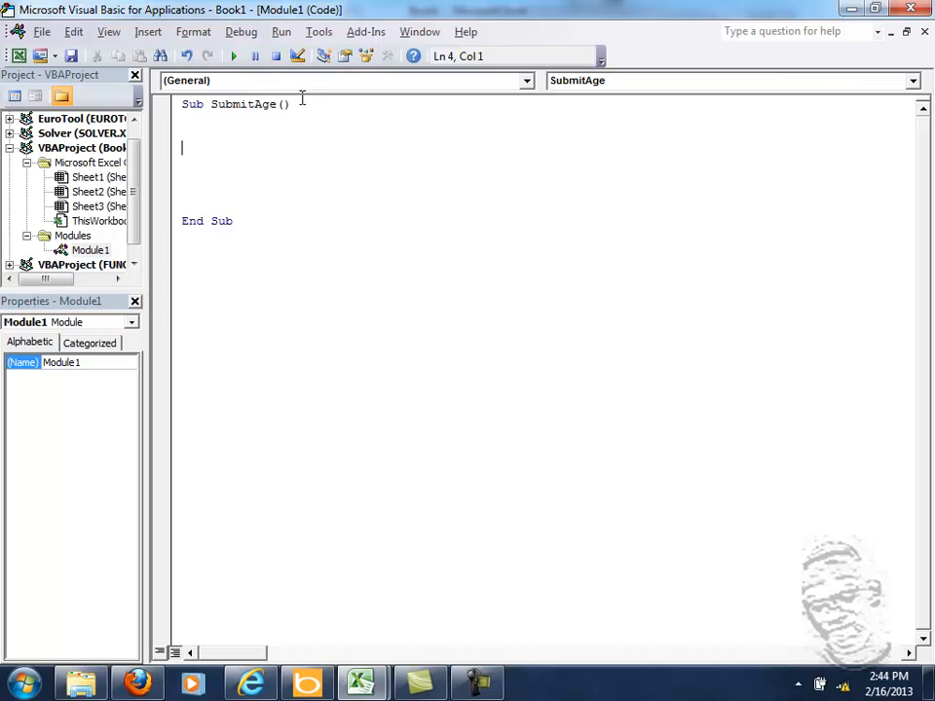
{"action": "type", "text": "Di"}
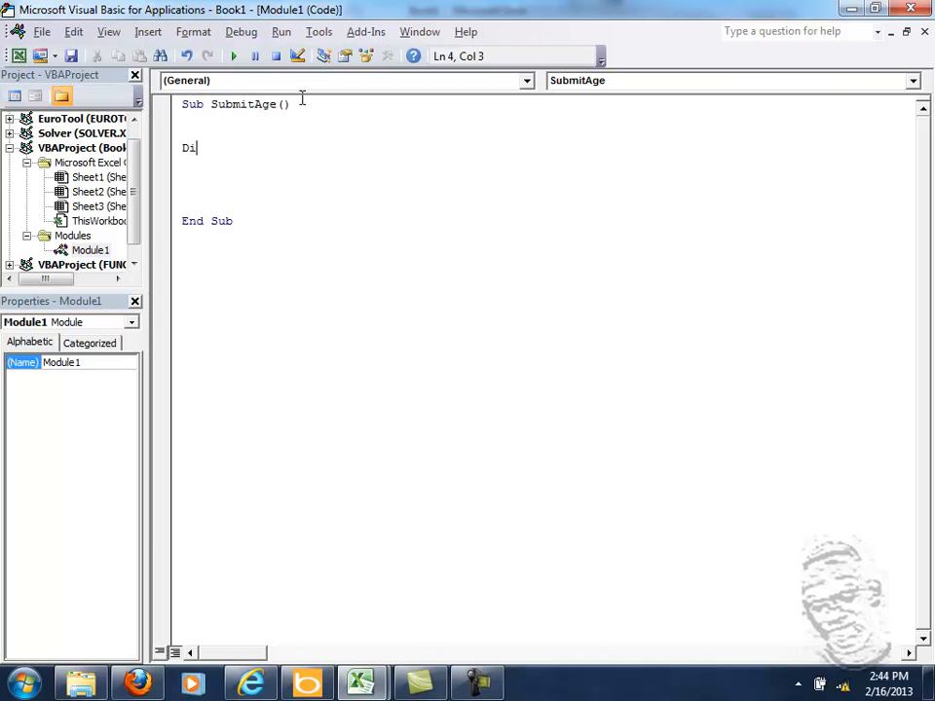
{"action": "type", "text": "m"}
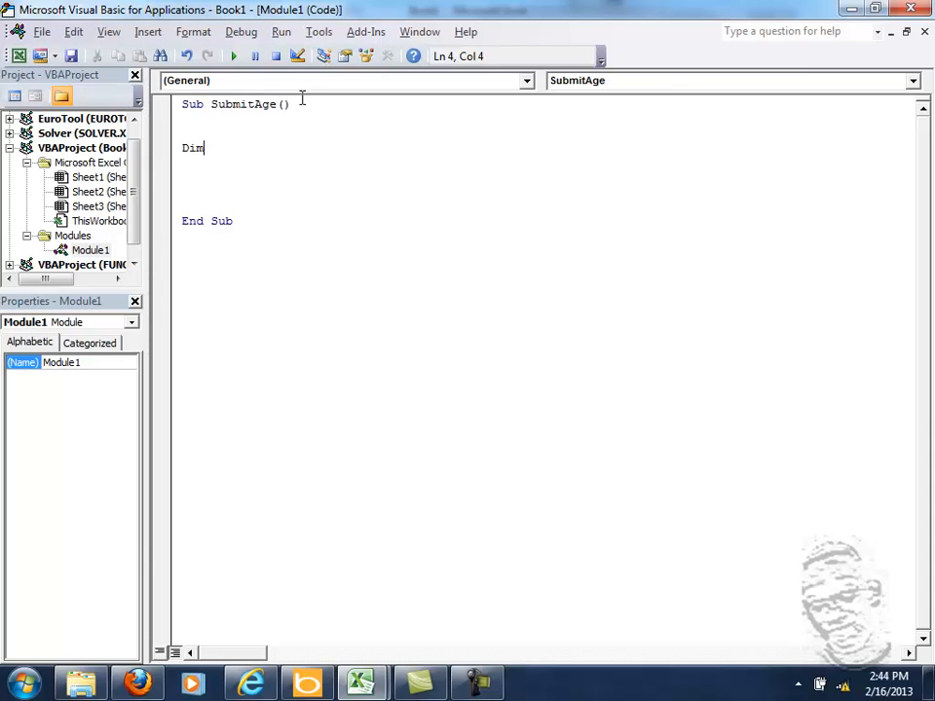
{"action": "key", "text": "Home"}
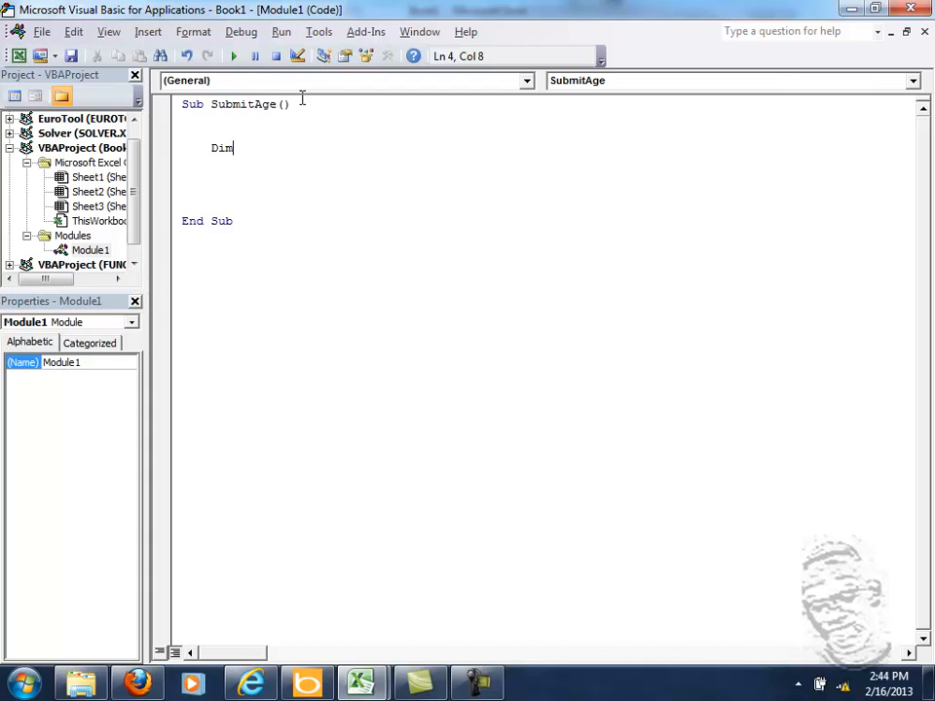
{"action": "type", "text": "Age"}
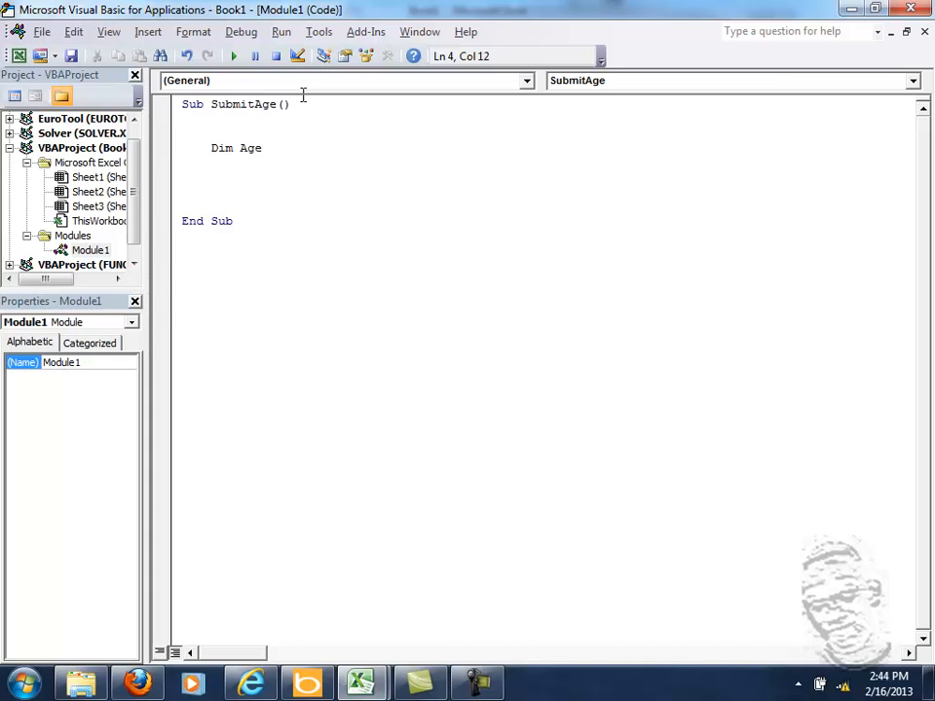
{"action": "type", "text": "As Integer"}
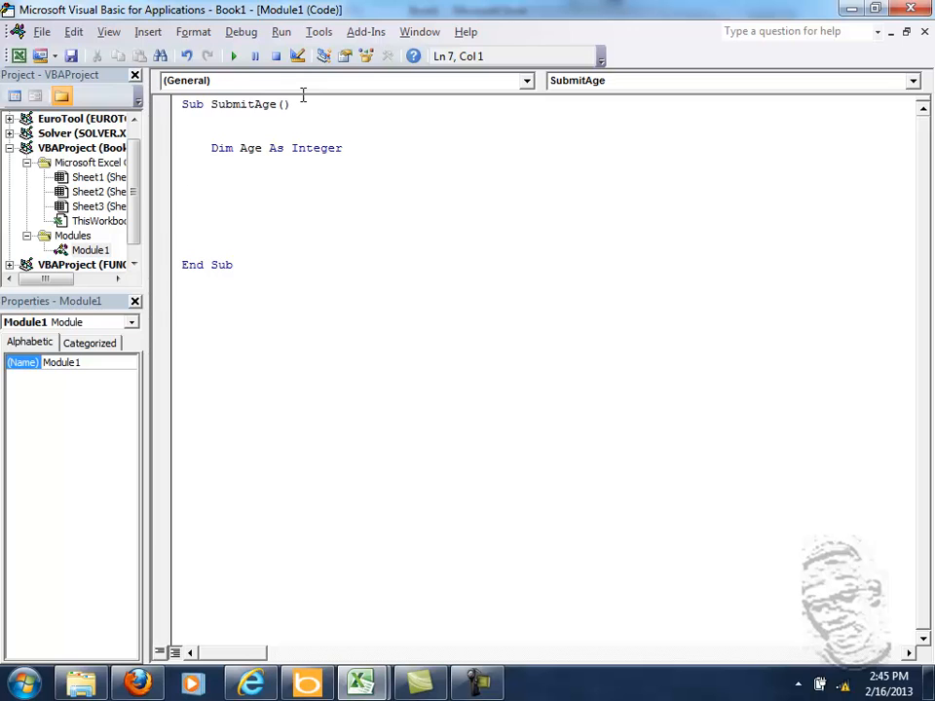
- Type the statement Age = Cell(4,2).Value inside SubmitAge
{"action": "type", "text": "Ag"}
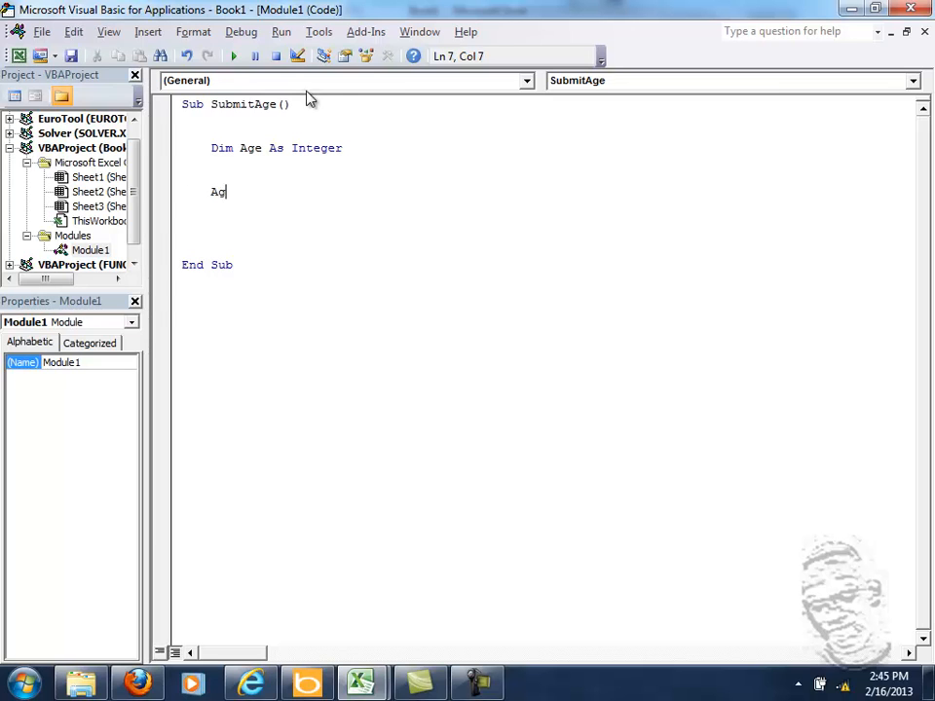
{"action": "type", "text": "e ="}
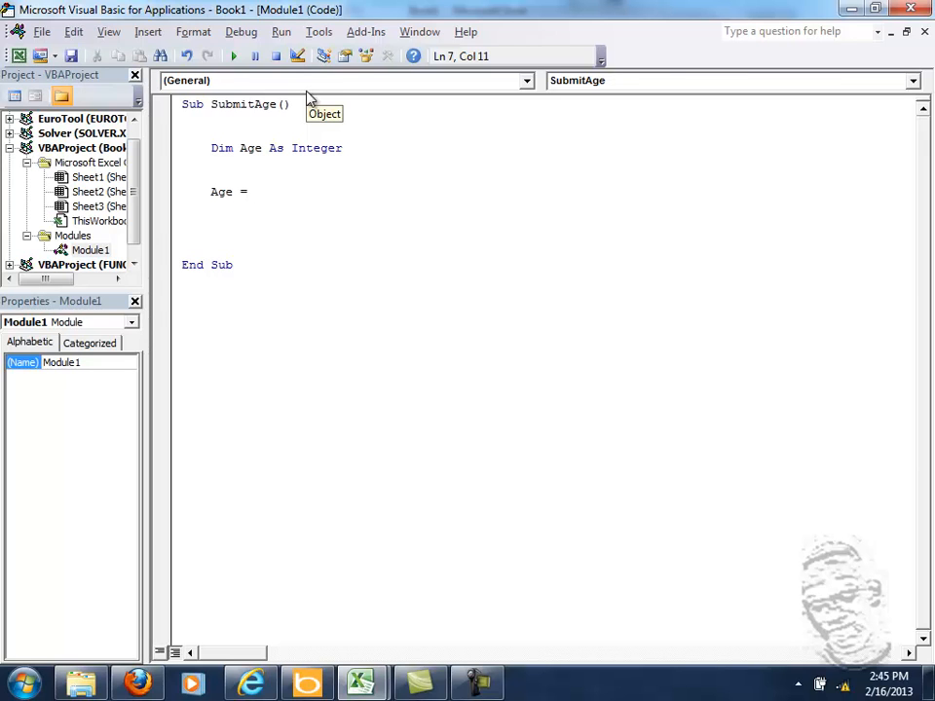
{"action": "type", "text": "Ce"}
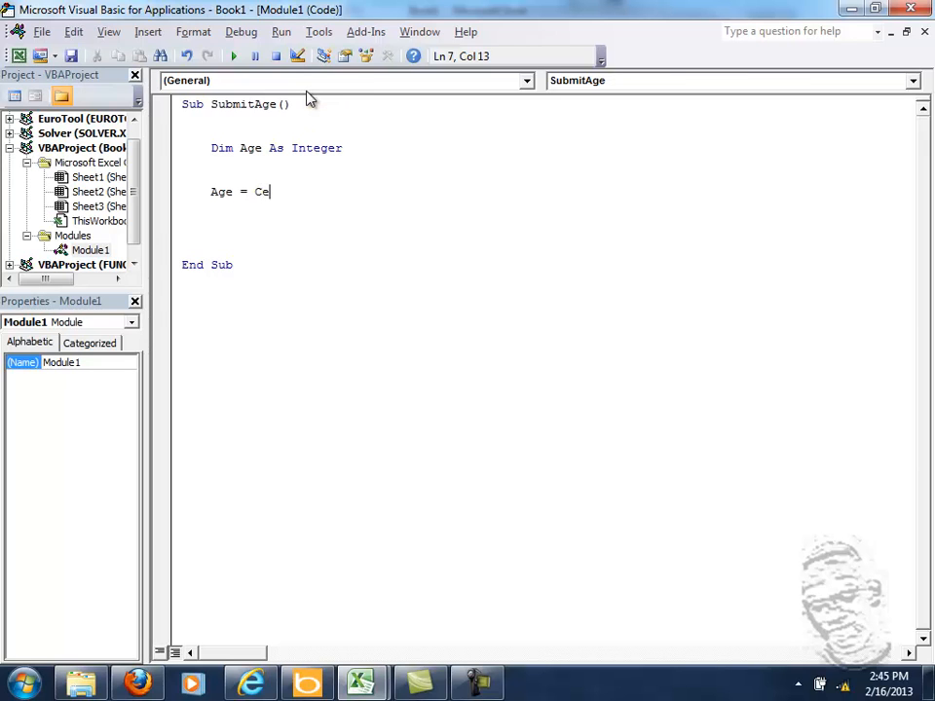
{"action": "type", "text": "ll"}
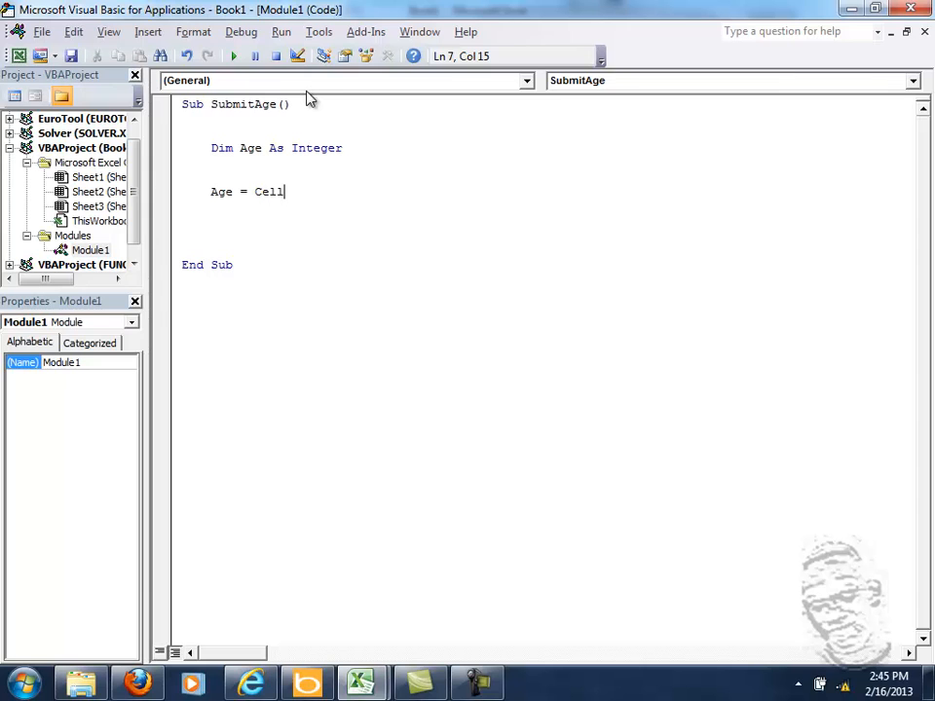
{"action": "type", "text": "(4"}
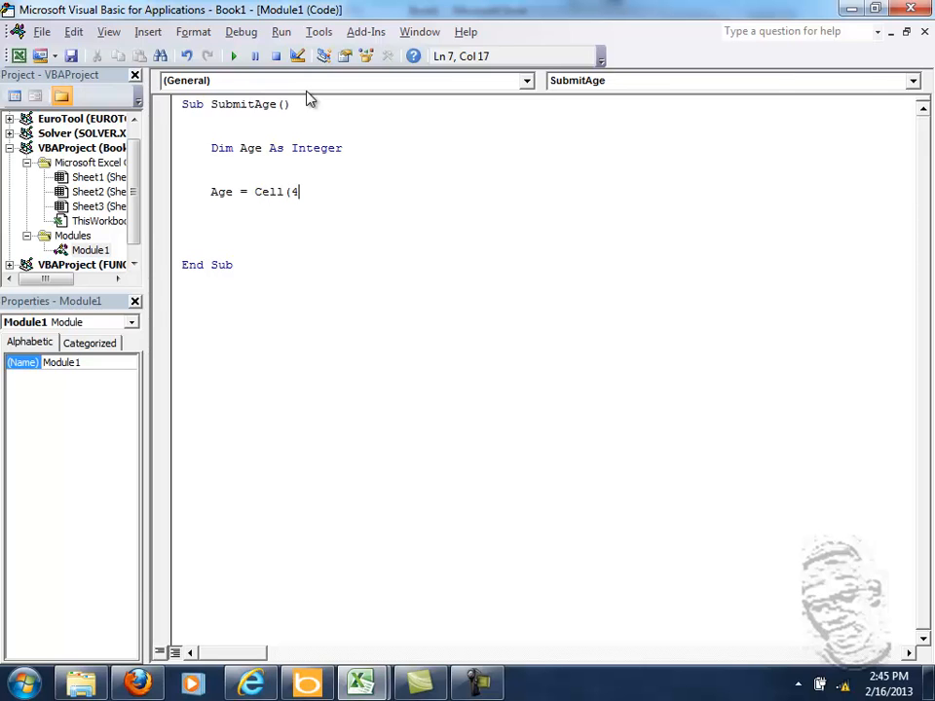
{"action": "type", "text": ",2"}
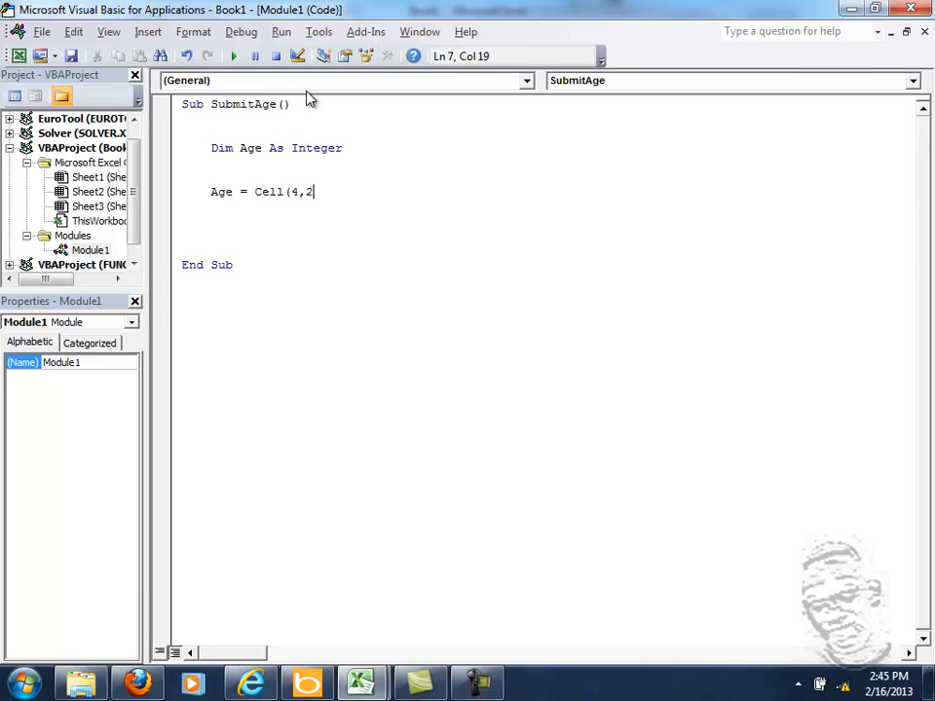
{"action": "type", "text": ")"}
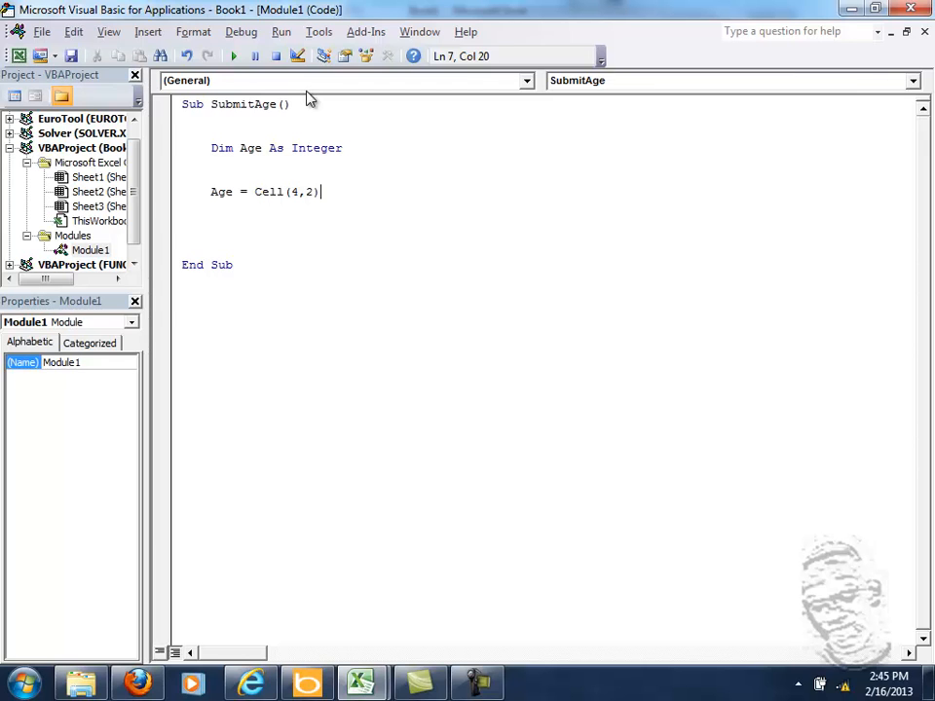
{"action": "type", "text": "."}
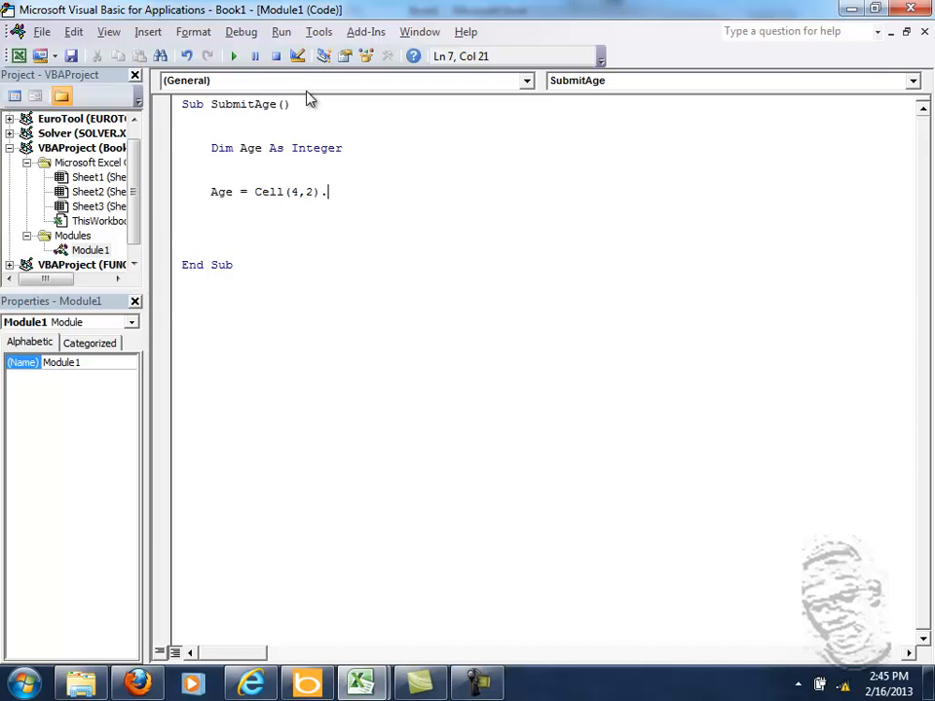
{"action": "type", "text": "V"}
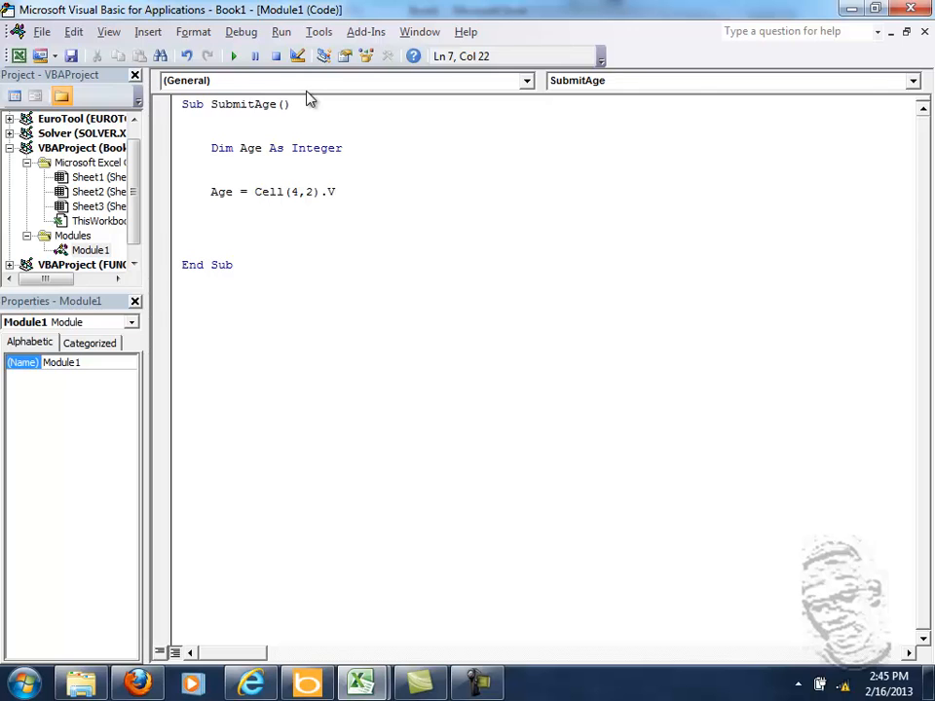
{"action": "type", "text": "alue"}
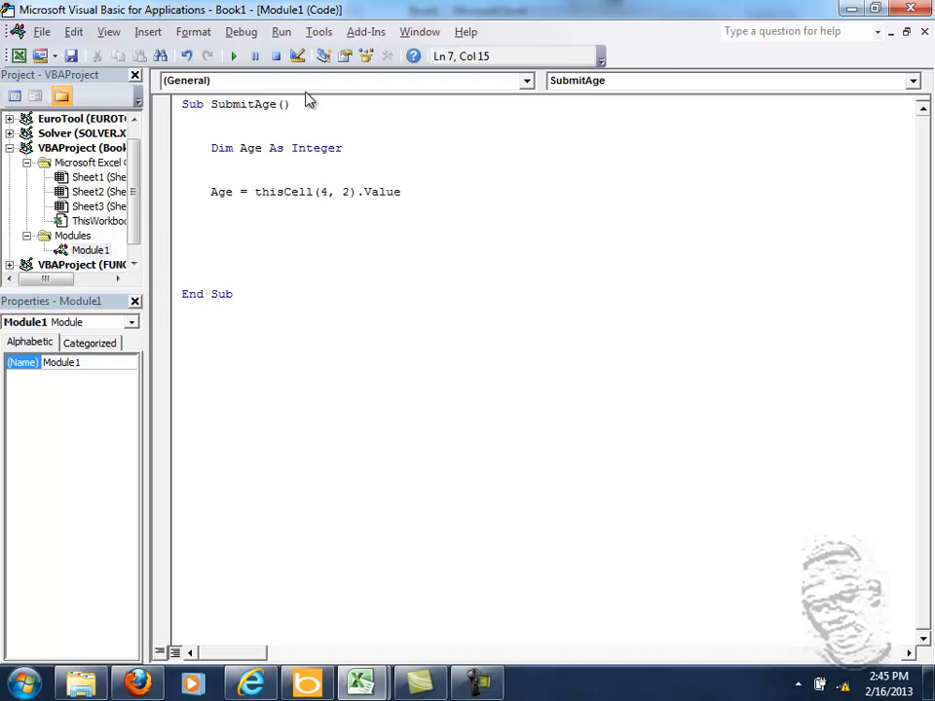
- Prefix the cell reference with ThisWorkbook.Sheets("Sheet1"), correcting a stray letter
{"action": "type", "text": "work"}
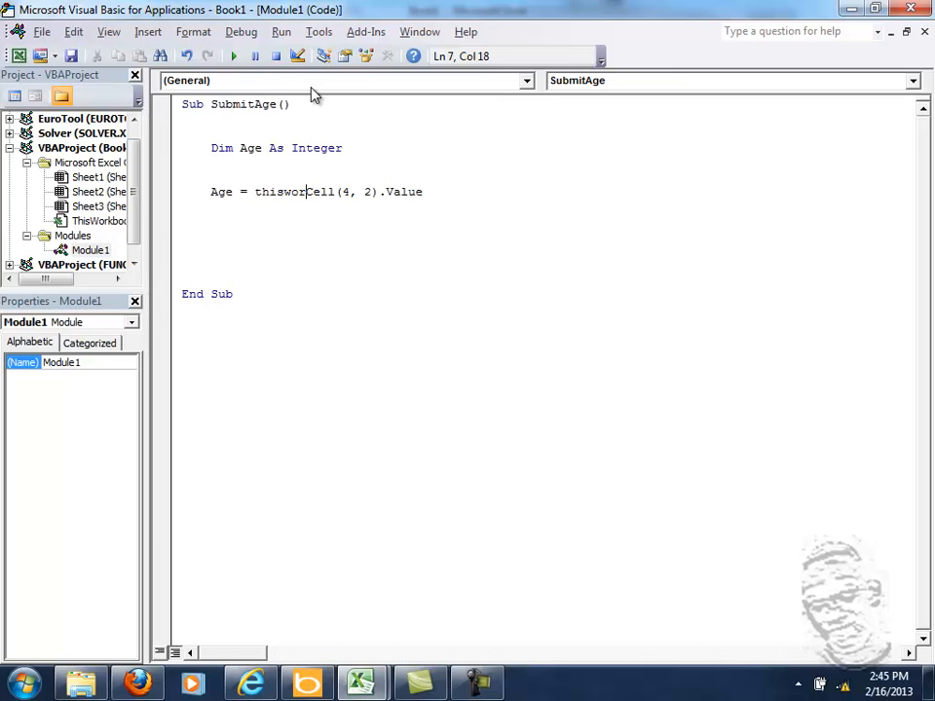
{"action": "type", "text": "kbook"}
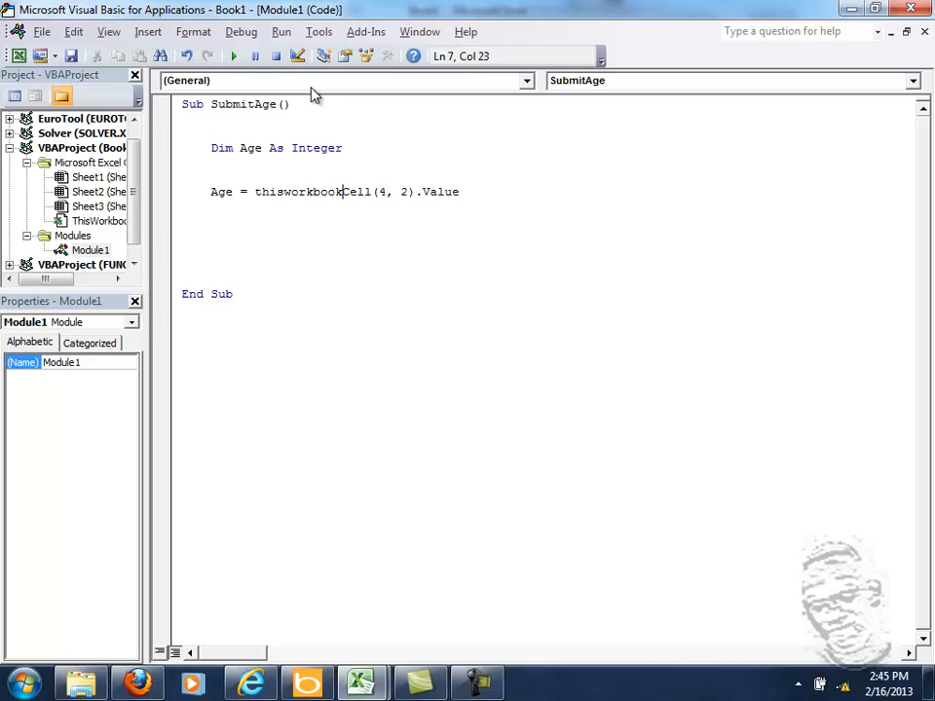
{"action": "type", "text": ".sheet"}
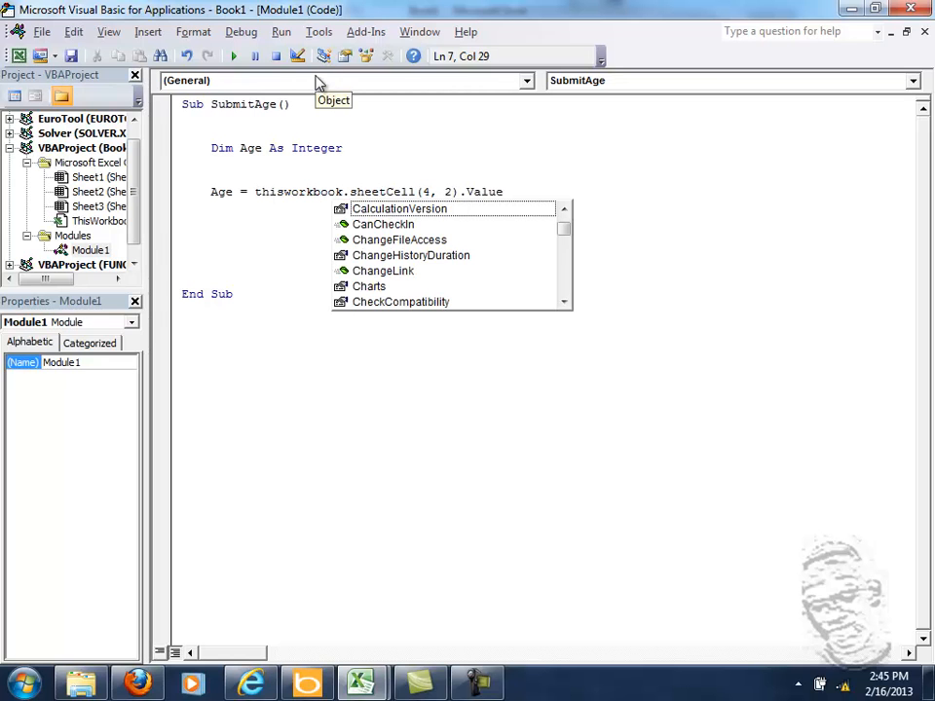
{"action": "type", "text": "s"}
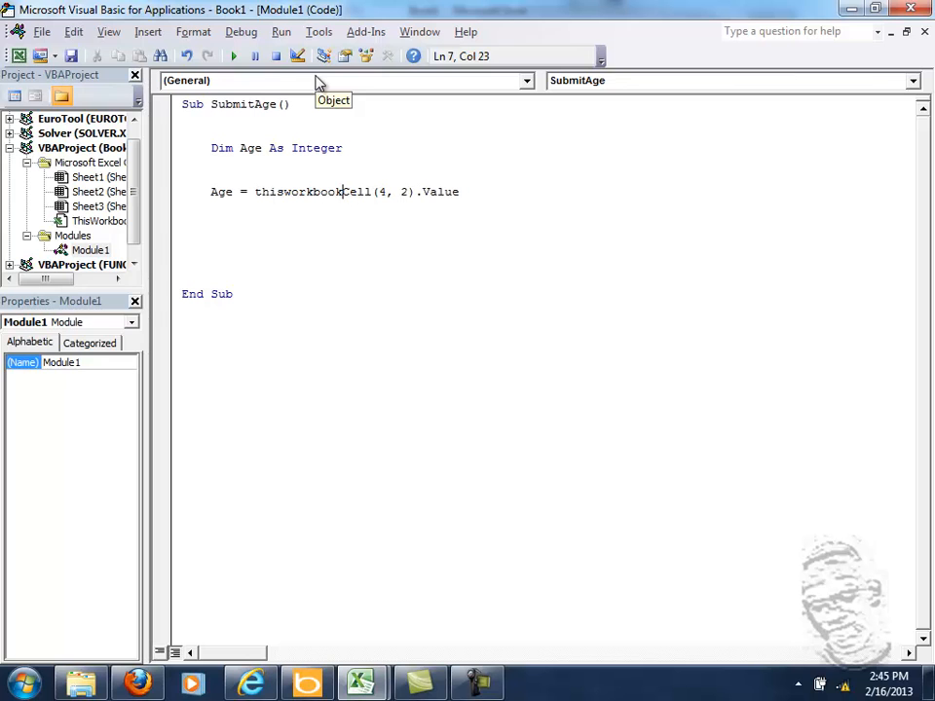
{"action": "mouse_move", "coordinate": [321, 80]}
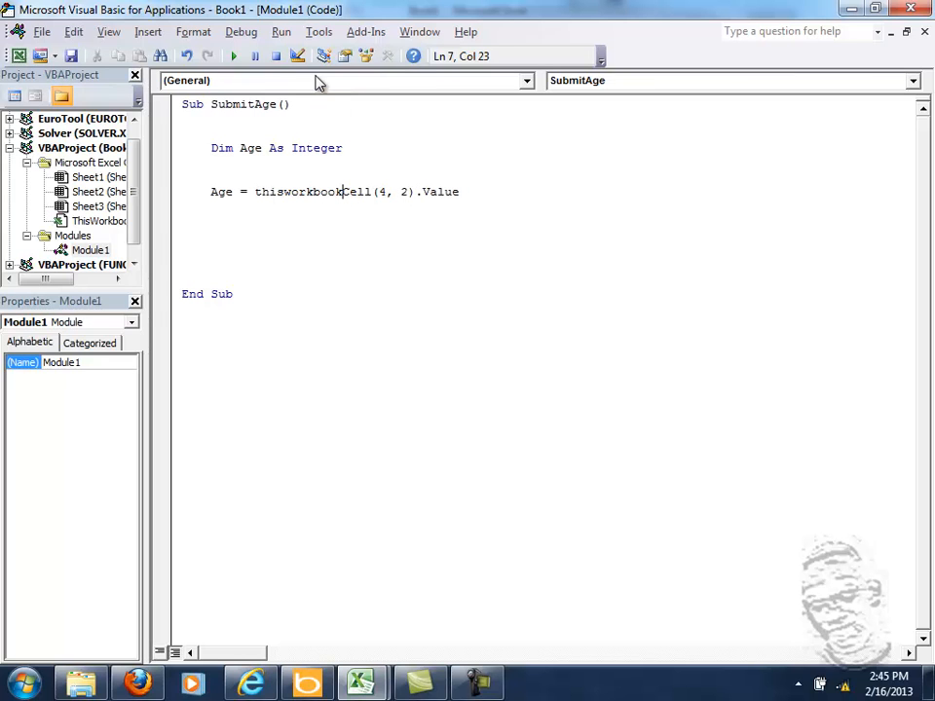
{"action": "type", "text": ".S"}
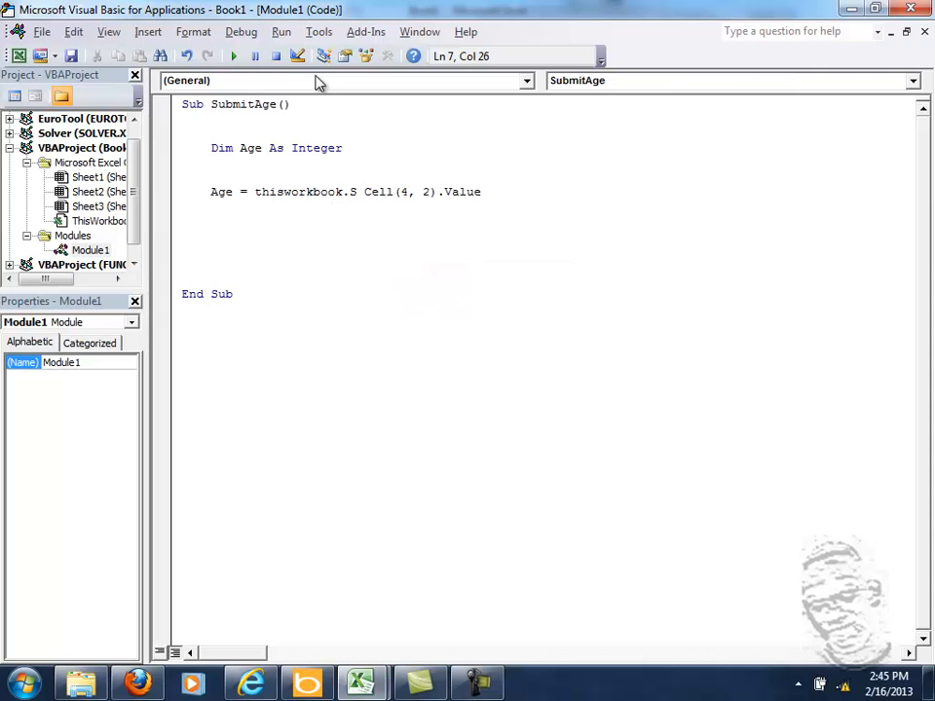
{"action": "key", "text": "Backspace"}
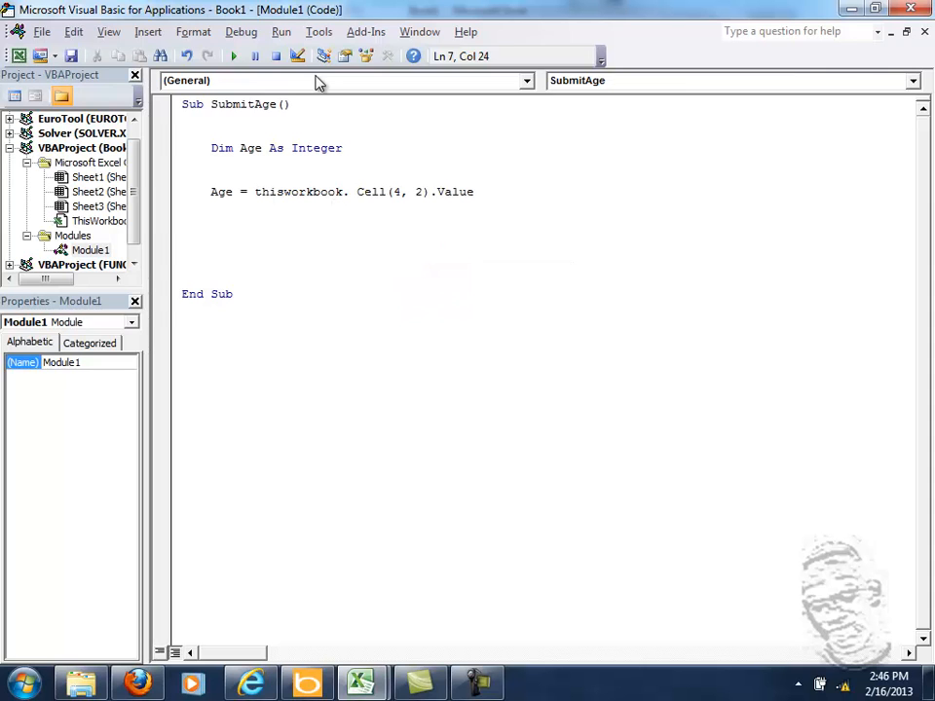
{"action": "type", "text": ".S"}
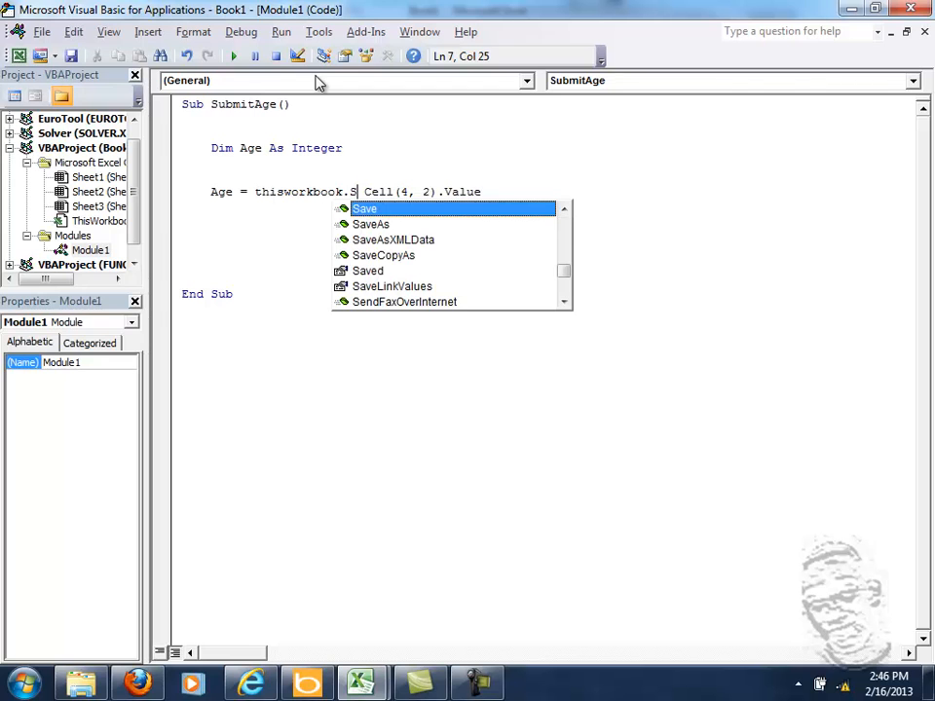
{"action": "type", "text": "heets("}
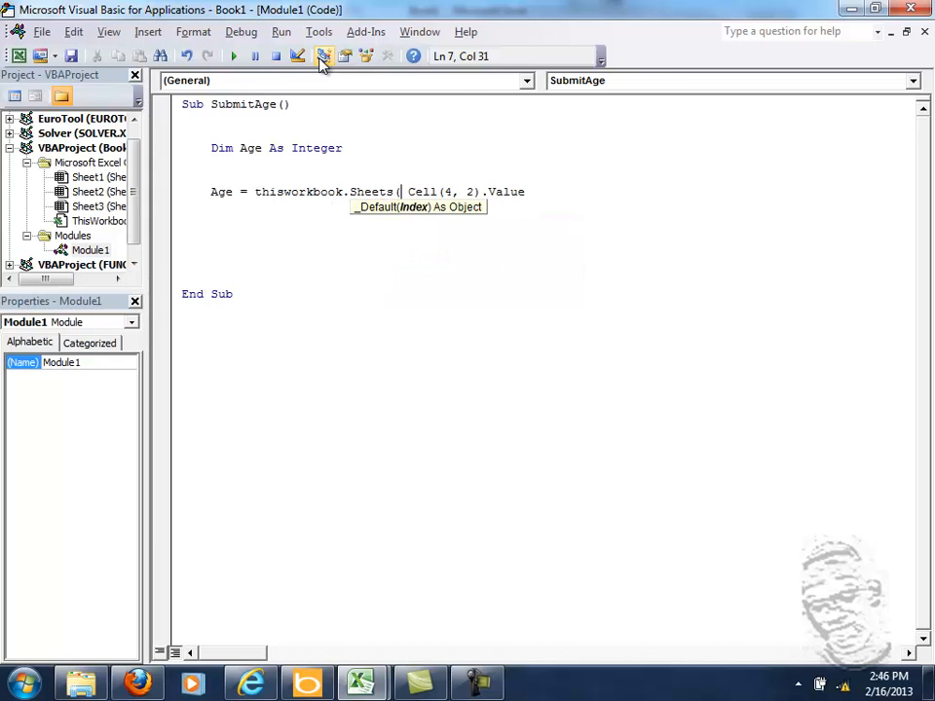
{"action": "type", "text": "\""}
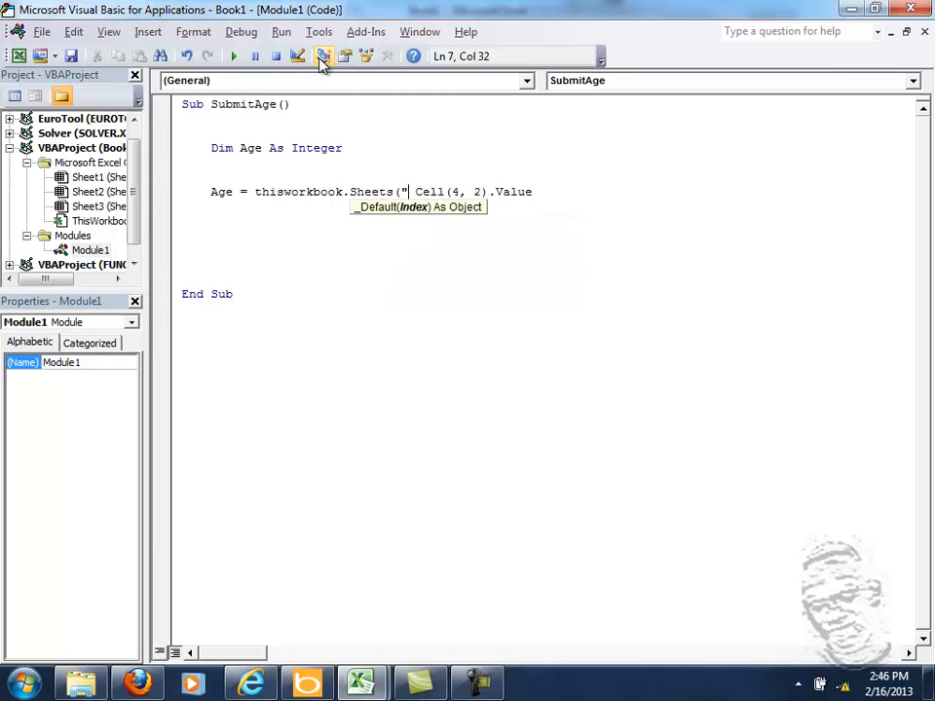
{"action": "type", "text": "Sheet1\")"}
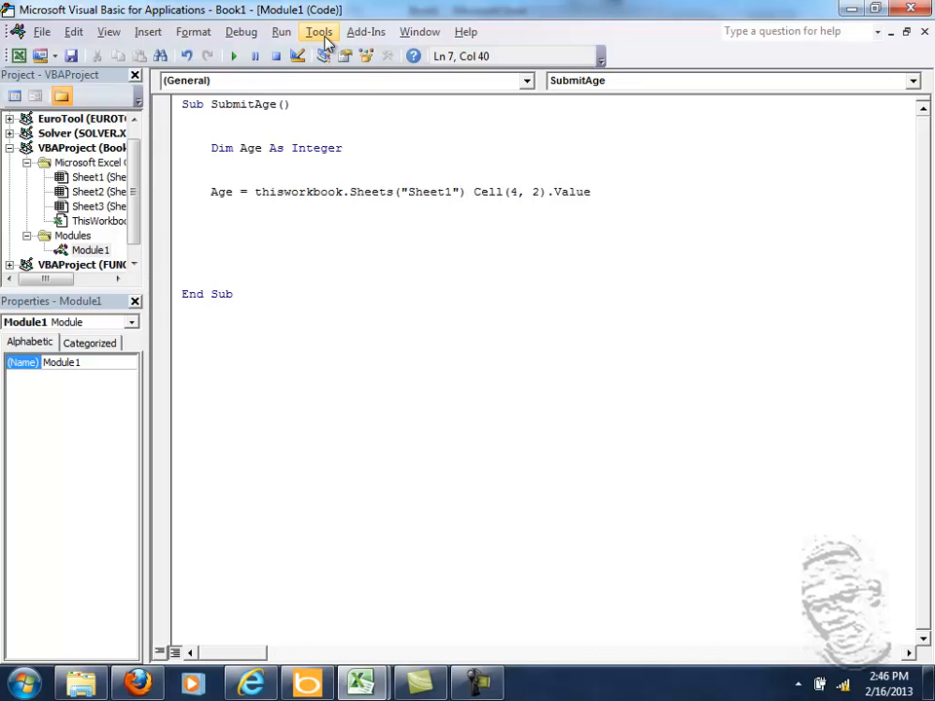
{"action": "type", "text": "."}
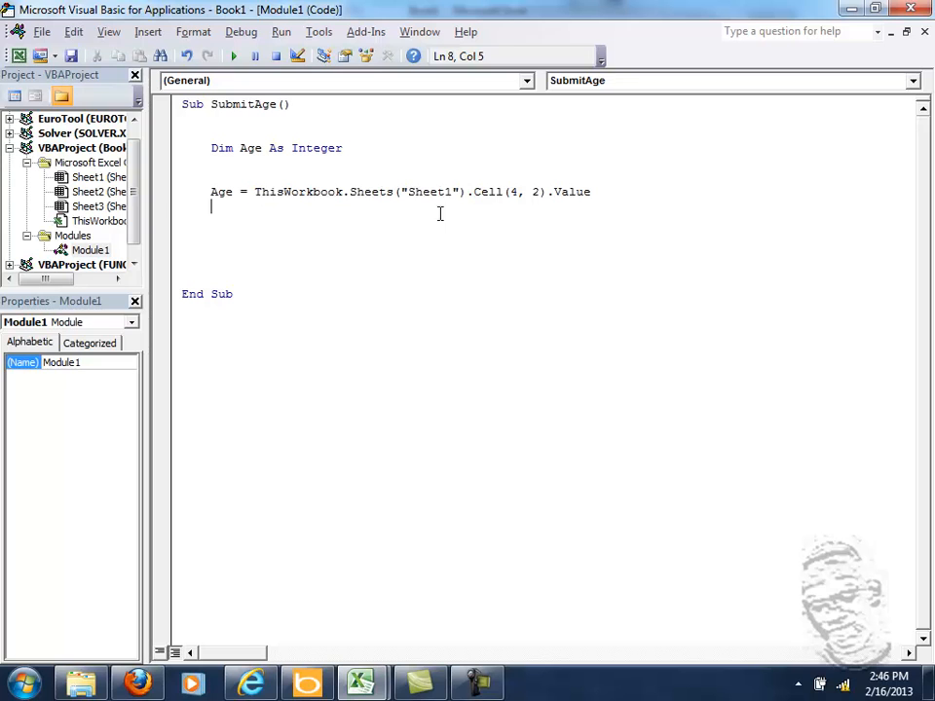
{"action": "mouse_move", "coordinate": [107, 242]}
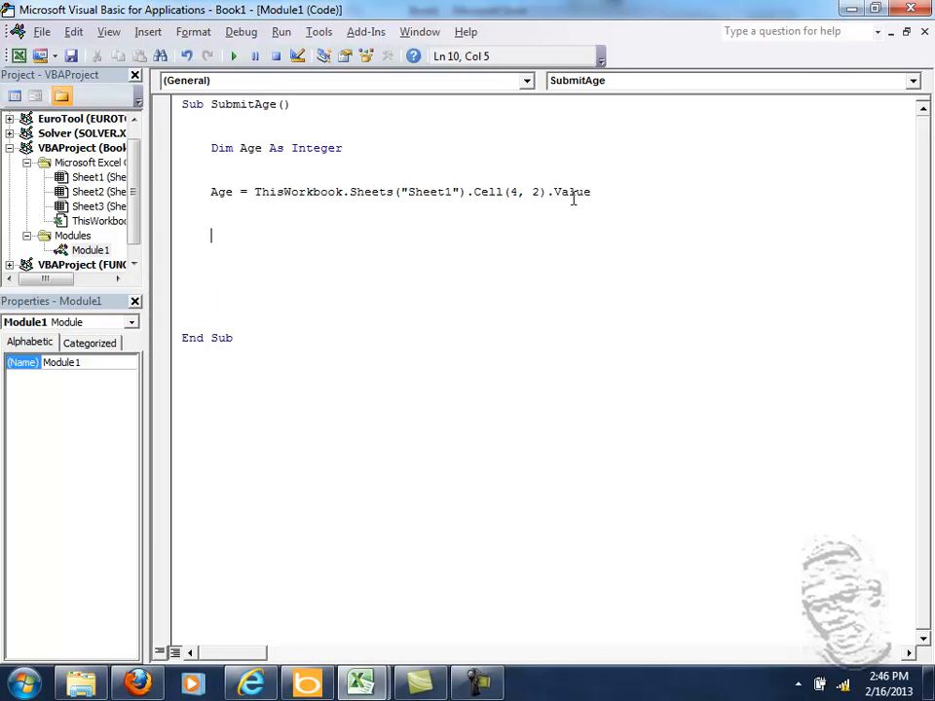
- Add the condition line If Age > 18 Then
{"action": "type", "text": "If"}
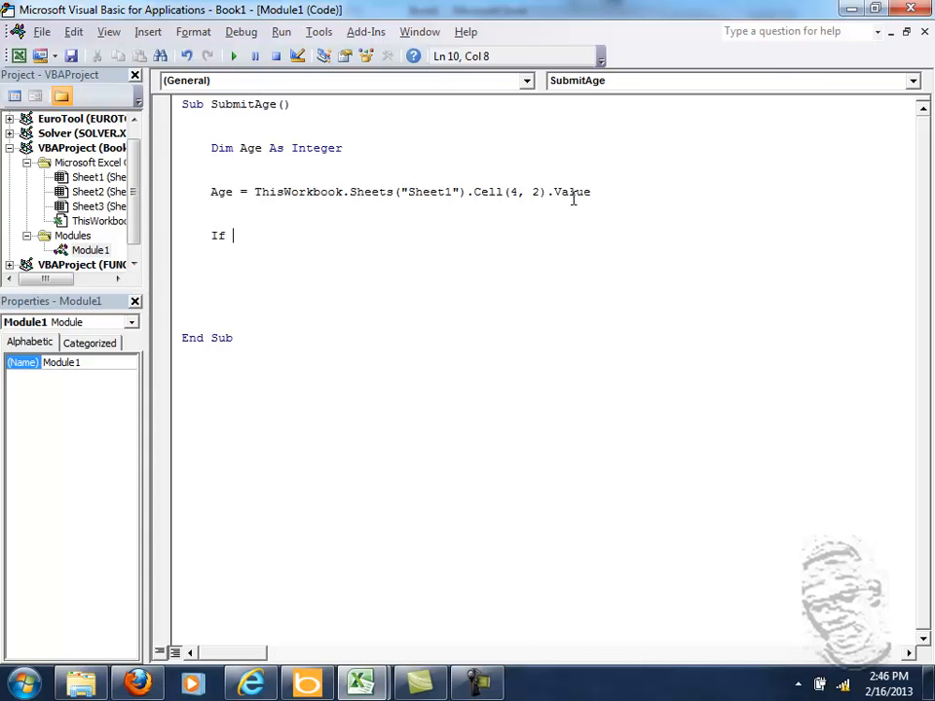
{"action": "type", "text": "Age >"}
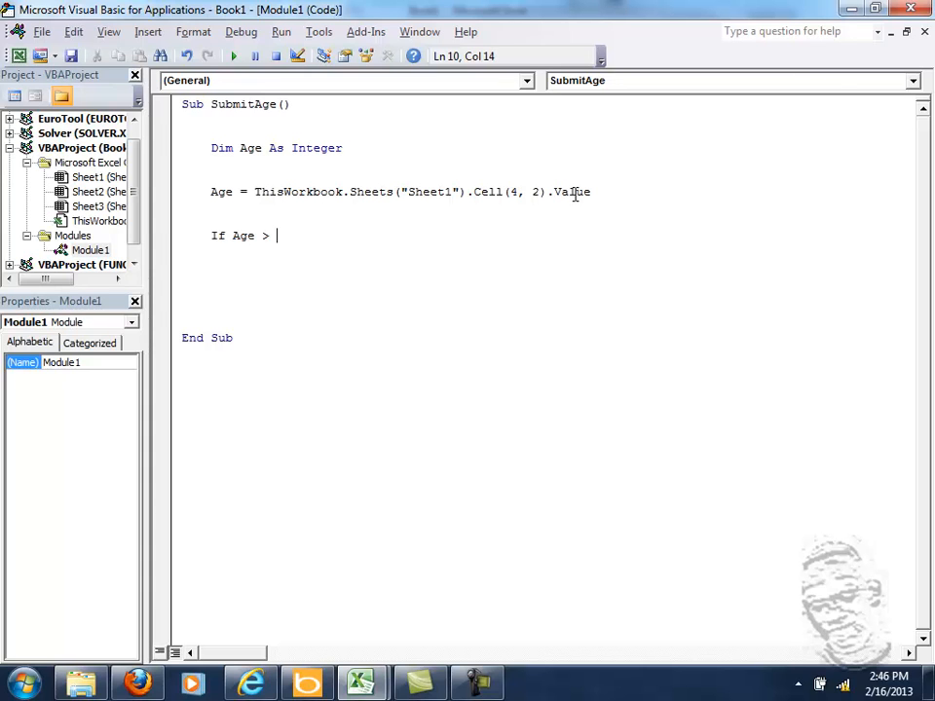
{"action": "type", "text": "18"}
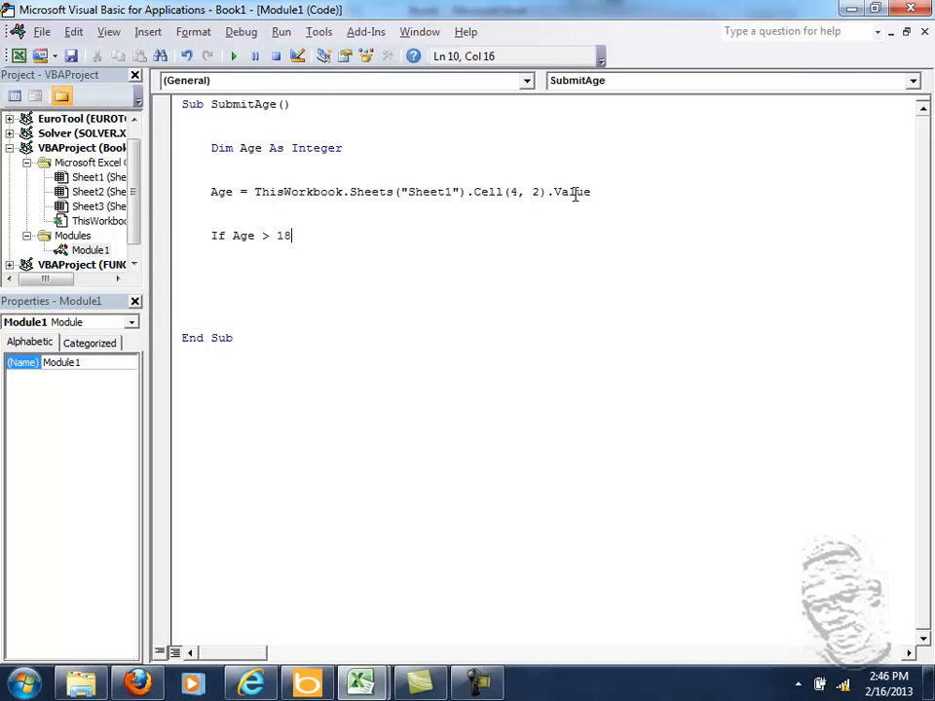
{"action": "type", "text": "Then"}
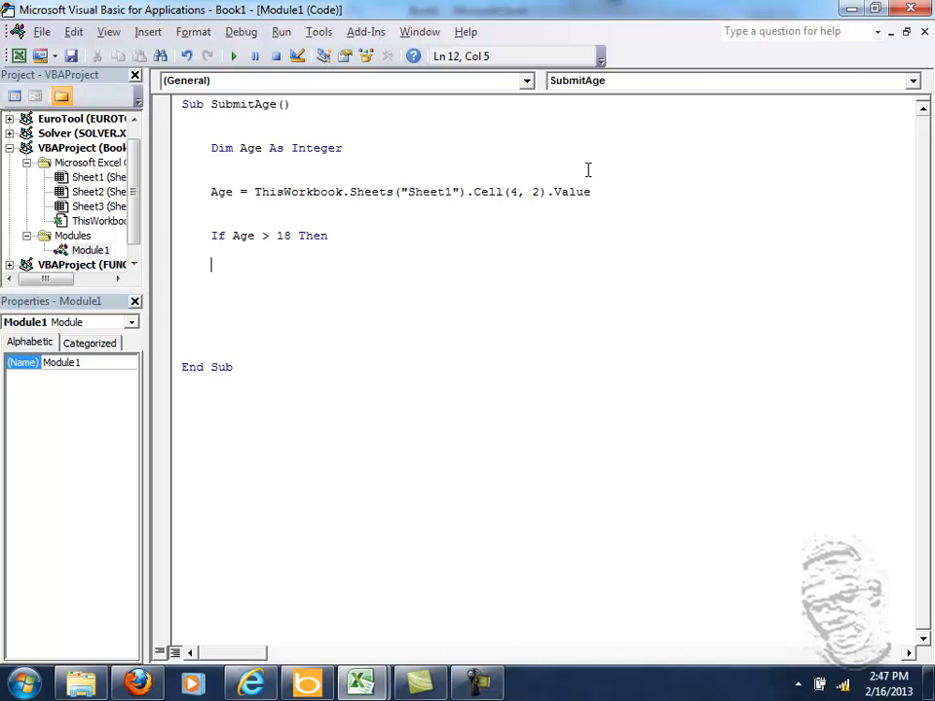
- Add an indented MsgBox ("Submission Complete") line inside the If block
{"action": "key", "text": "Tab"}
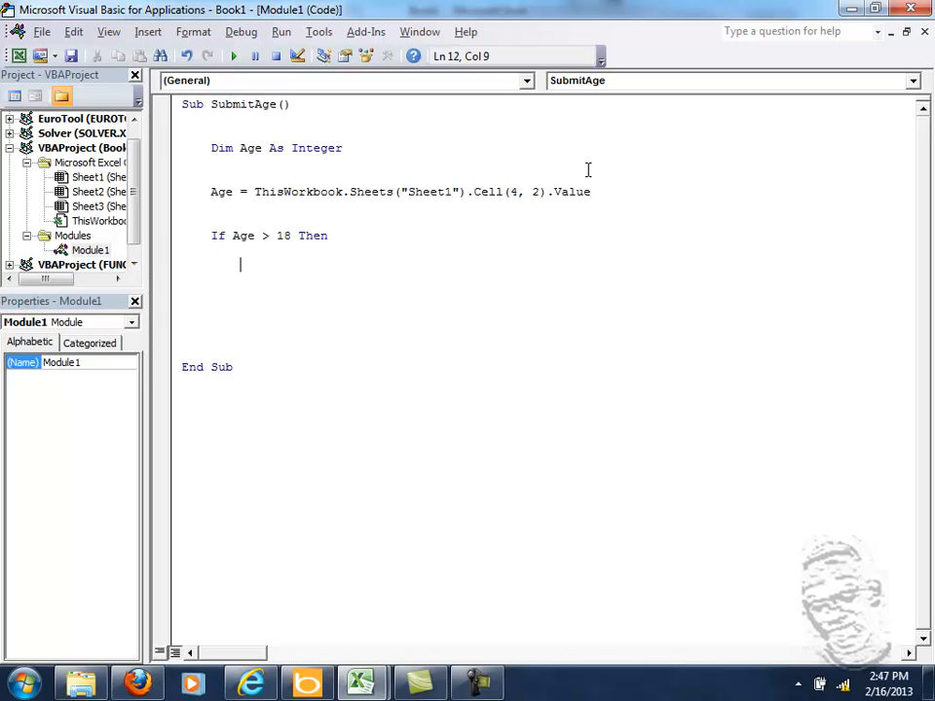
{"action": "type", "text": "msb"}
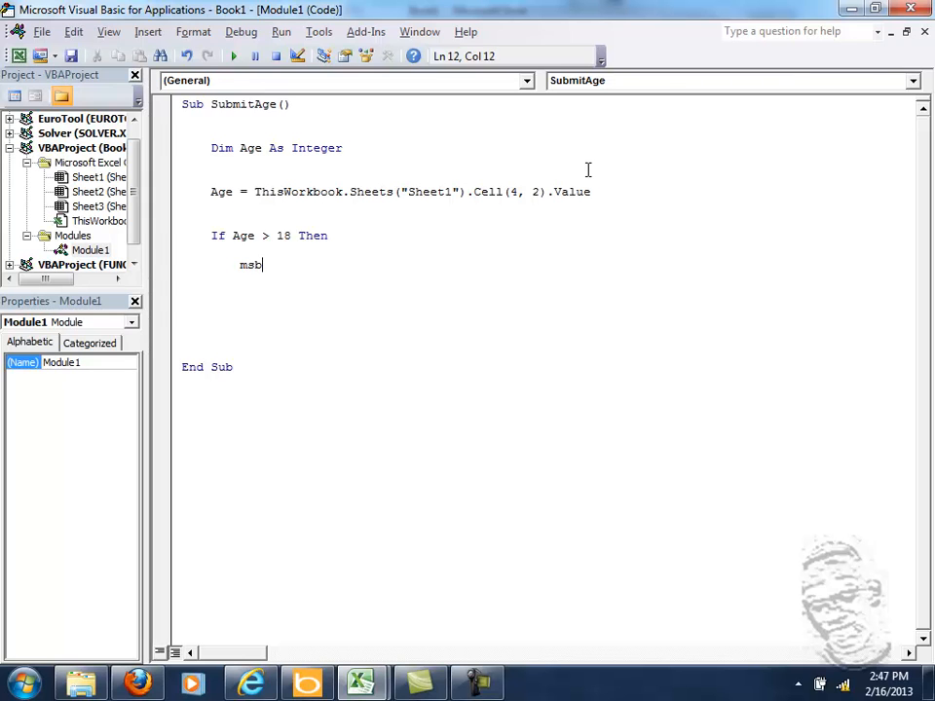
{"action": "type", "text": "gbox"}
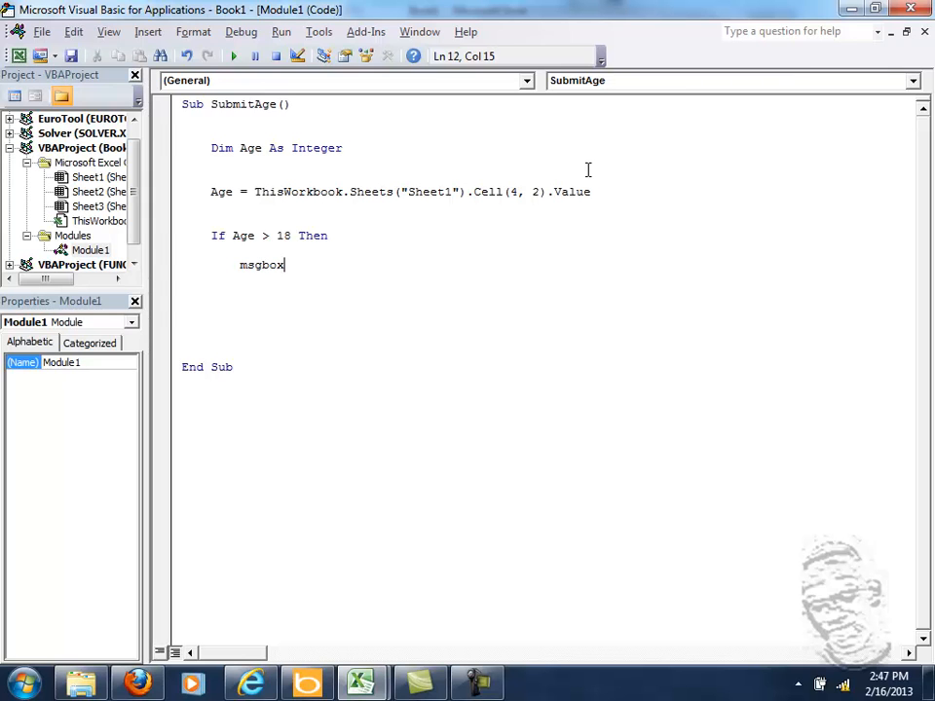
{"action": "type", "text": "("}
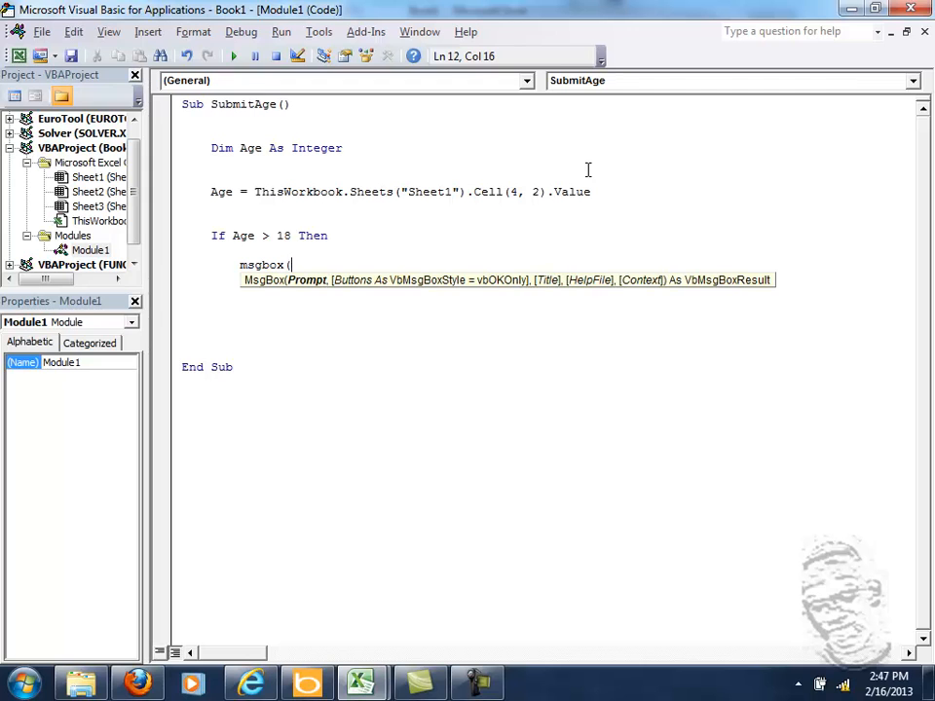
{"action": "type", "text": "\""}
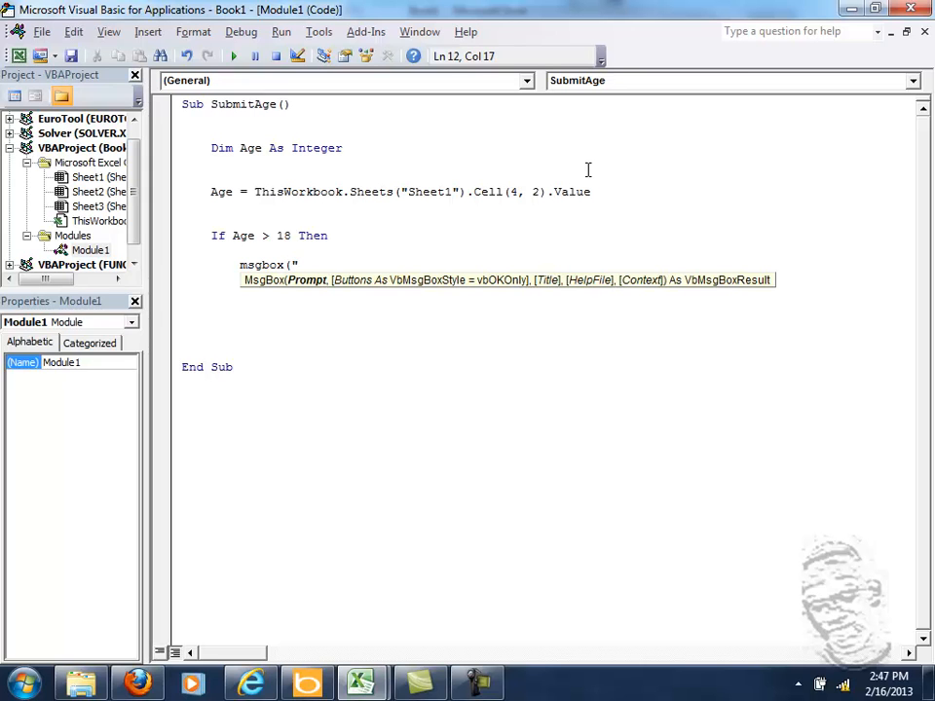
{"action": "type", "text": "Subm"}
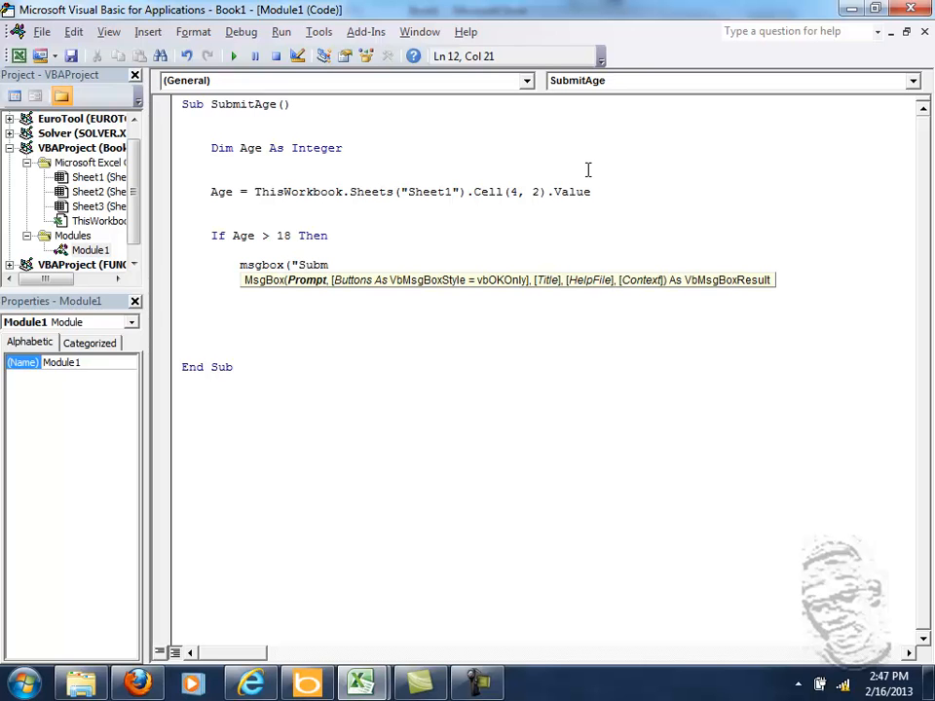
{"action": "type", "text": "iss"}
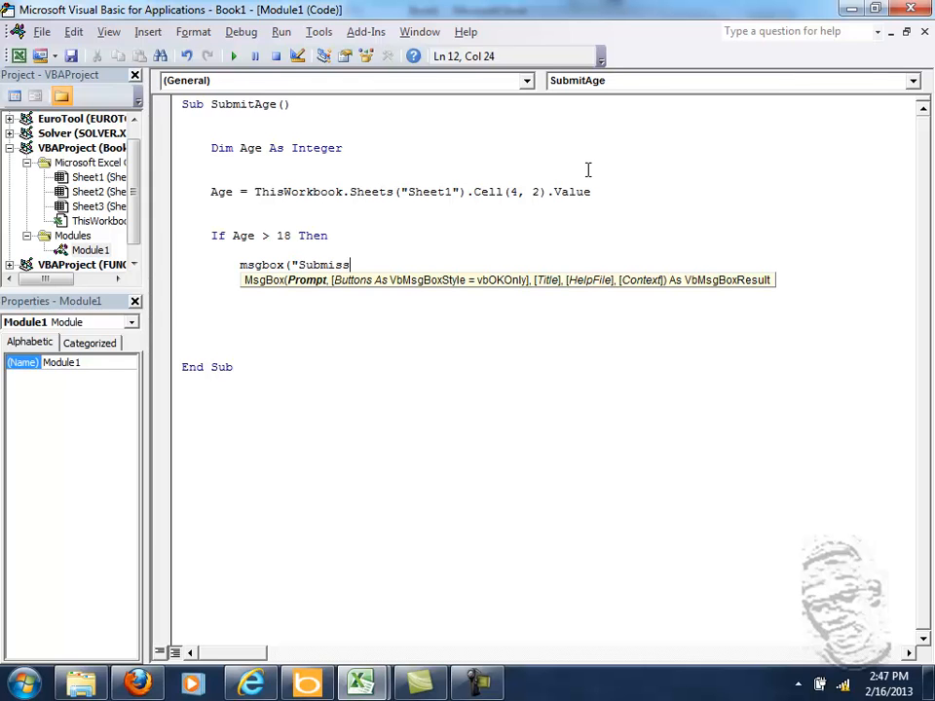
{"action": "type", "text": "ion Complet"}
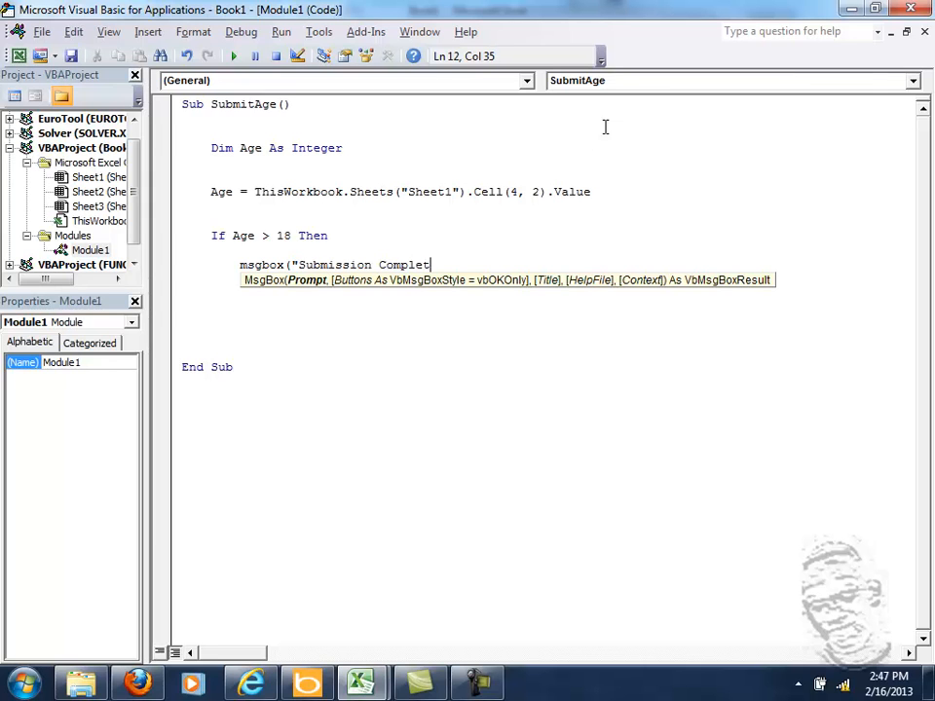
{"action": "type", "text": "e\""}
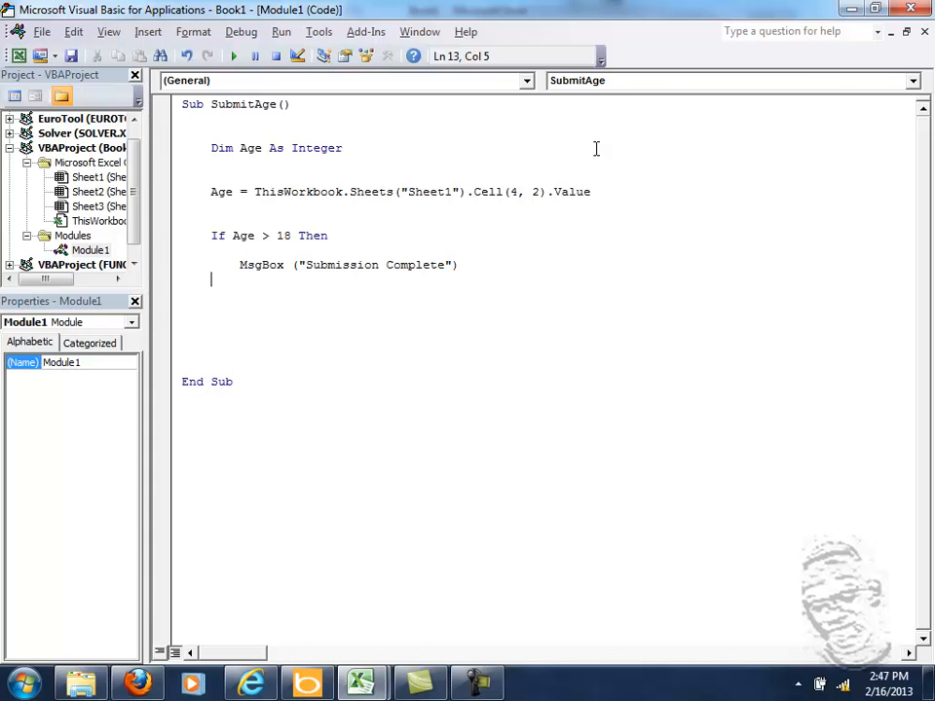
- Type Else with a MsgBox reading "Sorry you are too young", deleting leftover words
{"action": "type", "text": "Else"}
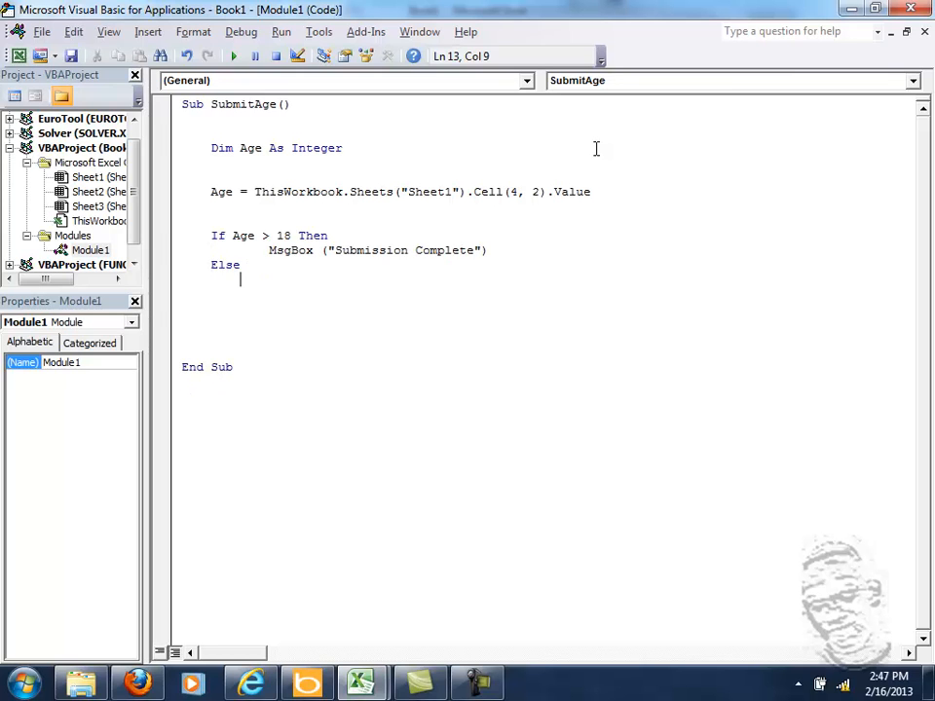
{"action": "type", "text": "M"}
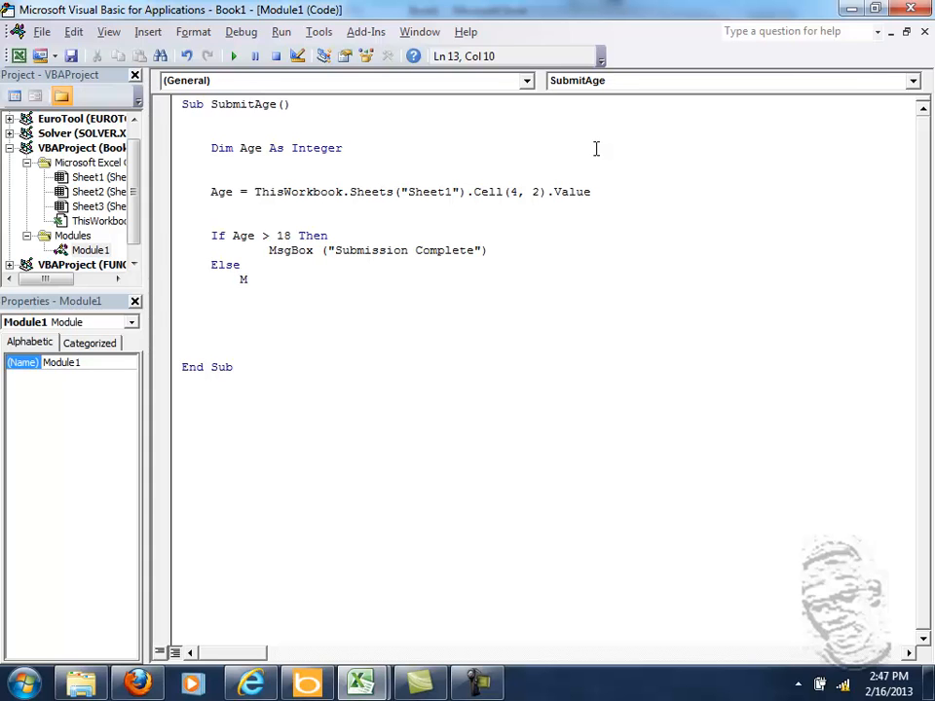
{"action": "type", "text": "sgBox (\"Submission Complete"}
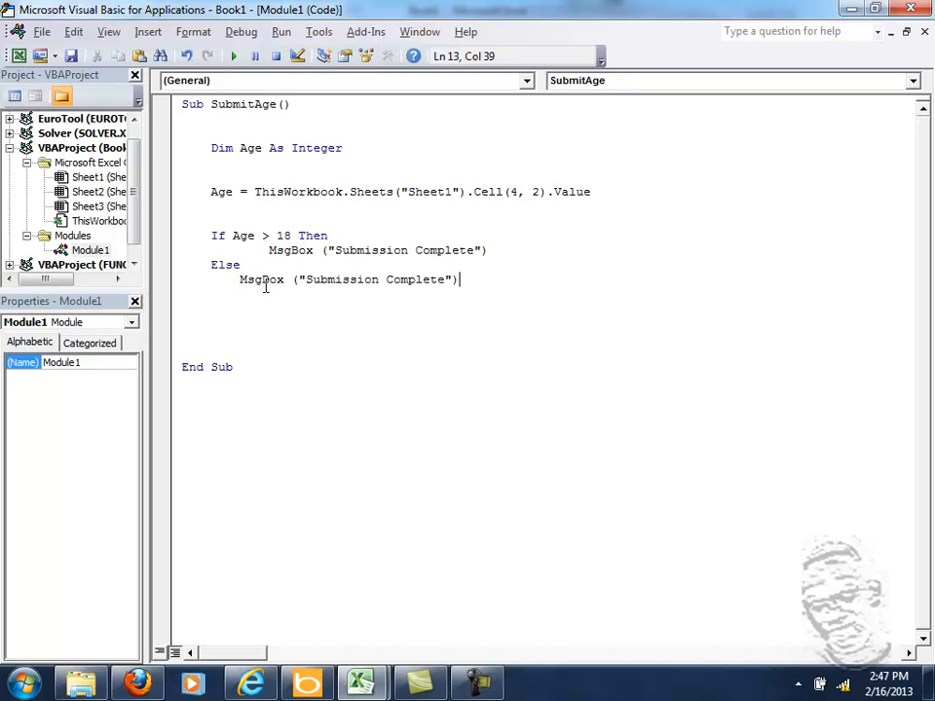
{"action": "left_click", "coordinate": [338, 279]}
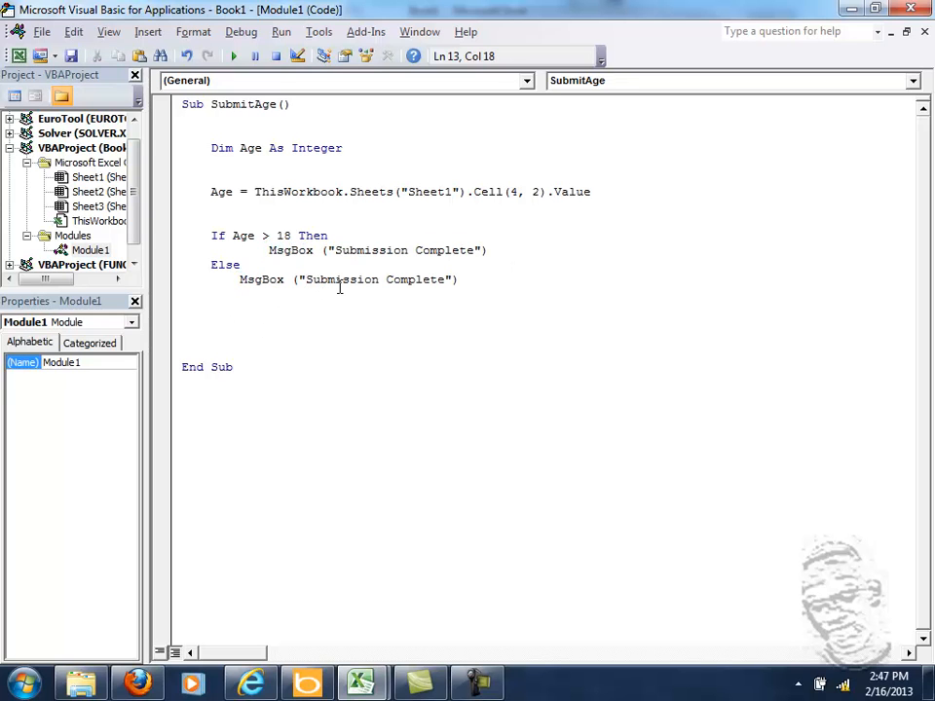
{"action": "type", "text": "So"}
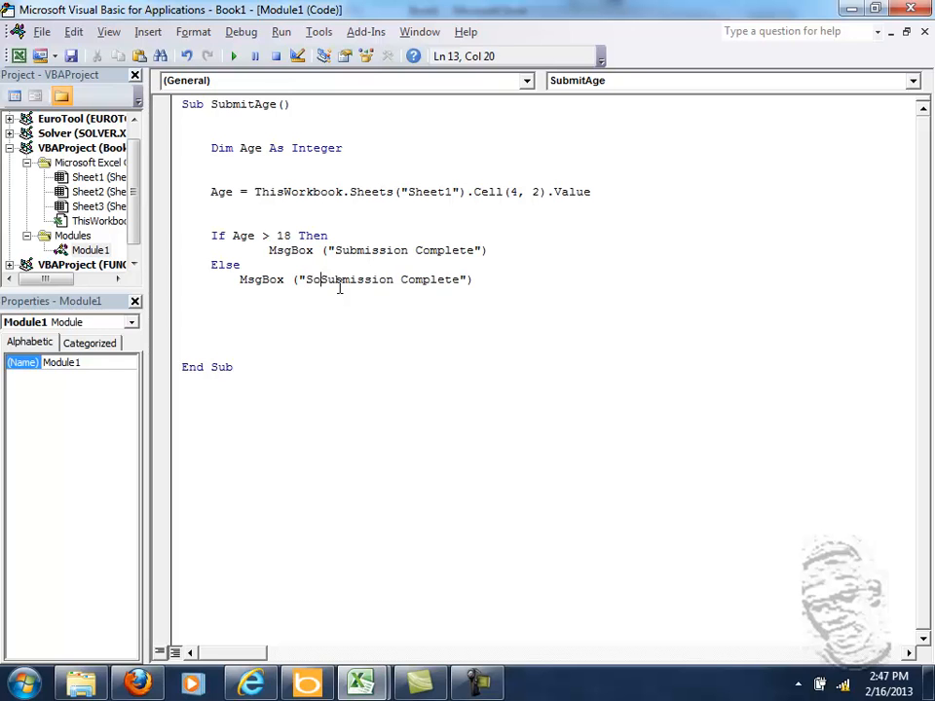
{"action": "type", "text": "rry"}
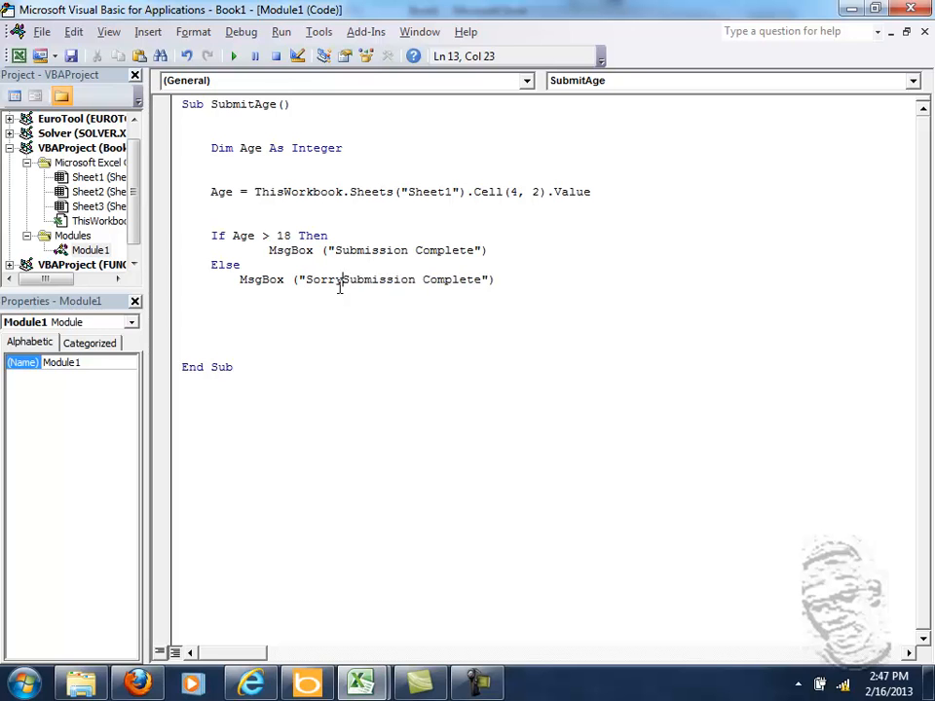
{"action": "type", "text": "you are too"}
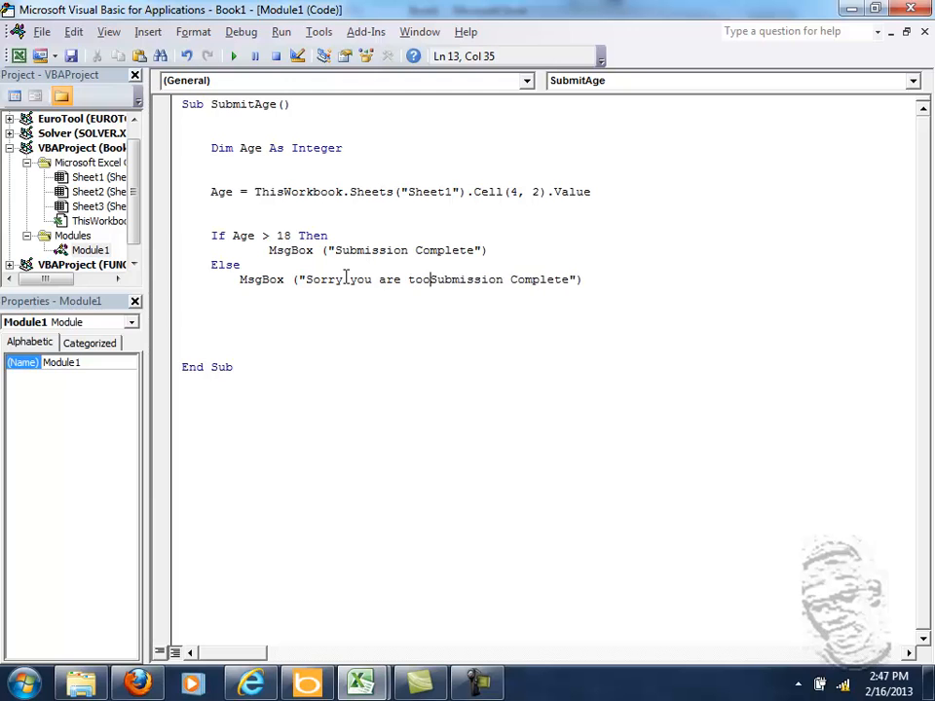
{"action": "type", "text": "young"}
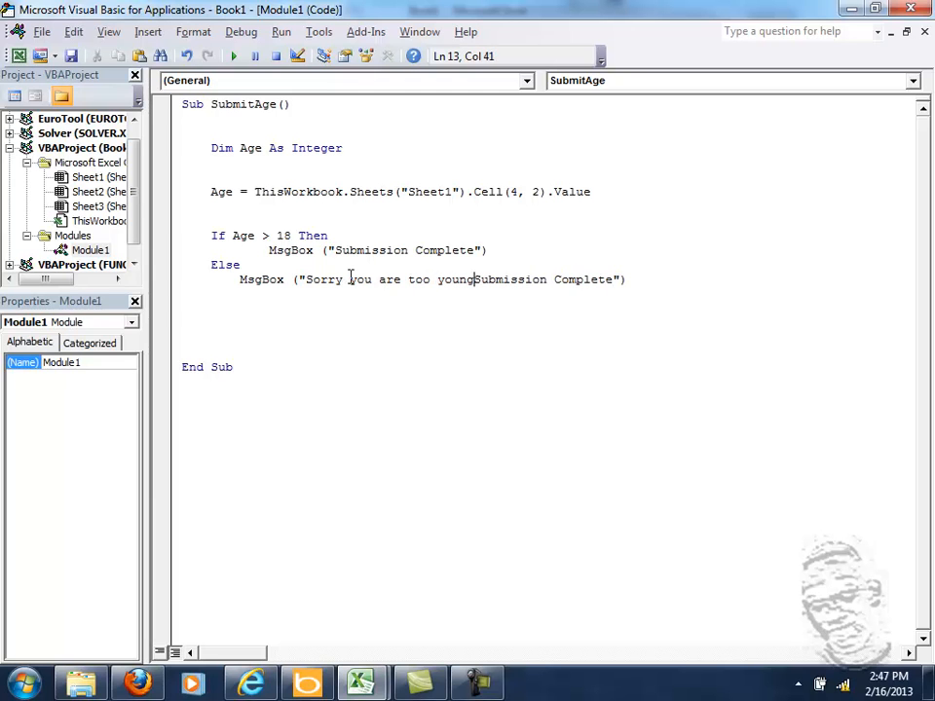
{"action": "key", "text": "Delete"}
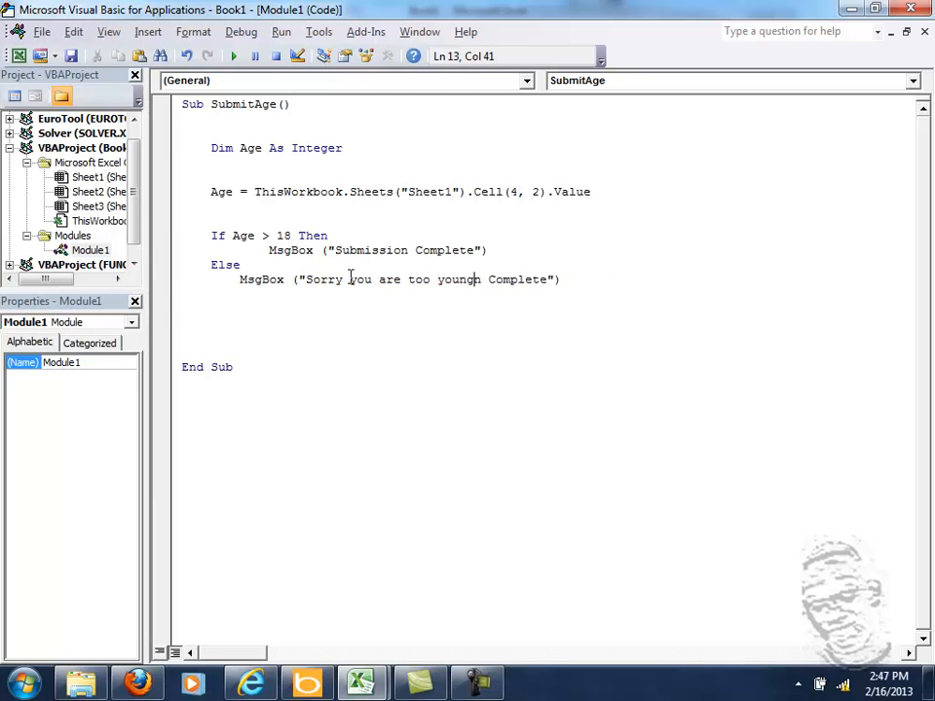
{"action": "key", "text": "BackSpace"}
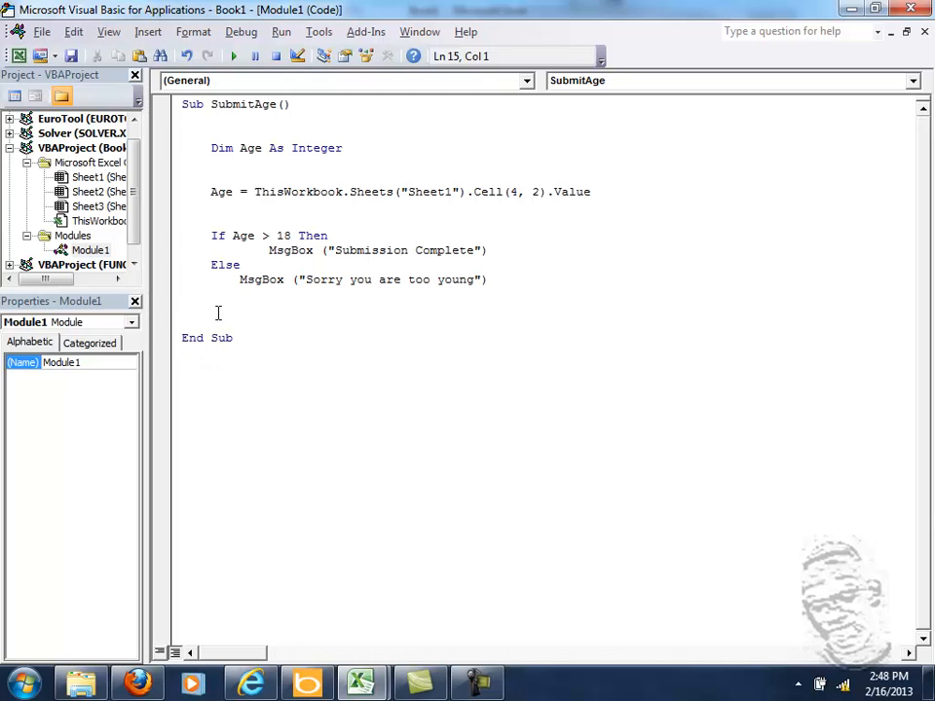
{"action": "left_click", "coordinate": [243, 250]}
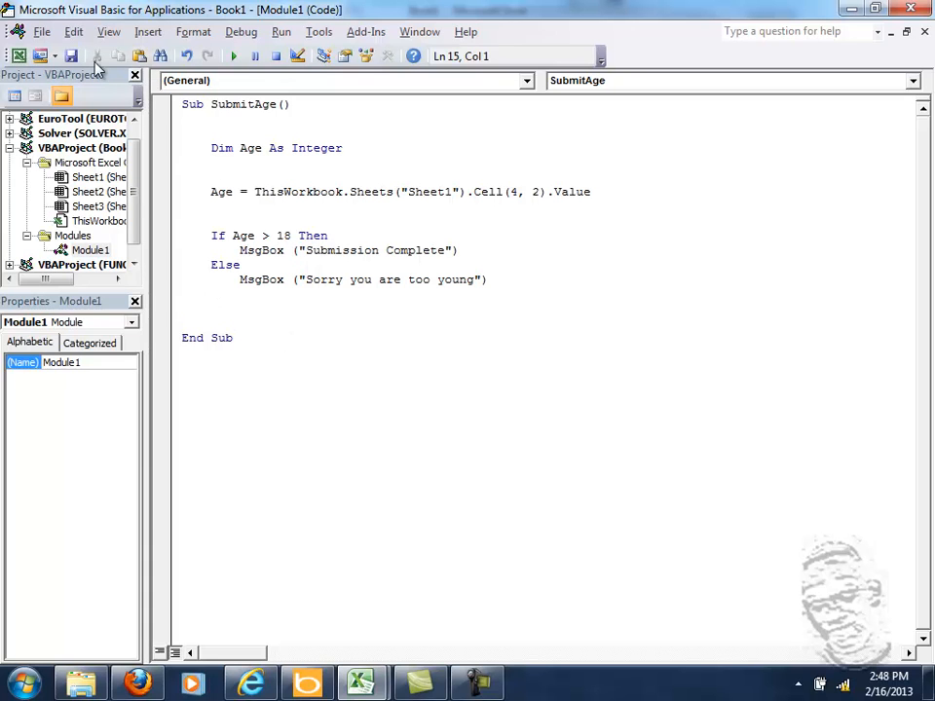
{"action": "mouse_move", "coordinate": [233, 56]}
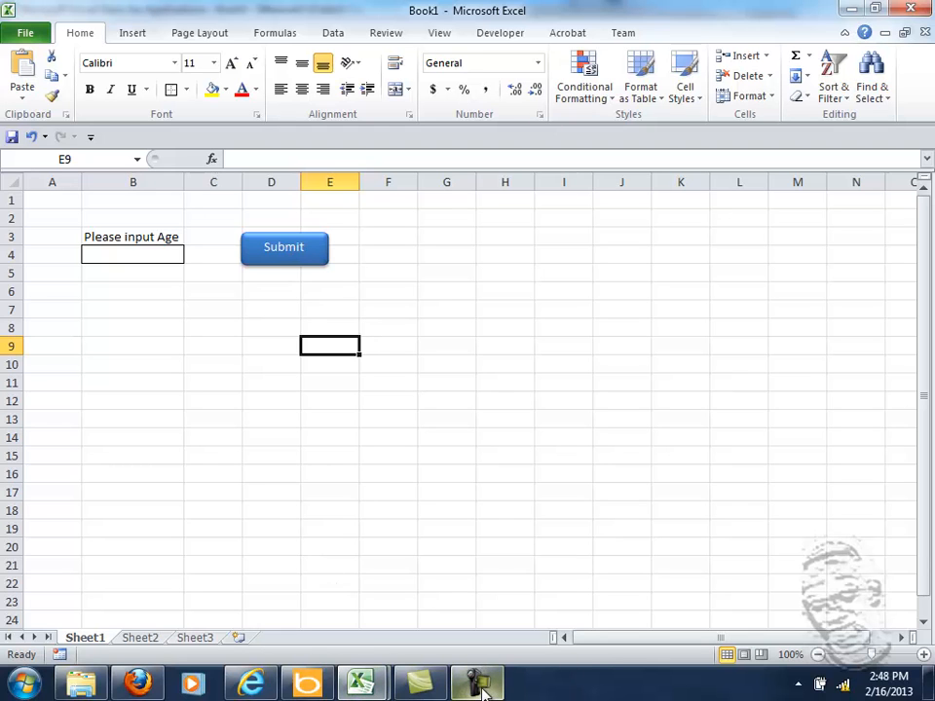
{"action": "mouse_move", "coordinate": [362, 682]}
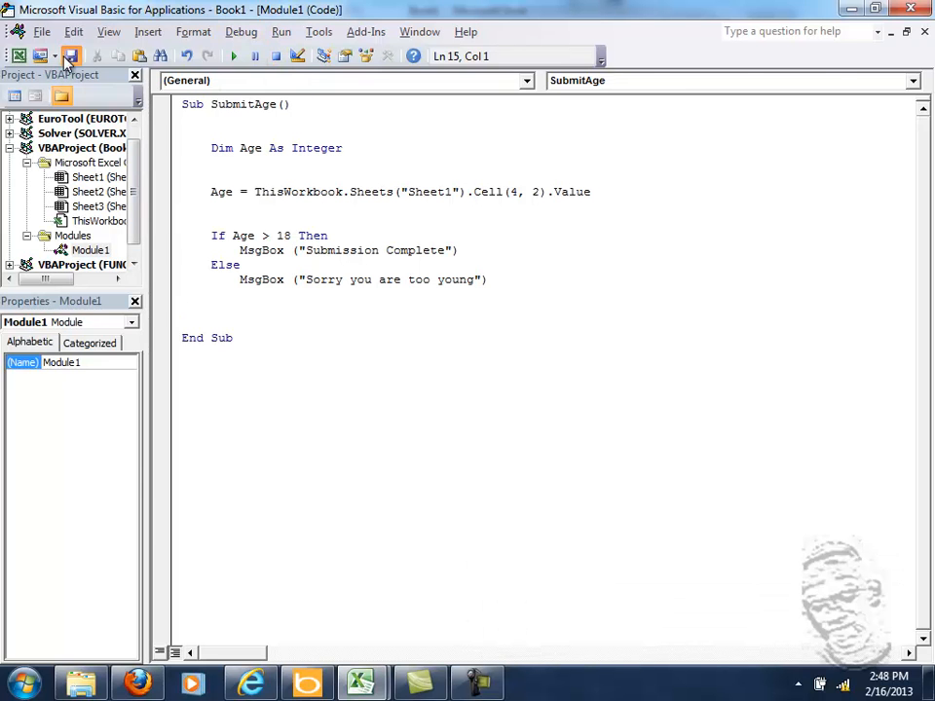
- Save the workbook as '8' and accept the macro-free workbook format
{"action": "left_click", "coordinate": [72, 56]}
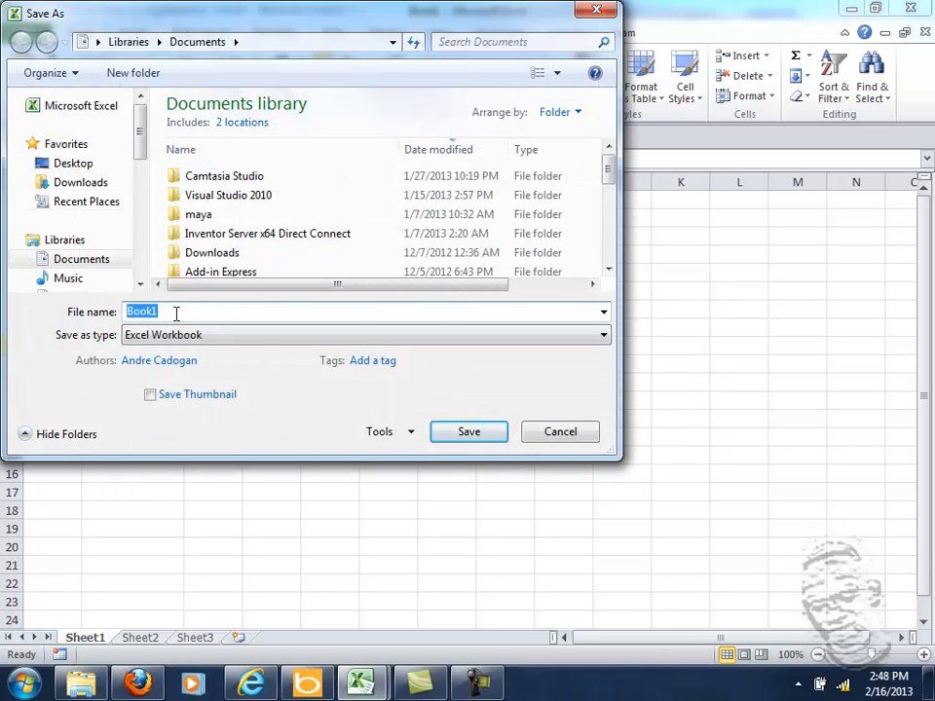
{"action": "type", "text": "8"}
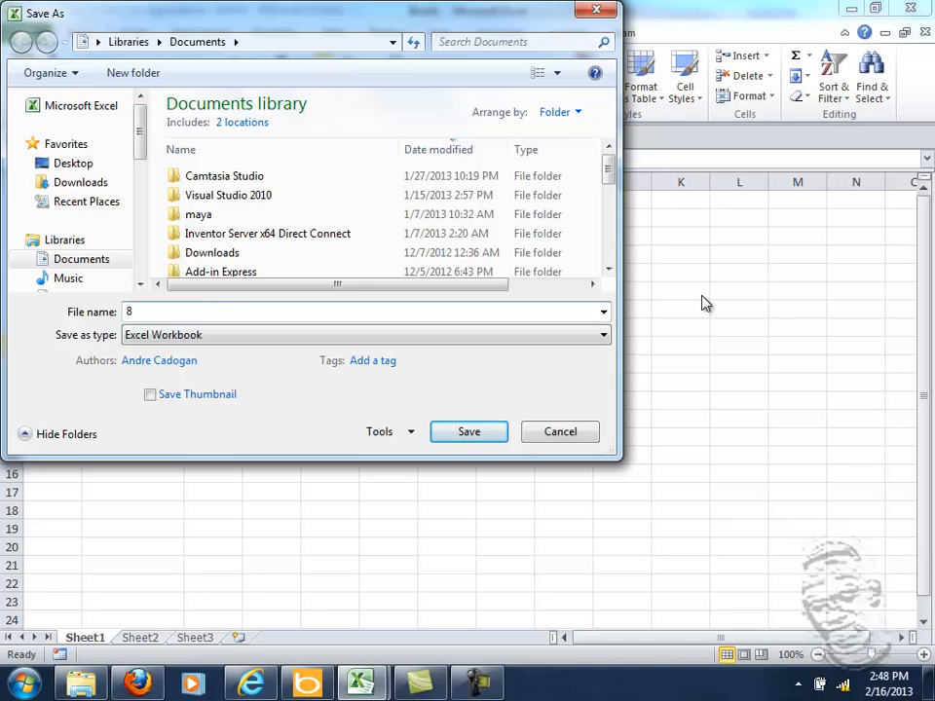
{"action": "left_click", "coordinate": [468, 431]}
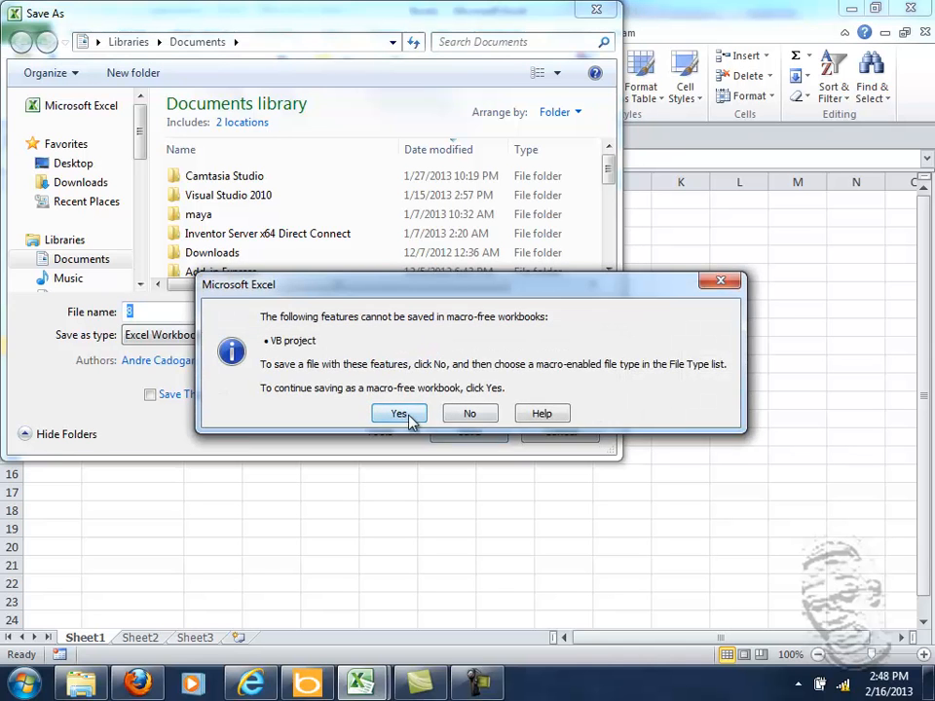
{"action": "left_click", "coordinate": [397, 413]}
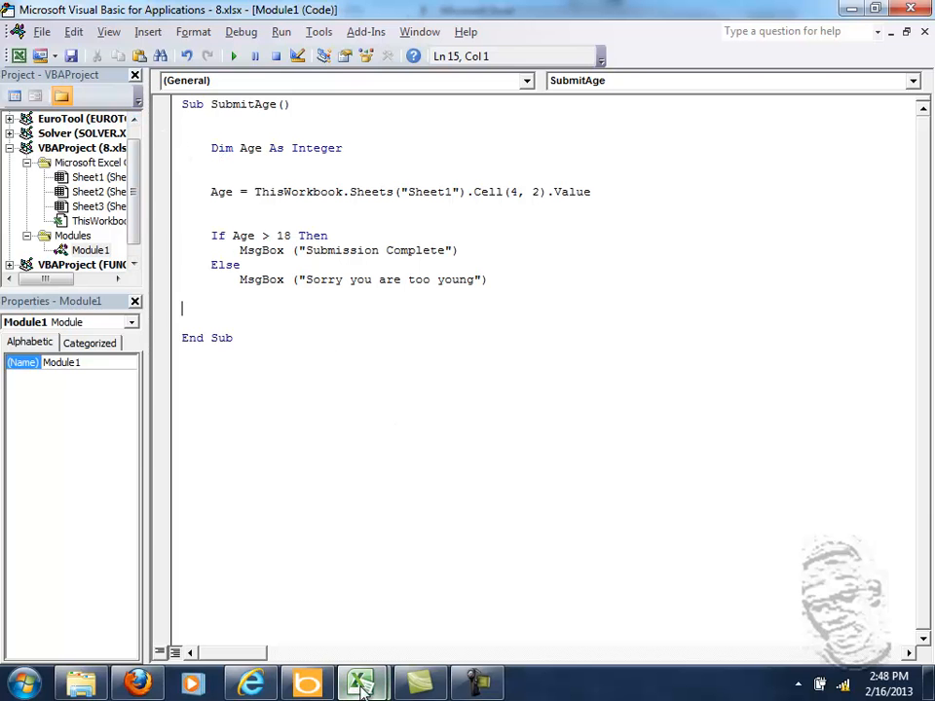
- Assign the SubmitAge macro to the Submit shape on the worksheet
{"action": "left_click", "coordinate": [362, 681]}
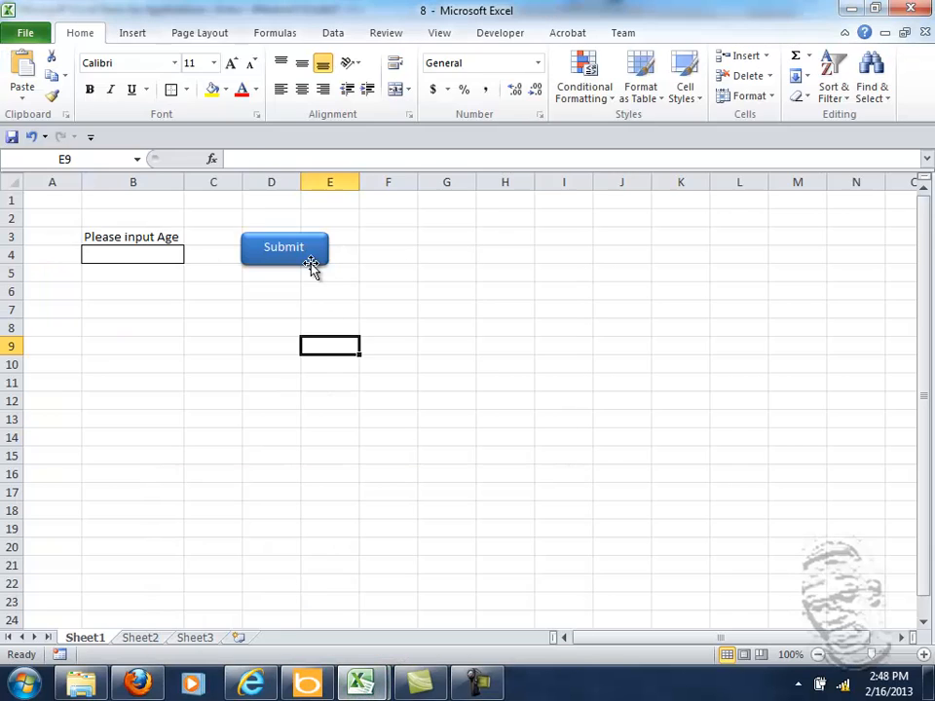
{"action": "right_click", "coordinate": [283, 247]}
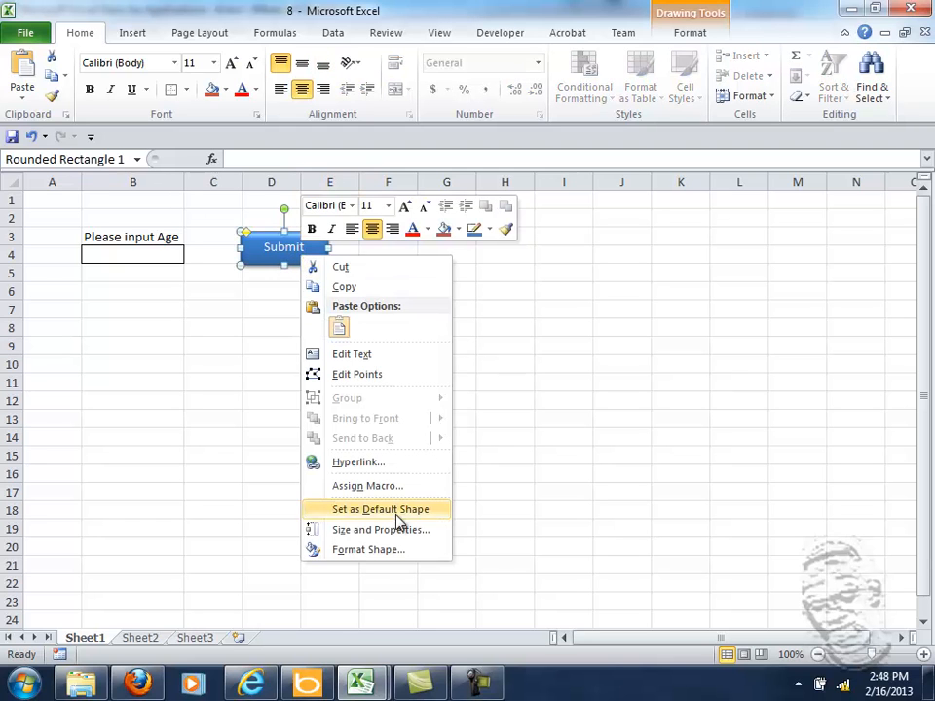
{"action": "mouse_move", "coordinate": [272, 390]}
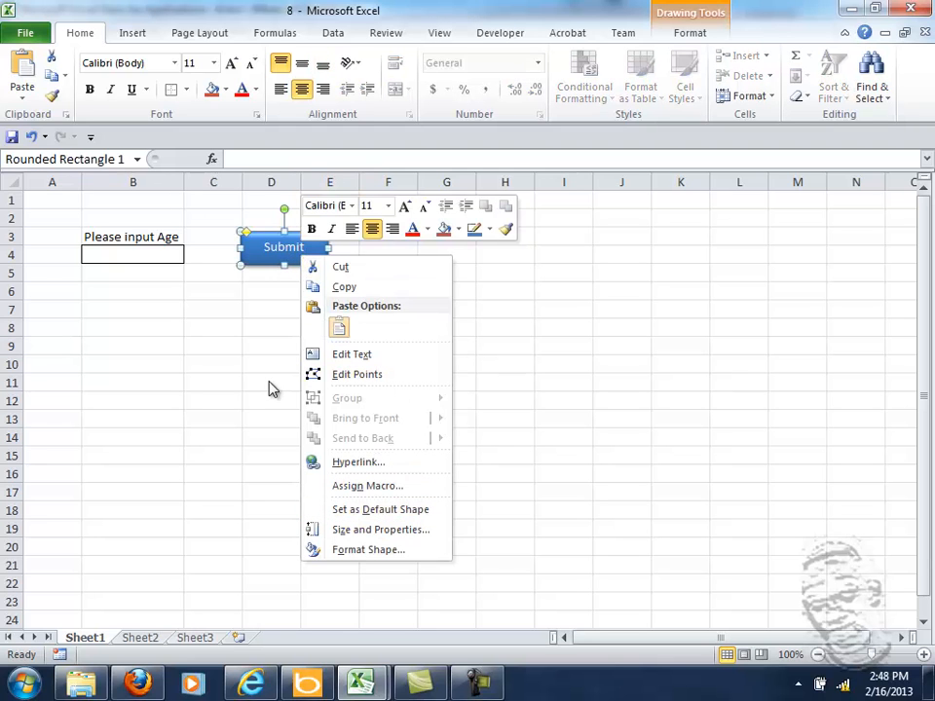
{"action": "left_click", "coordinate": [368, 485]}
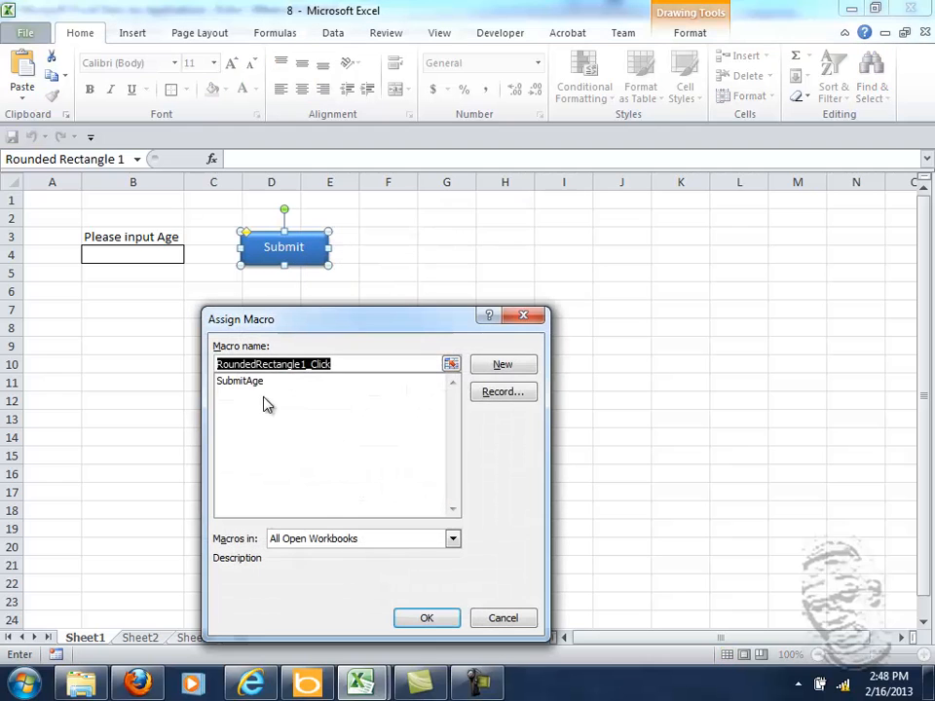
{"action": "left_click", "coordinate": [239, 380]}
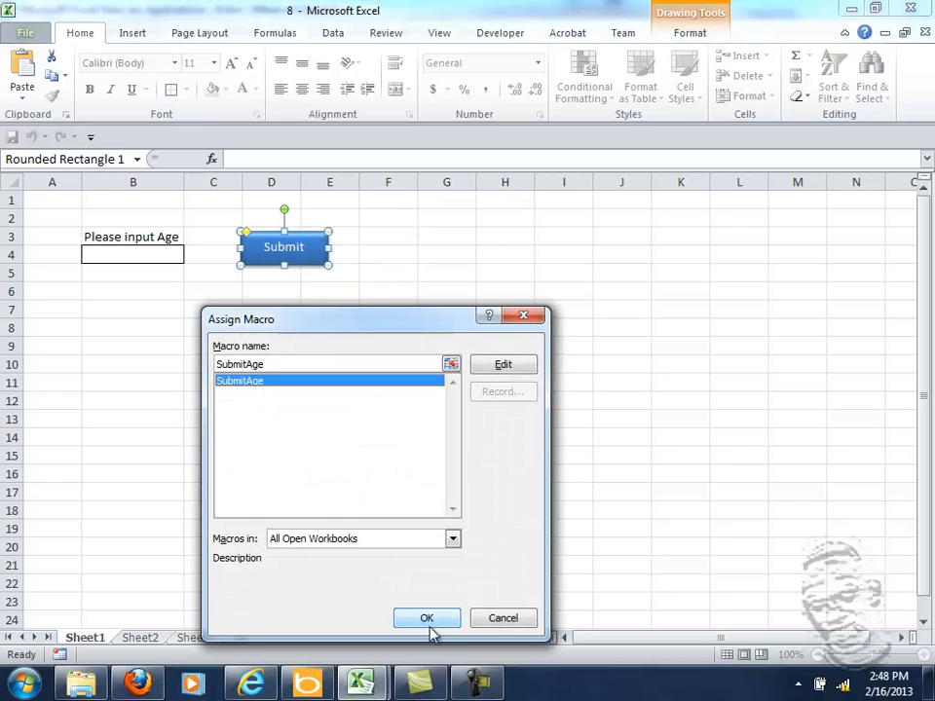
{"action": "left_click", "coordinate": [426, 618]}
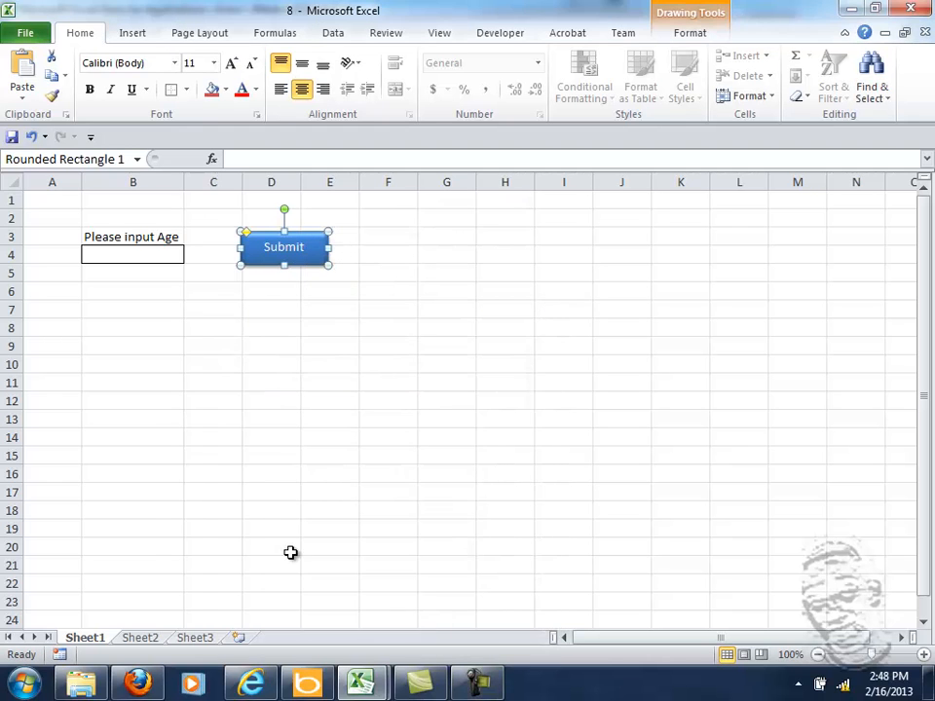
{"action": "left_click", "coordinate": [388, 271]}
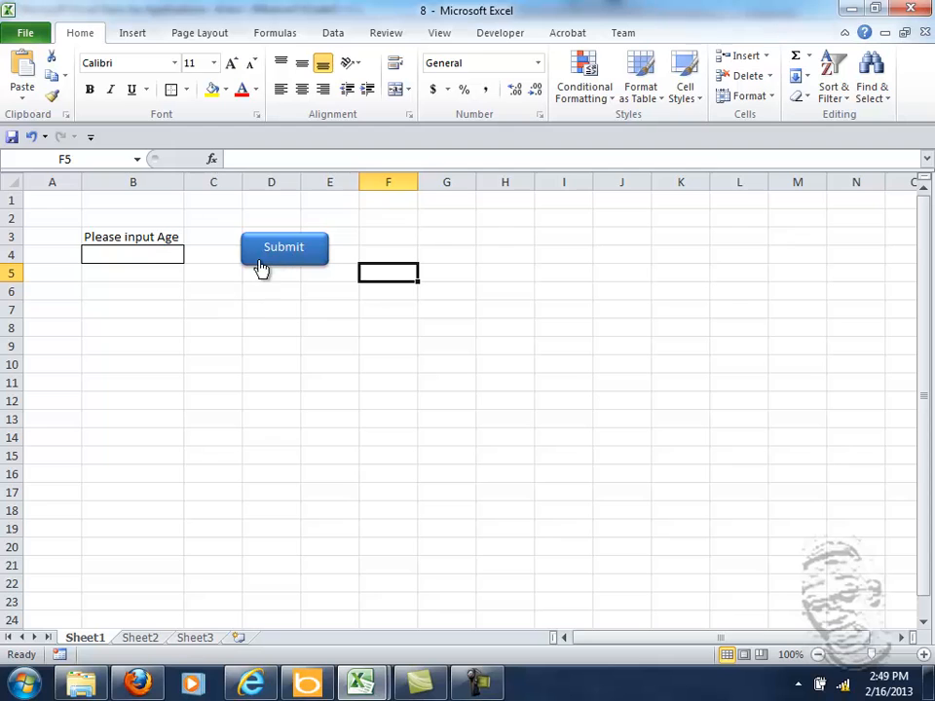
{"action": "mouse_move", "coordinate": [271, 271]}
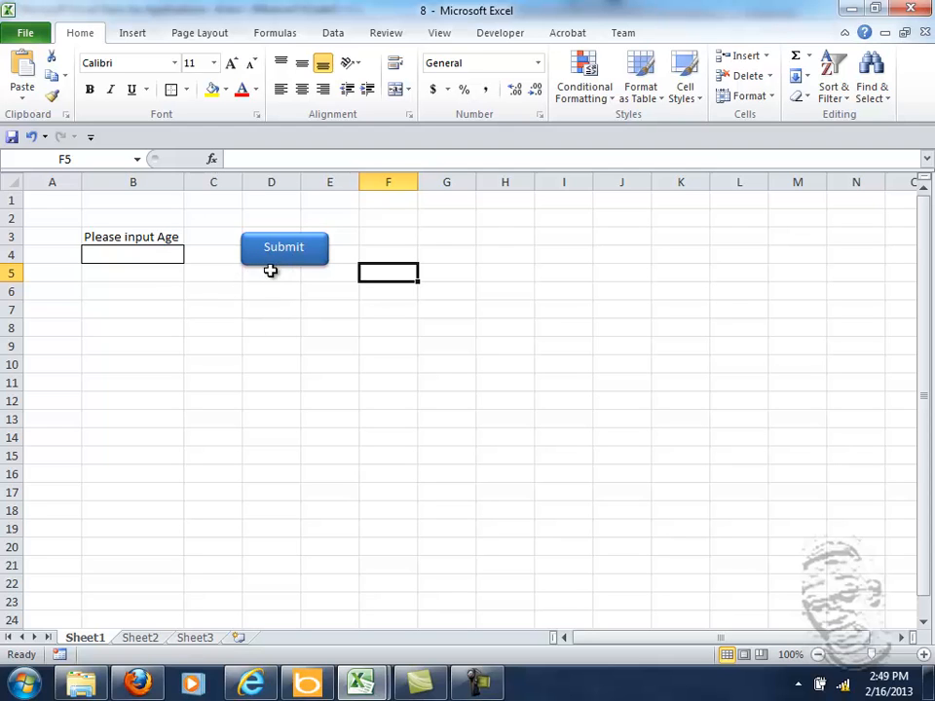
- Enter age 19 in B4 and click Submit, raising a Block If without End If error
{"action": "left_click", "coordinate": [133, 254]}
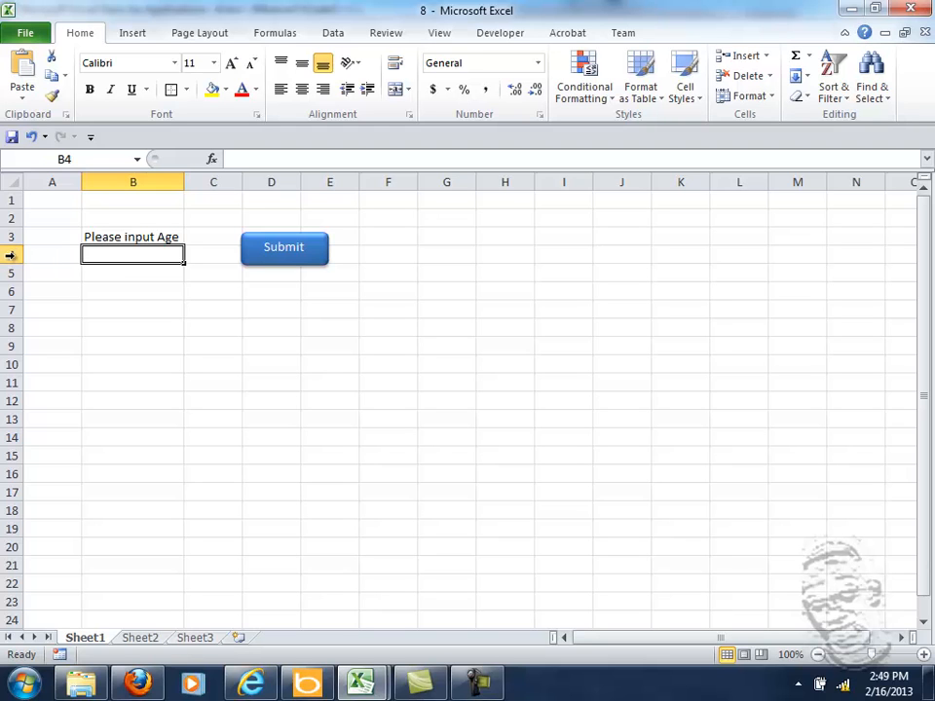
{"action": "mouse_move", "coordinate": [102, 224]}
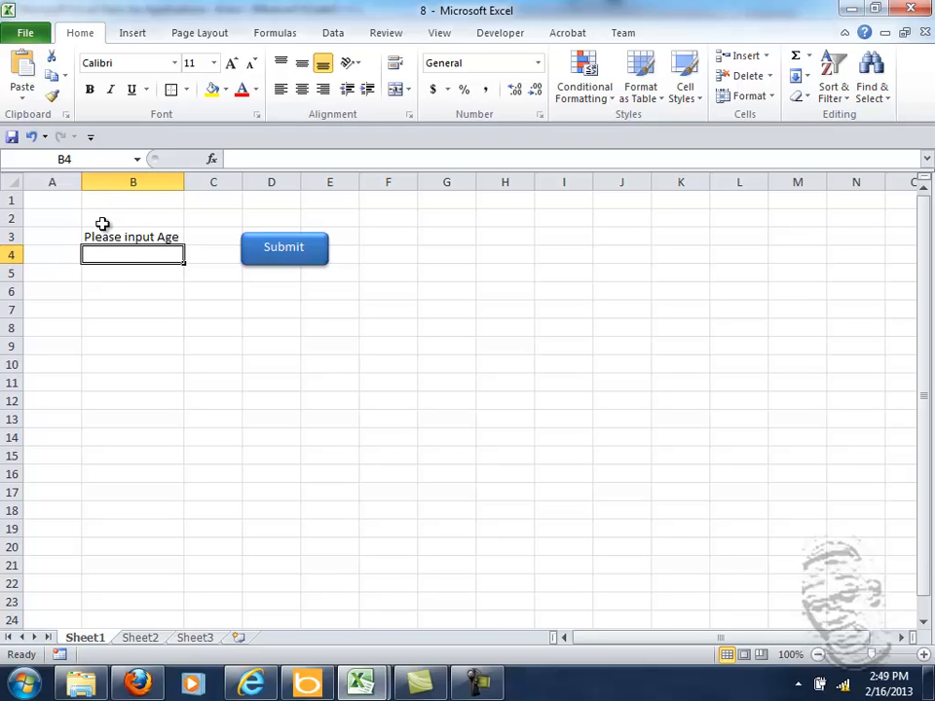
{"action": "mouse_move", "coordinate": [192, 252]}
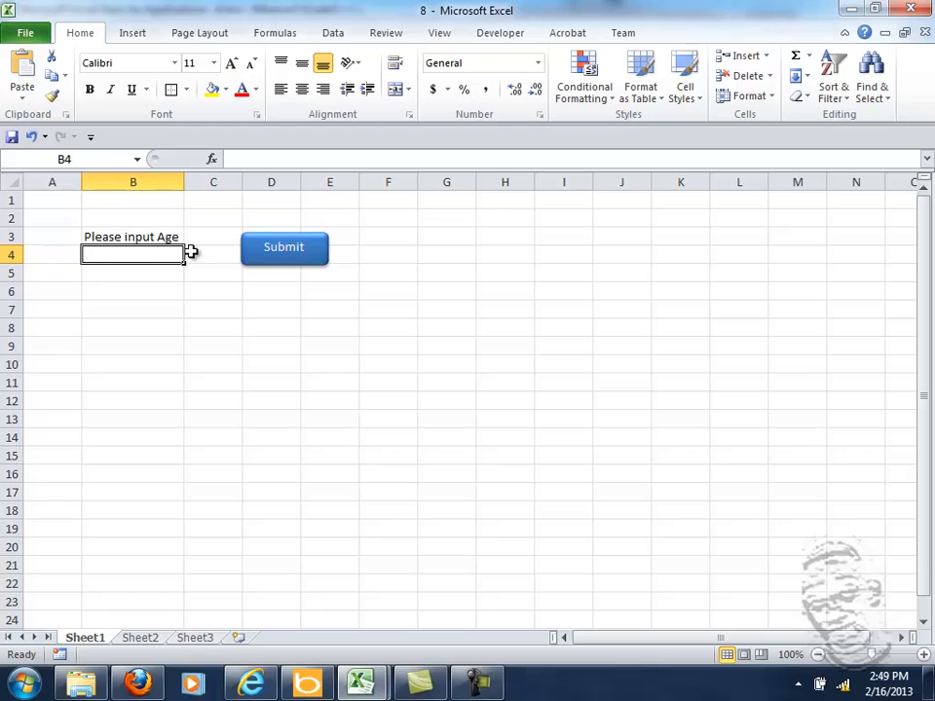
{"action": "mouse_move", "coordinate": [144, 281]}
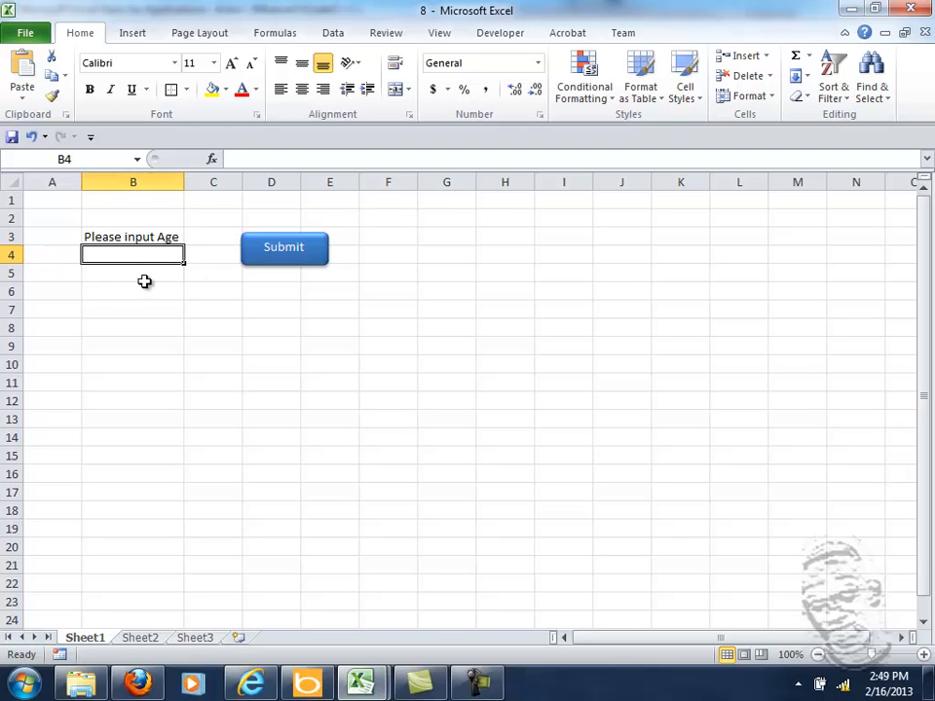
{"action": "mouse_move", "coordinate": [146, 256]}
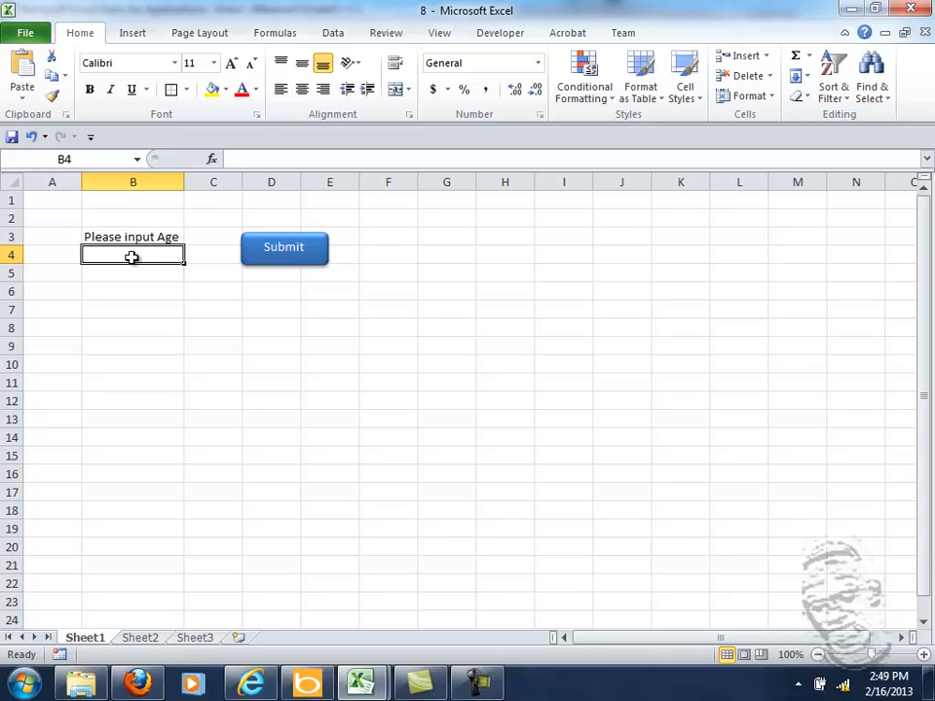
{"action": "type", "text": "19"}
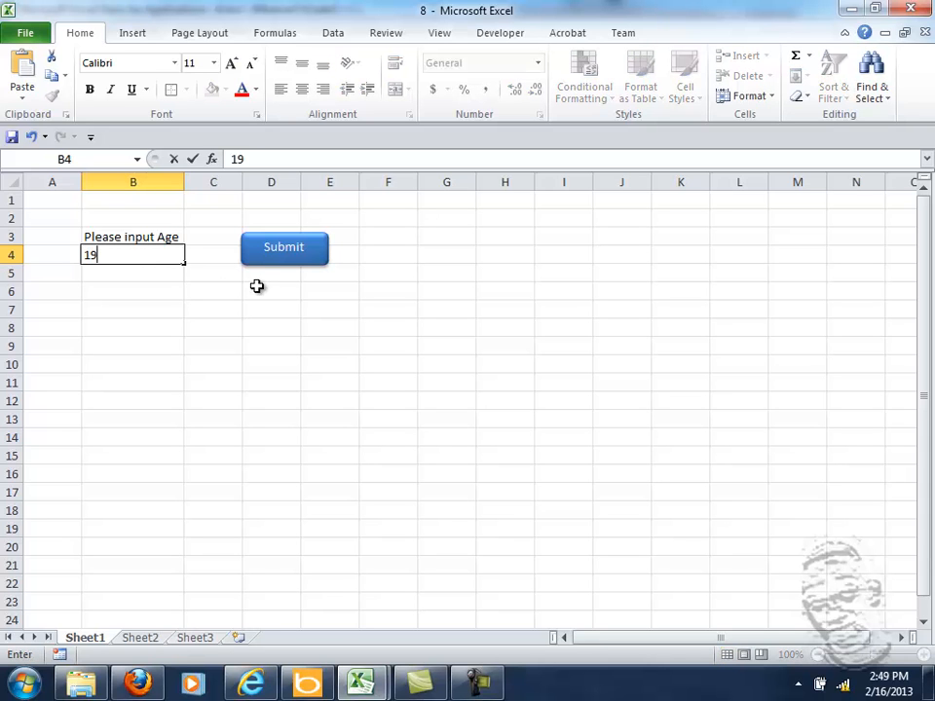
{"action": "left_click", "coordinate": [284, 247]}
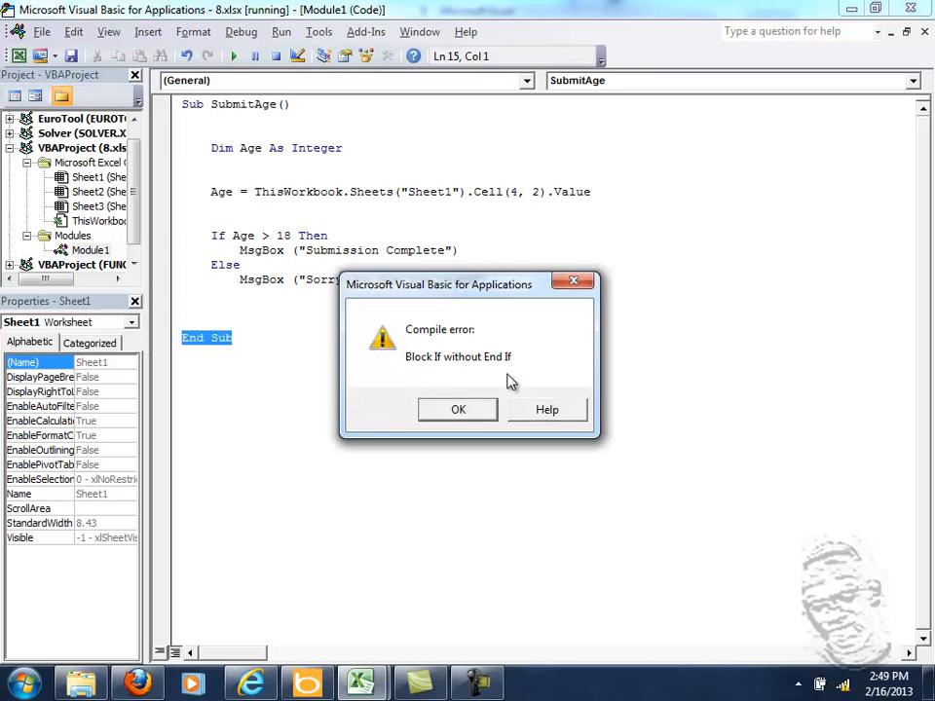
- Add the missing End If before End Sub in SubmitAge and reset the paused run
{"action": "left_click", "coordinate": [457, 409]}
{"action": "type", "text": "End"}
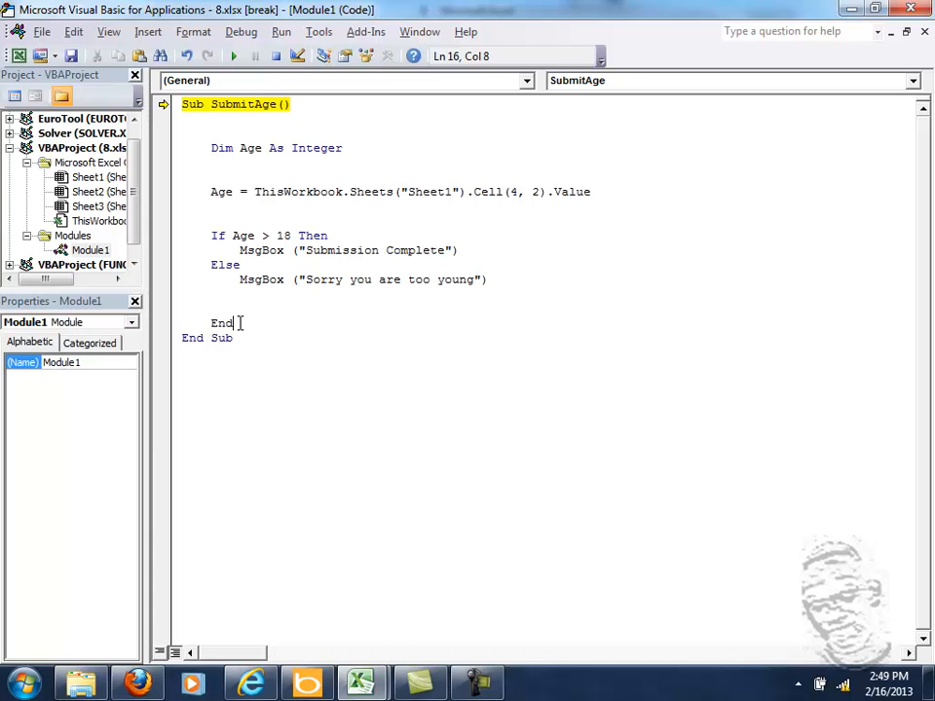
{"action": "type", "text": "If"}
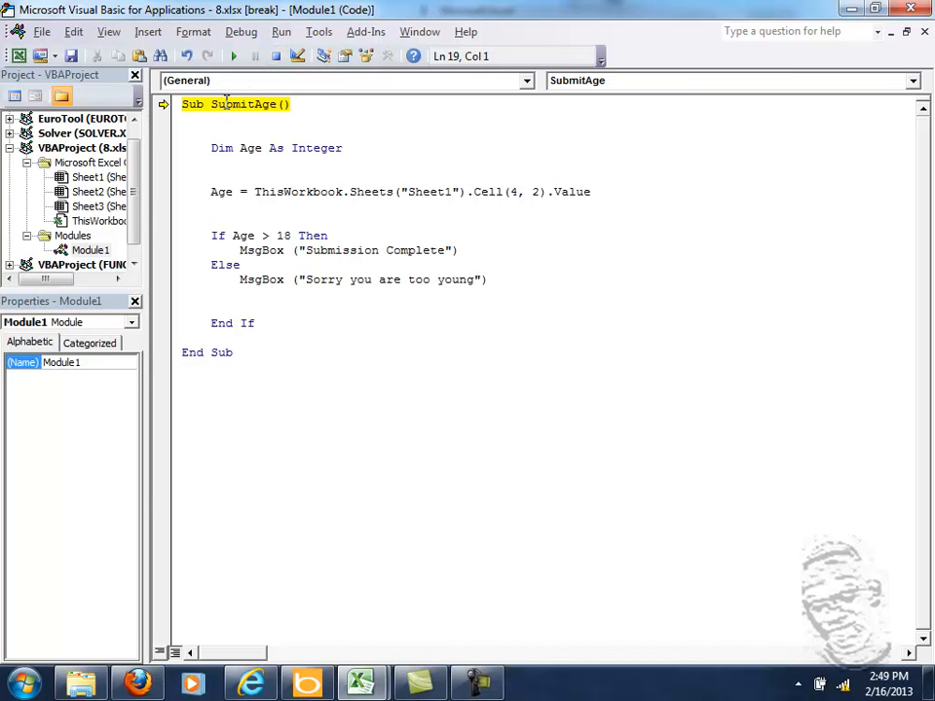
{"action": "left_click", "coordinate": [256, 322]}
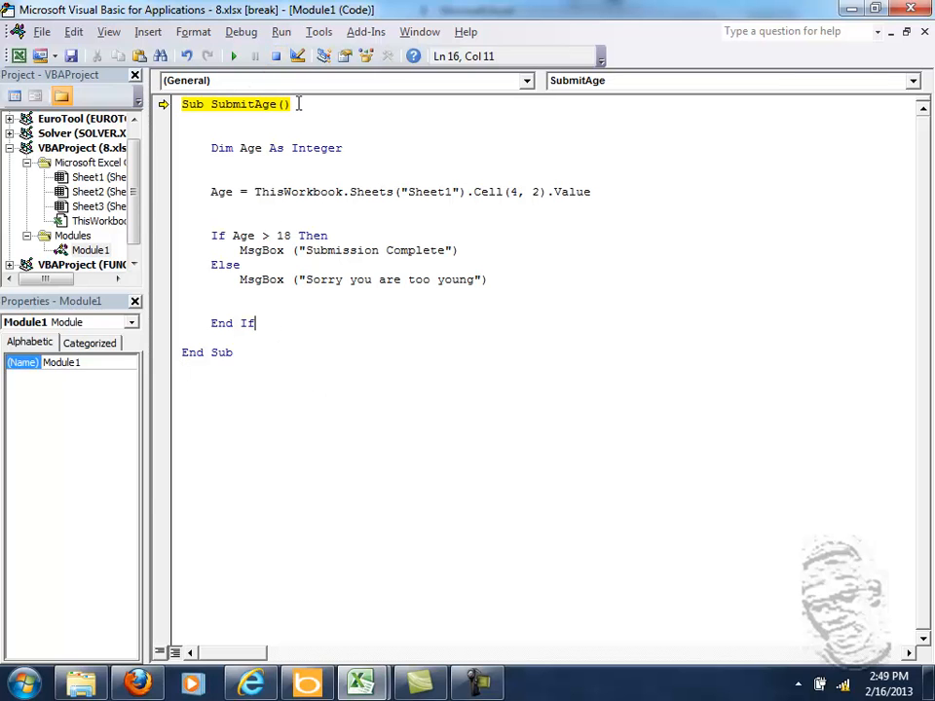
{"action": "mouse_move", "coordinate": [276, 56]}
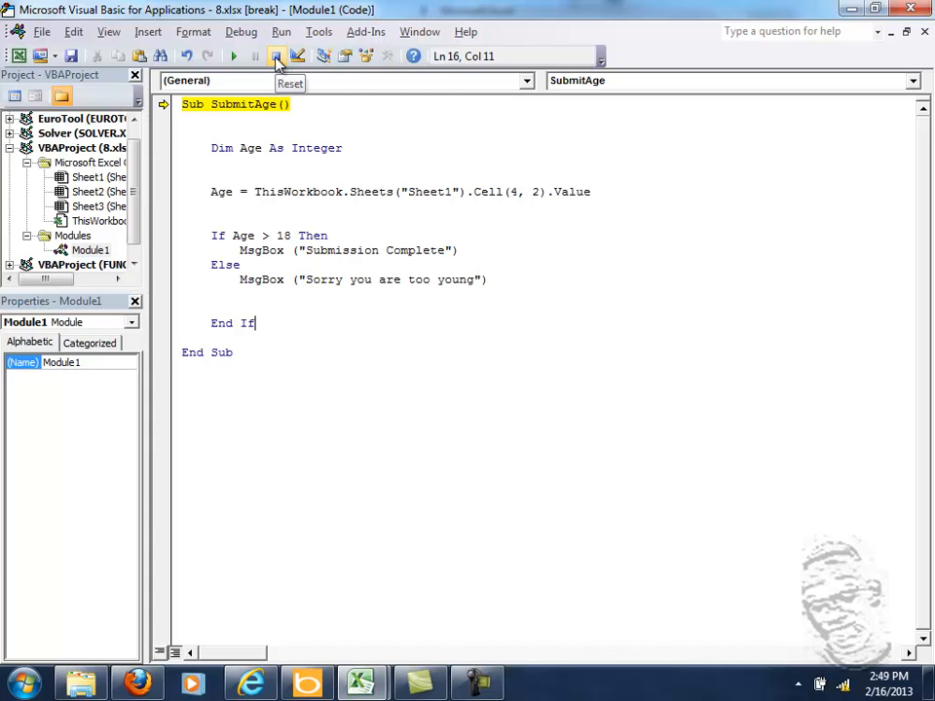
{"action": "left_click", "coordinate": [275, 55]}
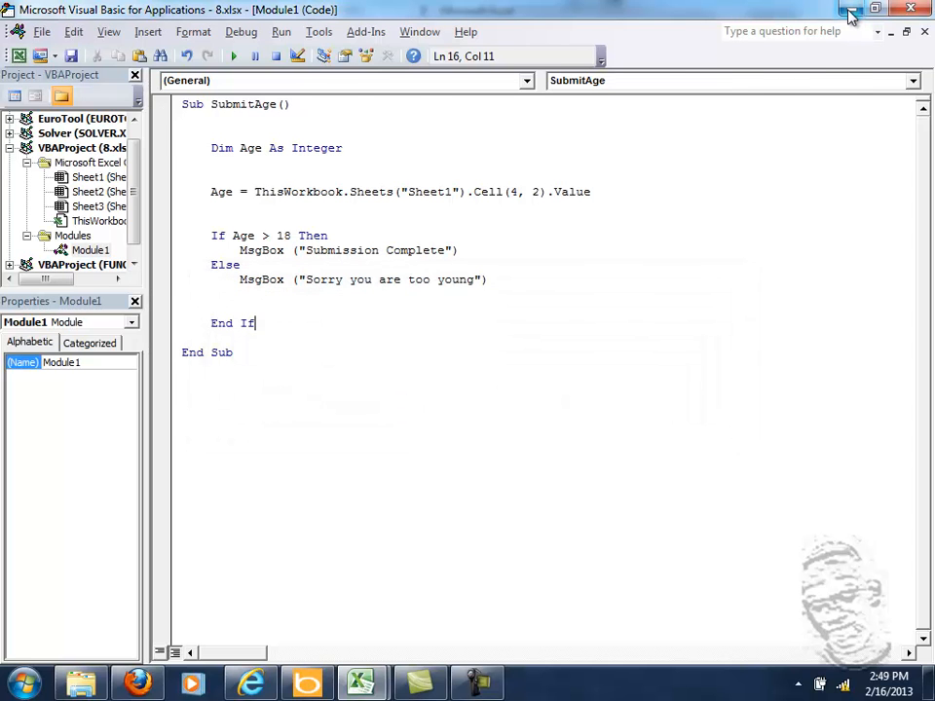
- Rerun Submit on age 19, debug run-time error 438, and trim the Age line to Cell(4, 2).Value
{"action": "left_click", "coordinate": [849, 10]}
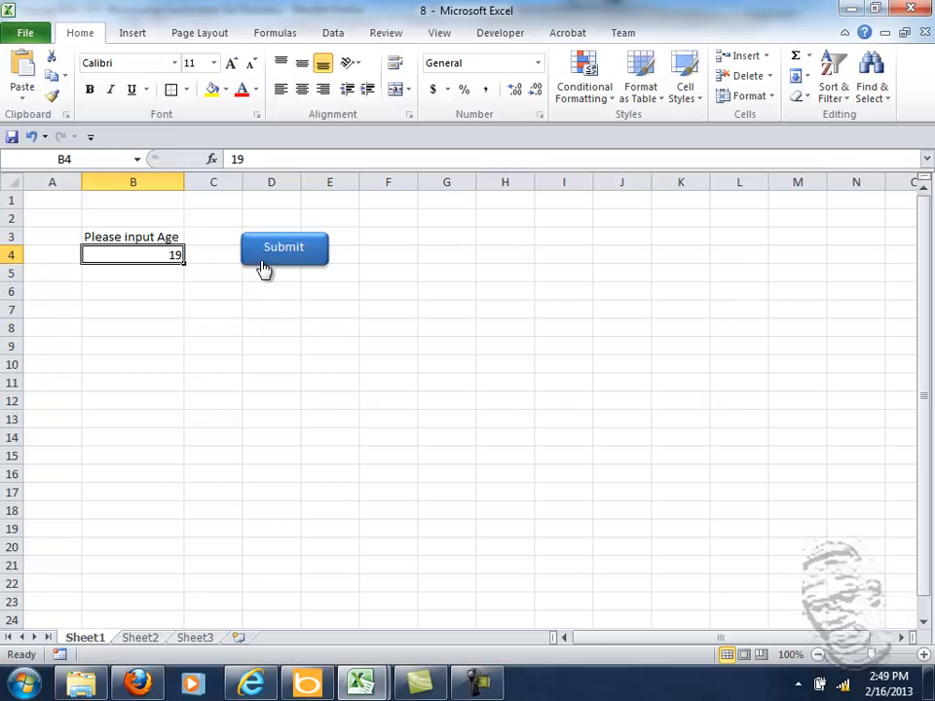
{"action": "left_click", "coordinate": [283, 246]}
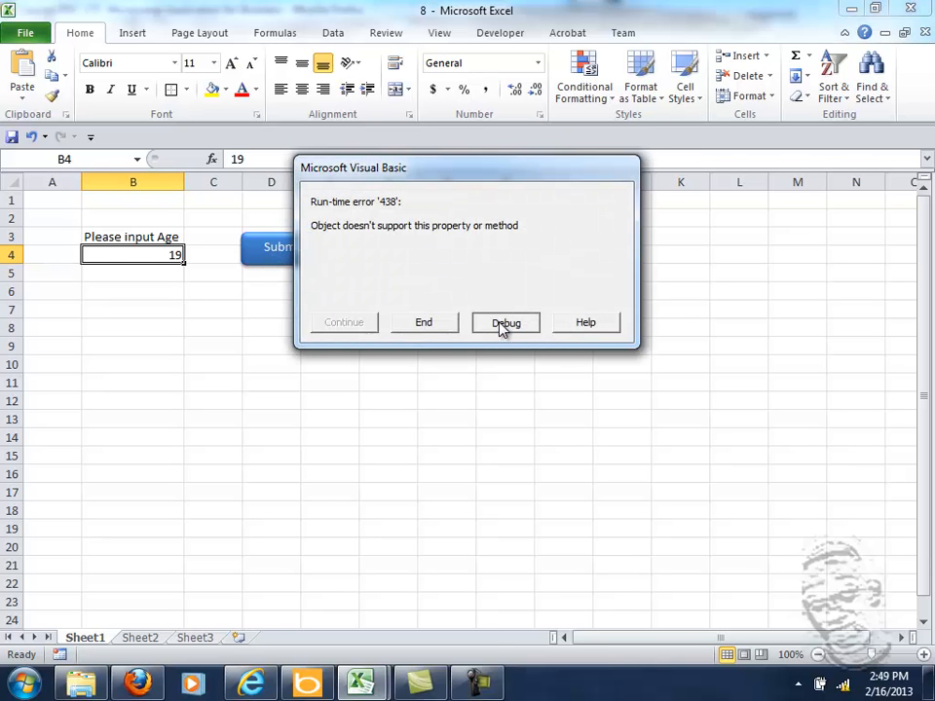
{"action": "left_click", "coordinate": [505, 322]}
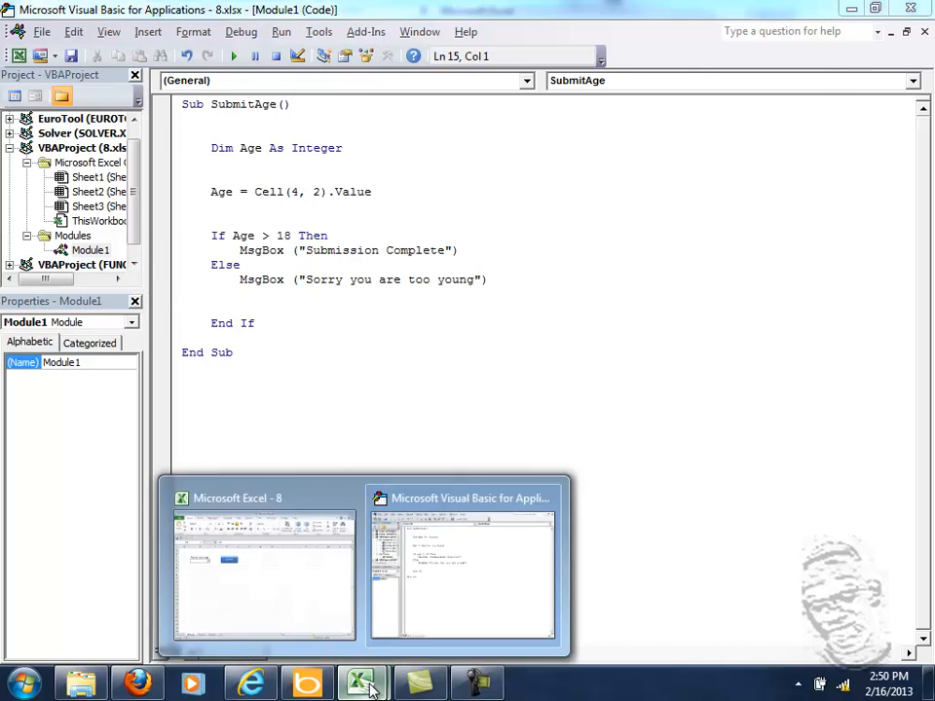
- After the Sub or Function not defined error, restore the ThisWorkbook.Sheets("Sheet1") prefix and change Cell to Cells
{"action": "left_click", "coordinate": [263, 565]}
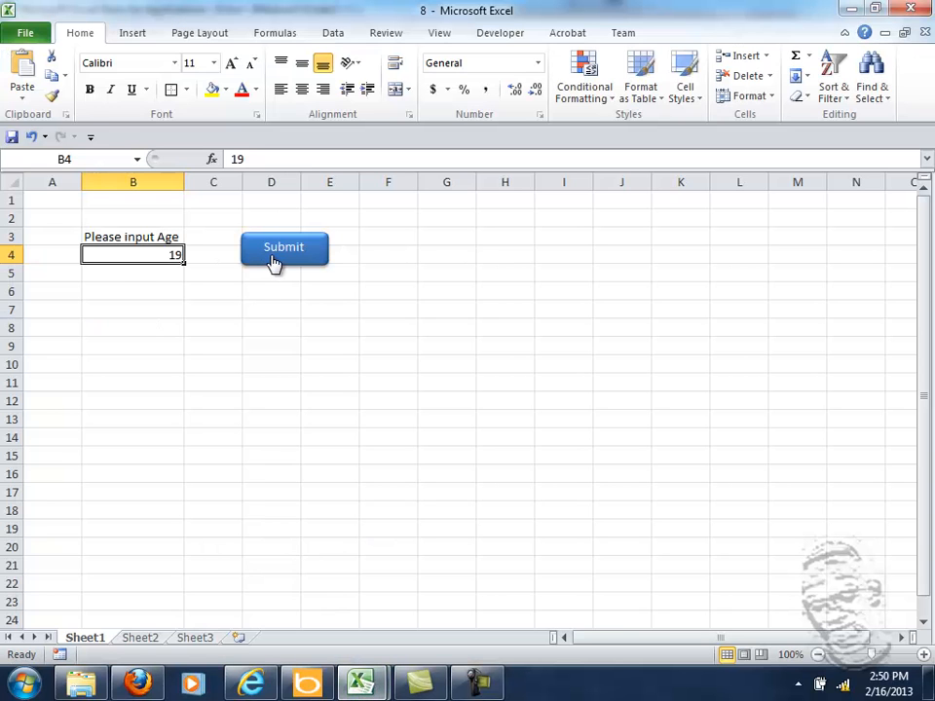
{"action": "left_click", "coordinate": [284, 246]}
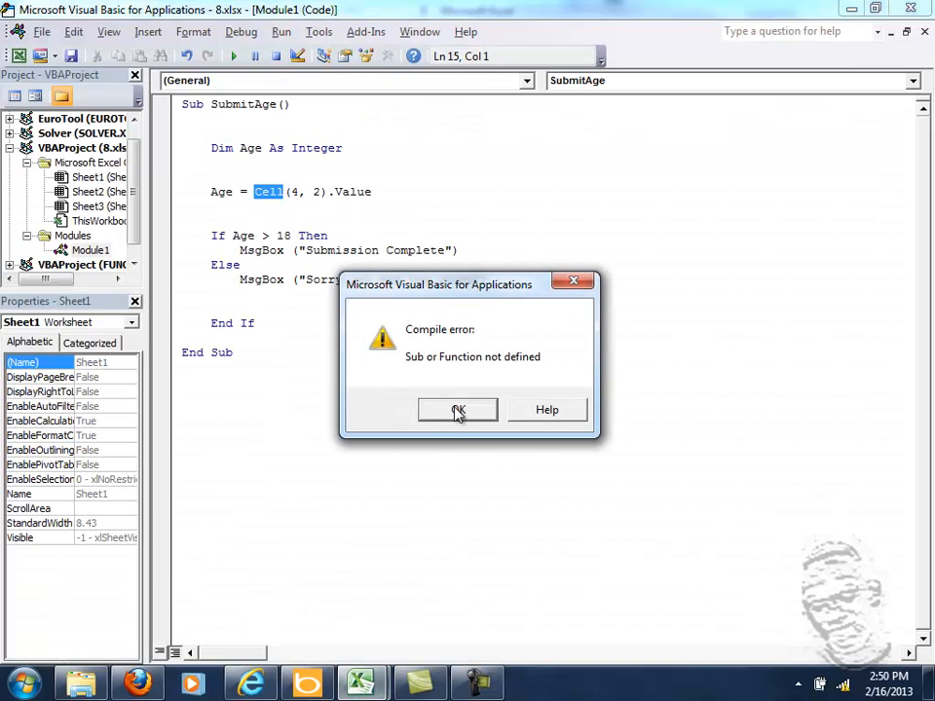
{"action": "left_click", "coordinate": [458, 409]}
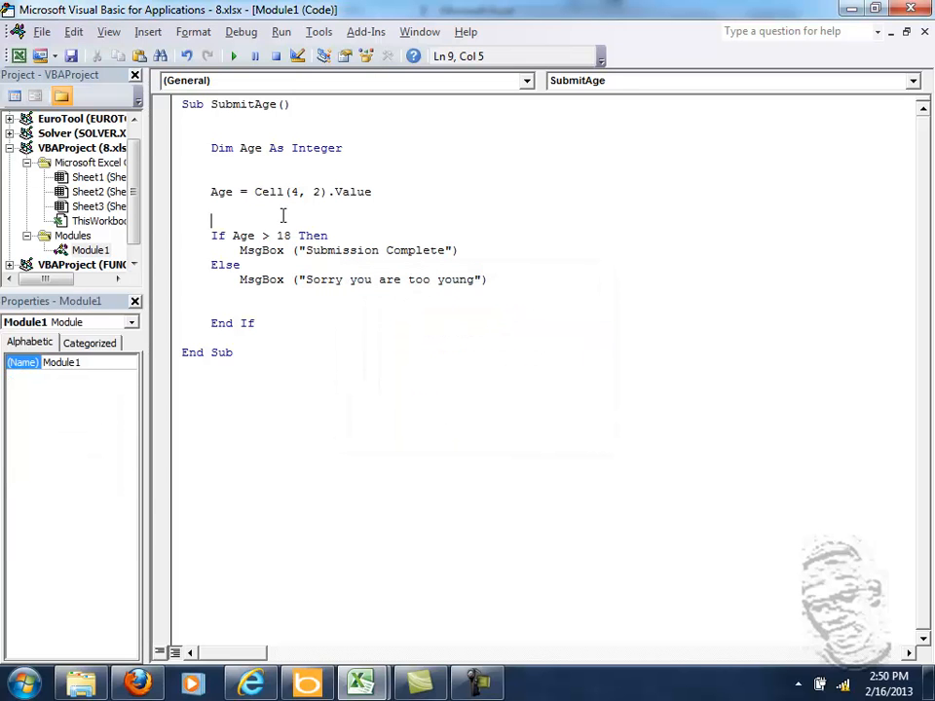
{"action": "left_click", "coordinate": [283, 191]}
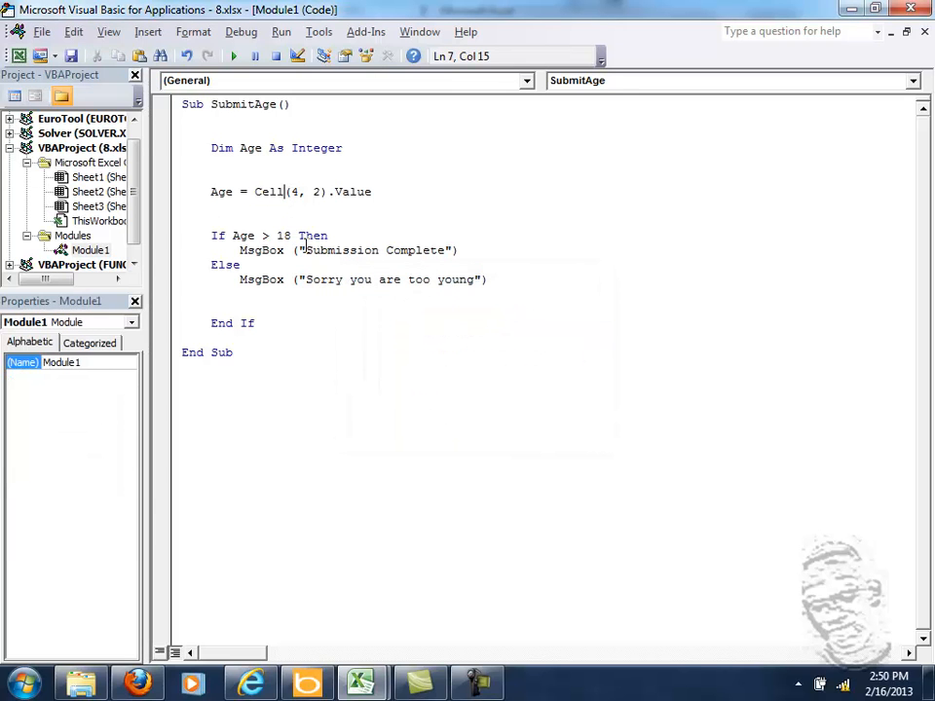
{"action": "left_click", "coordinate": [334, 386]}
{"action": "type", "text": "s"}
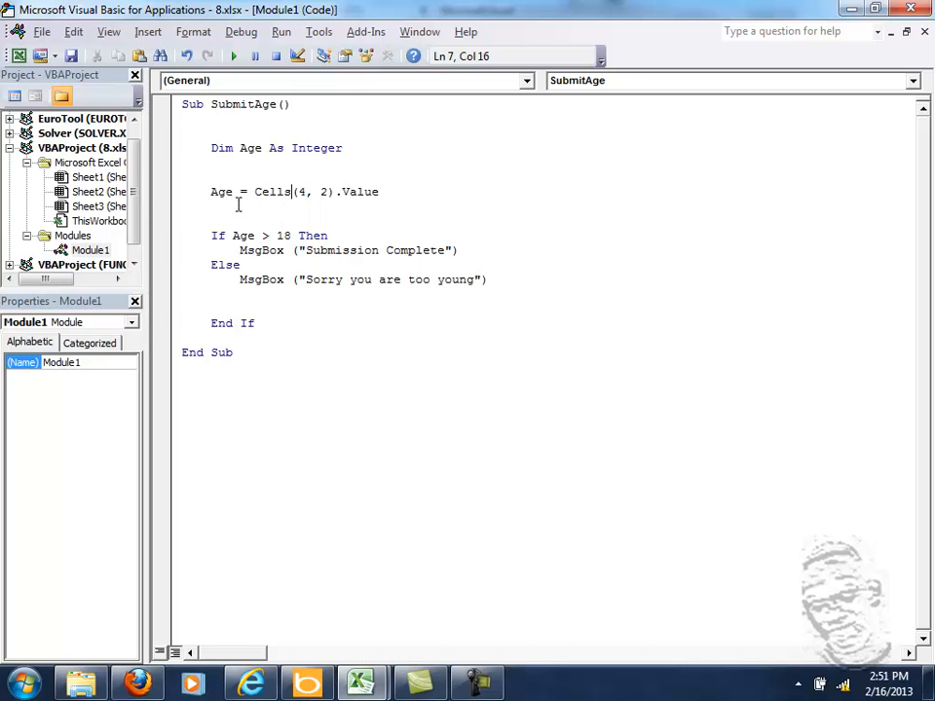
{"action": "key", "text": "Backspace"}
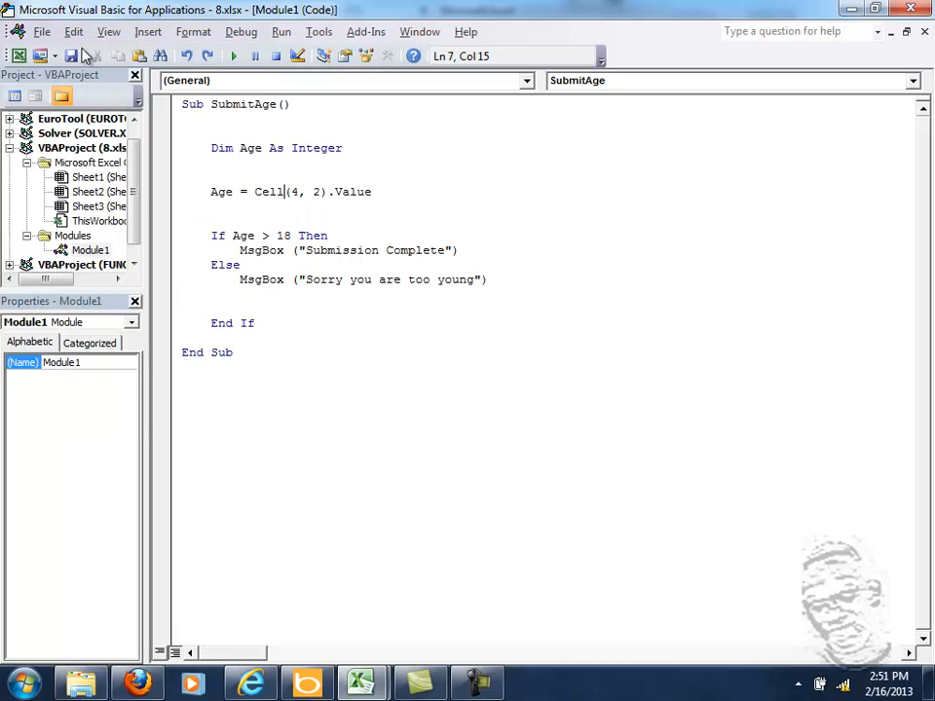
{"action": "left_click", "coordinate": [73, 31]}
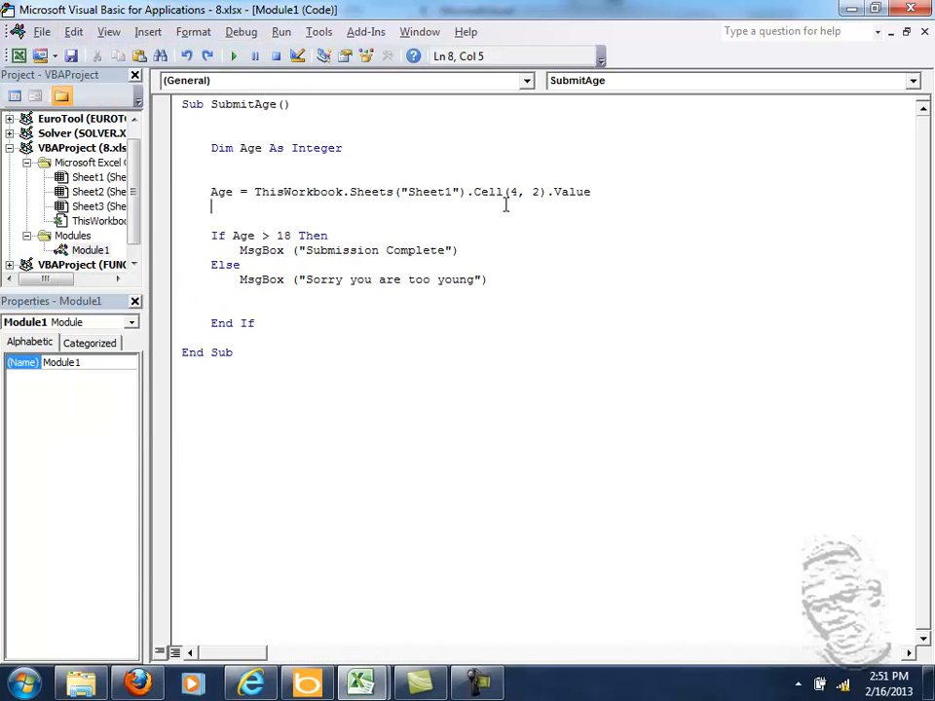
{"action": "type", "text": "s"}
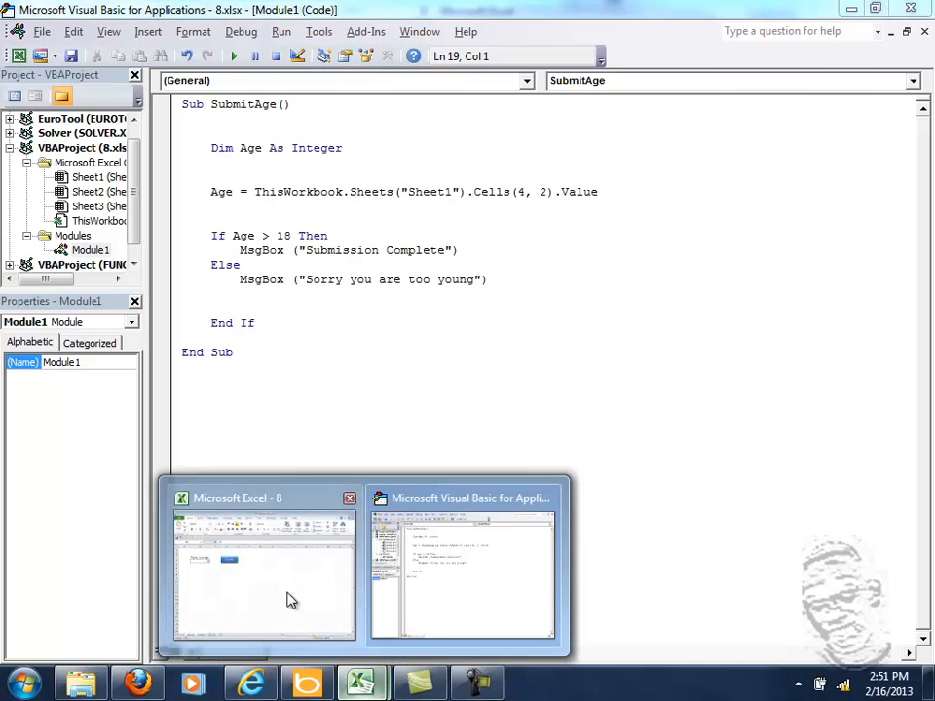
- Enter 17 in B4, click Submit, and dismiss the 'Sorry you are too young' message
{"action": "left_click", "coordinate": [263, 575]}
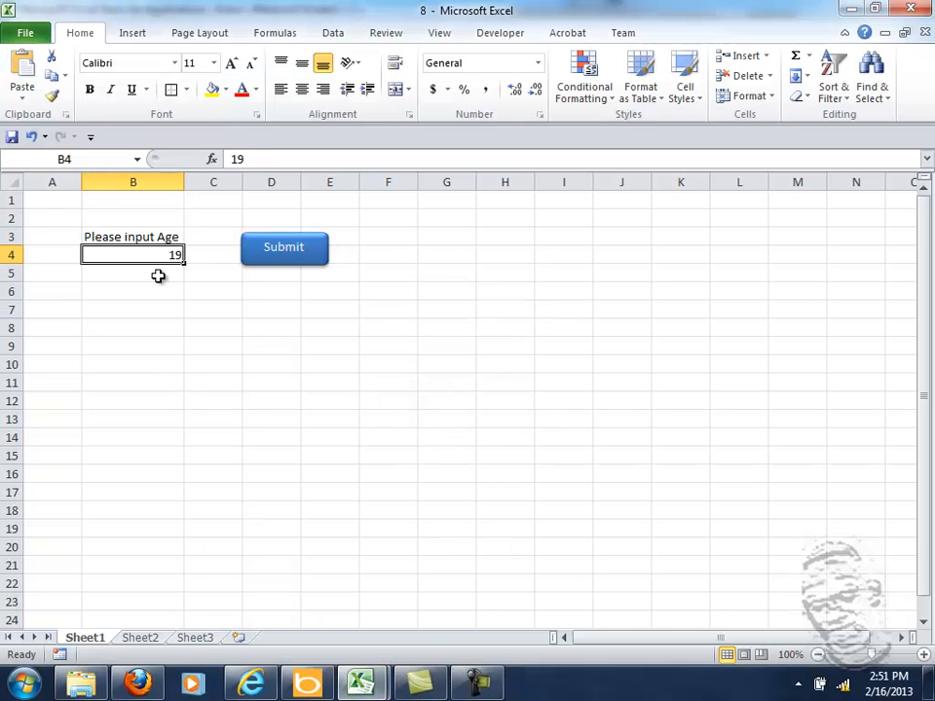
{"action": "double_click", "coordinate": [133, 254]}
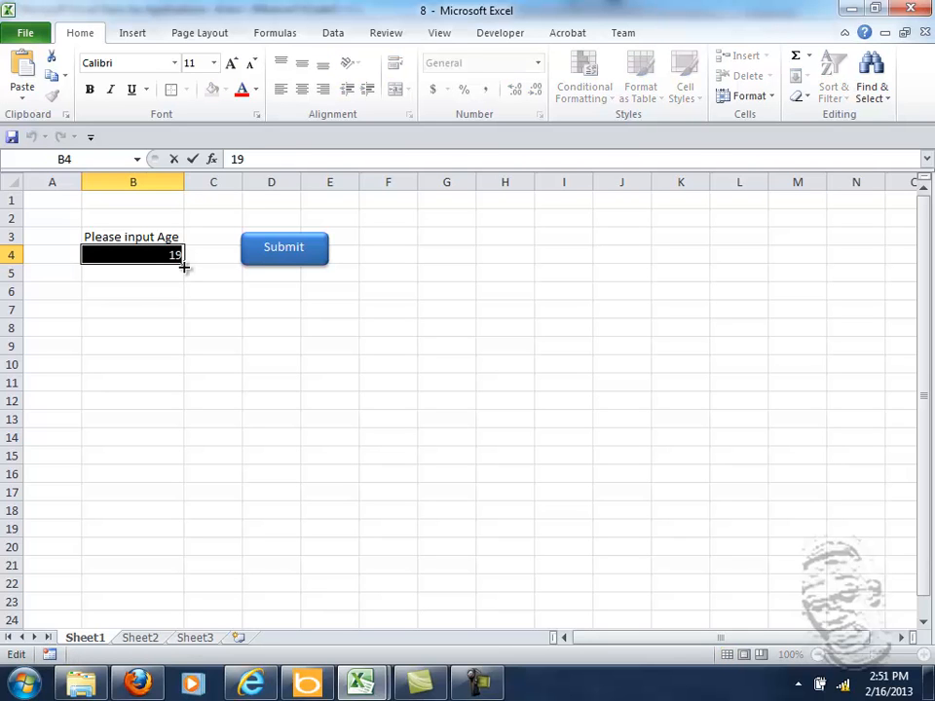
{"action": "type", "text": "17"}
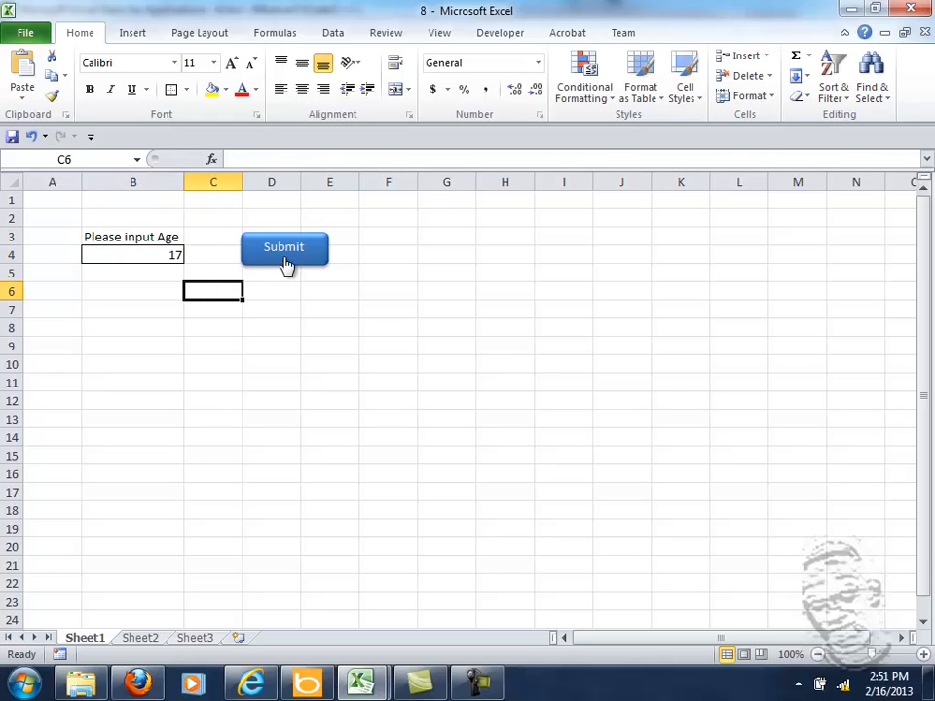
{"action": "left_click", "coordinate": [284, 247]}
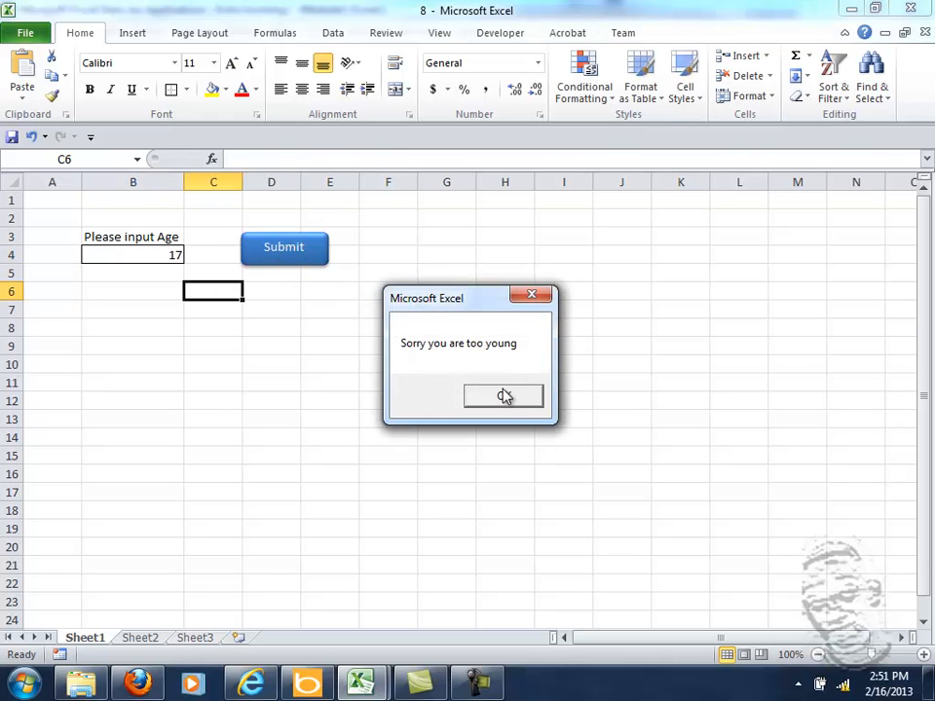
{"action": "left_click", "coordinate": [503, 397]}
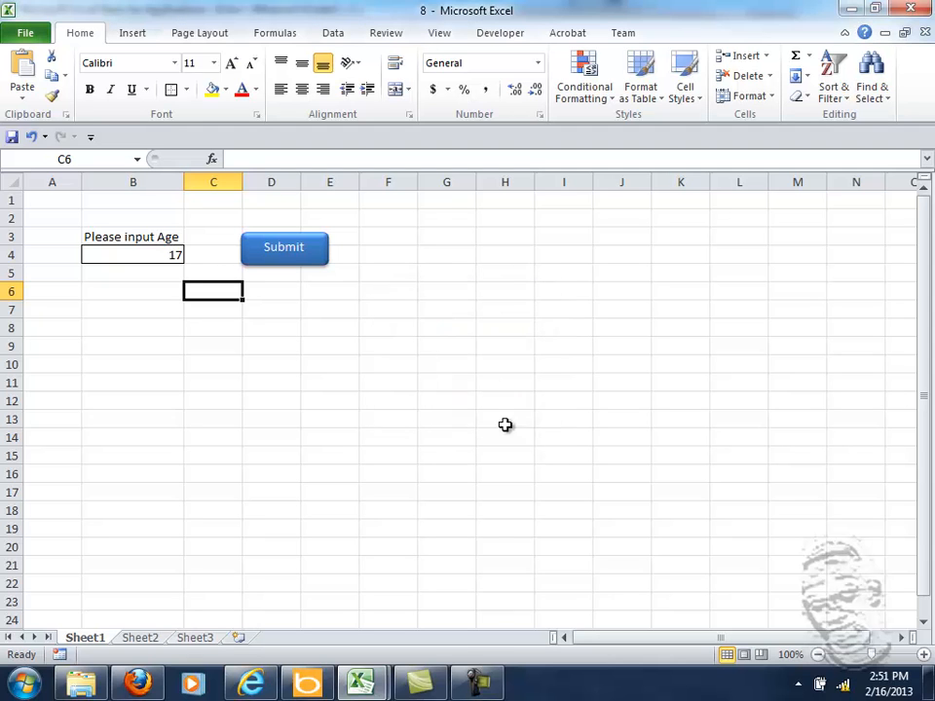